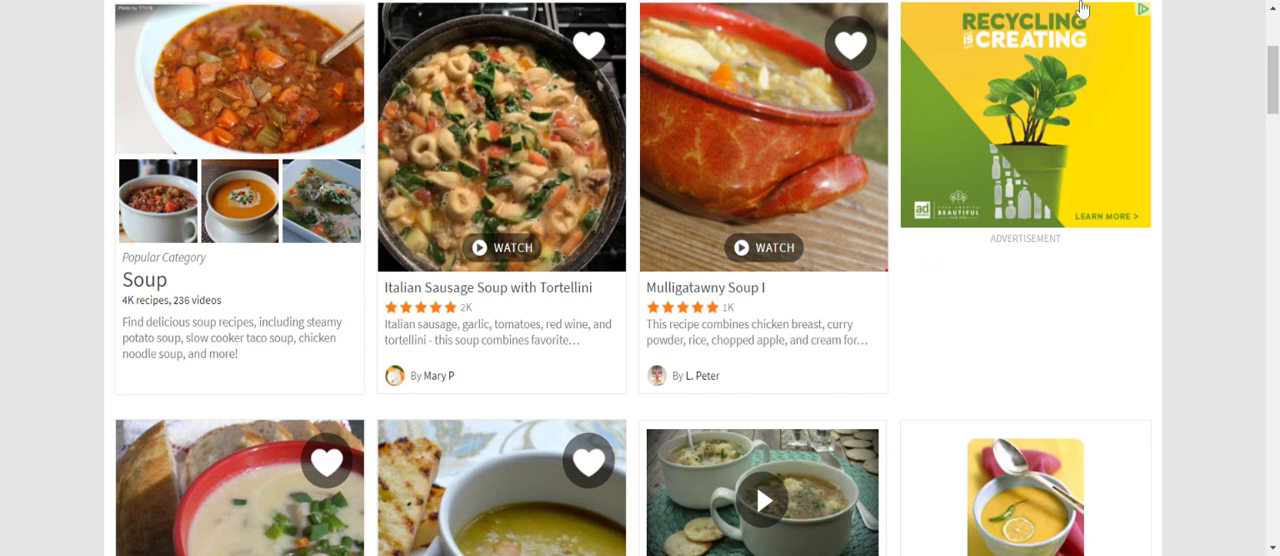
mouse_move(797, 78)
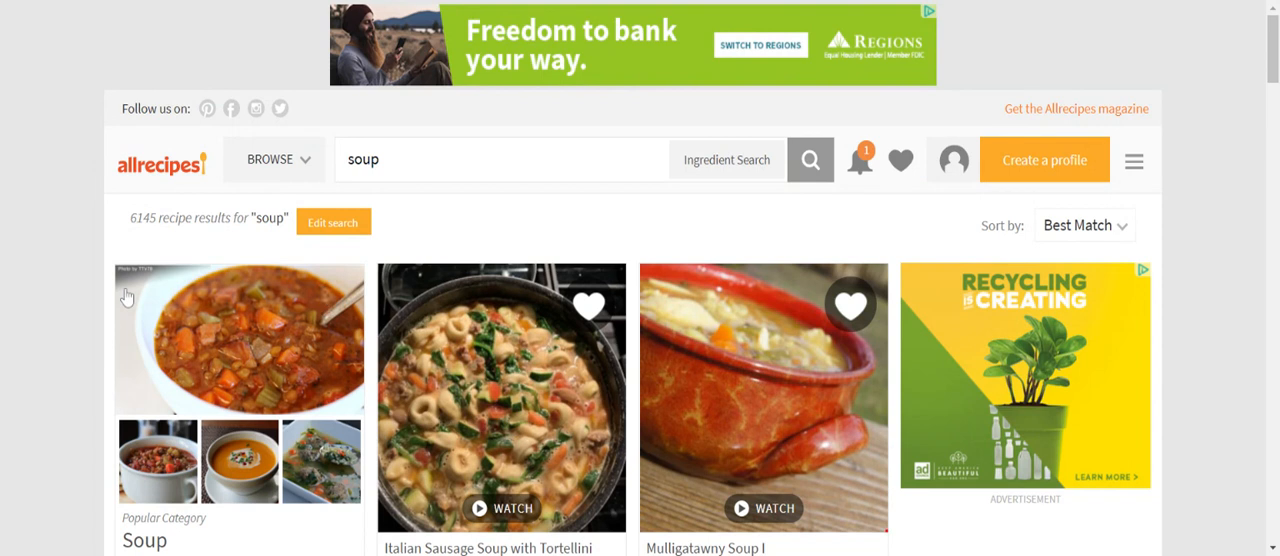
mouse_move(200, 40)
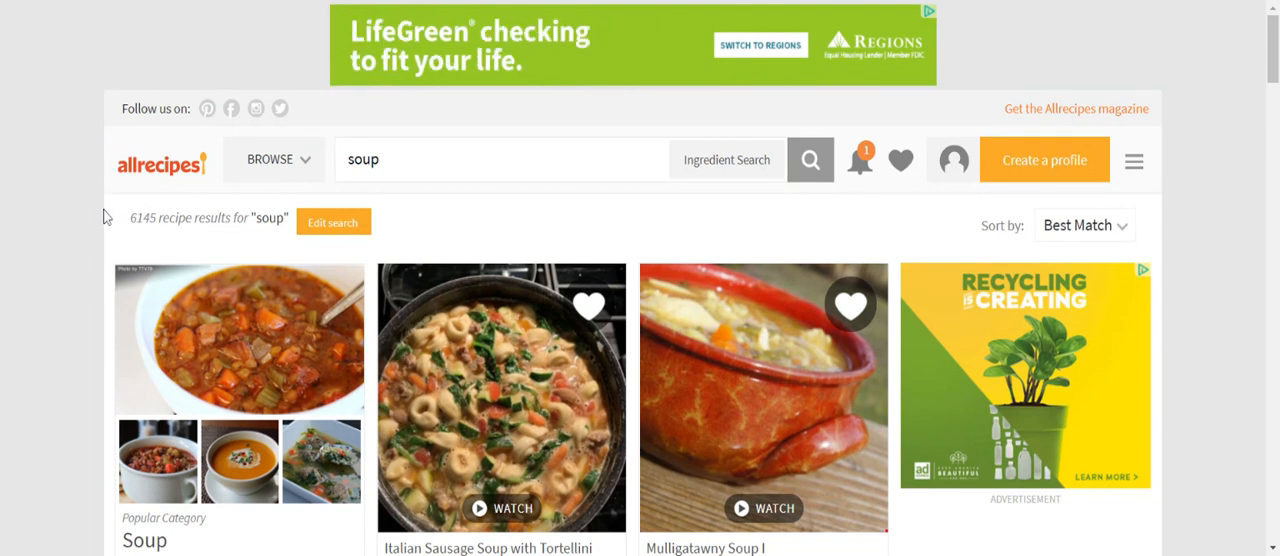
mouse_move(83, 252)
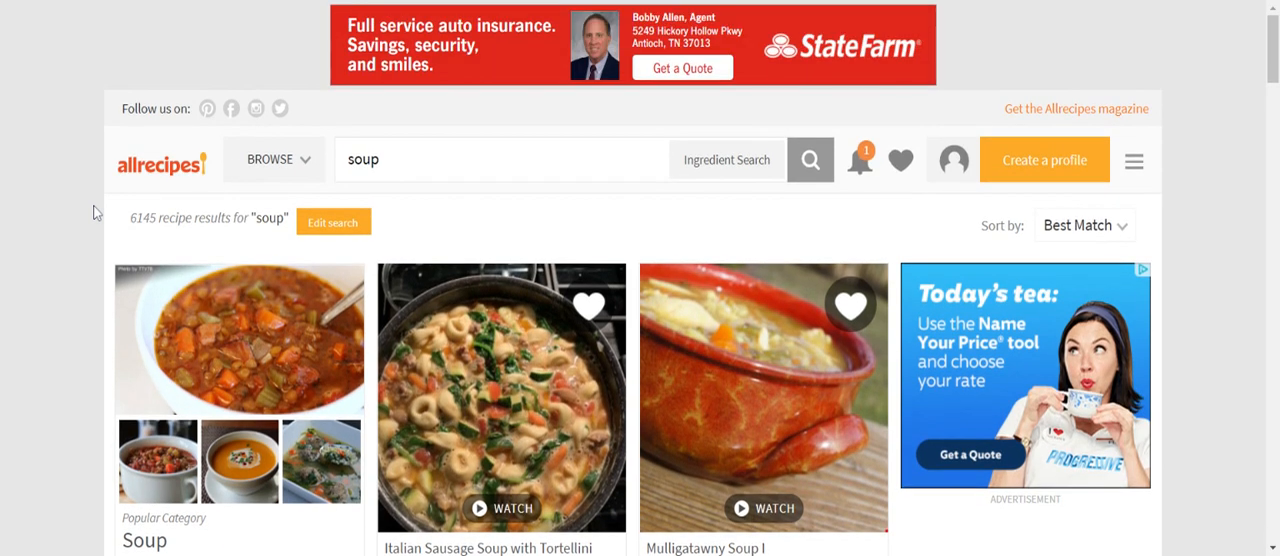
mouse_move(69, 243)
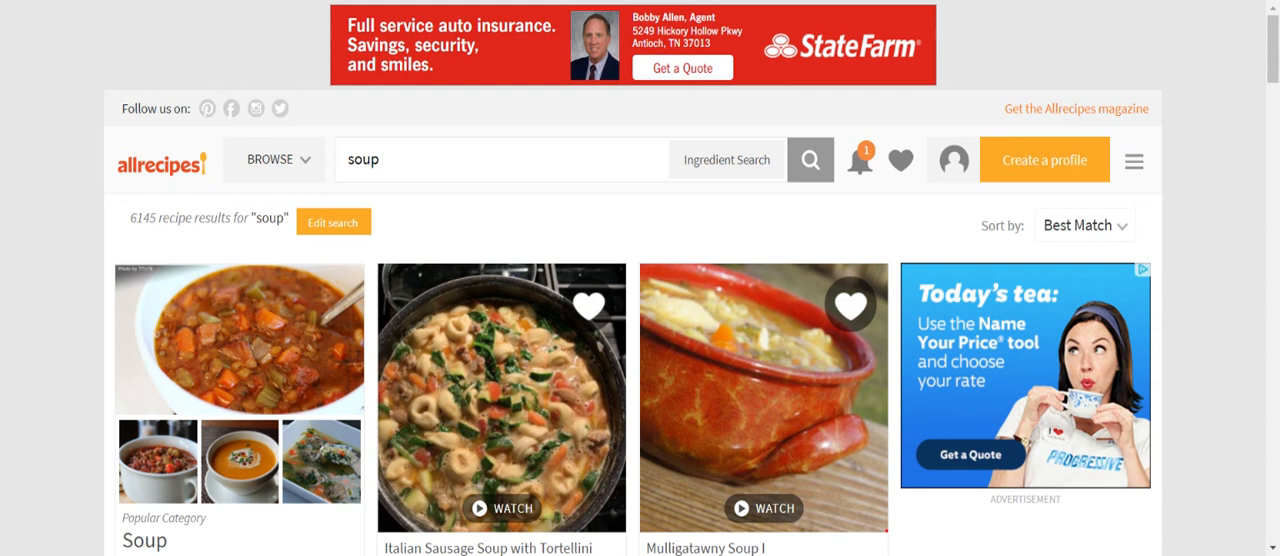
mouse_move(415, 362)
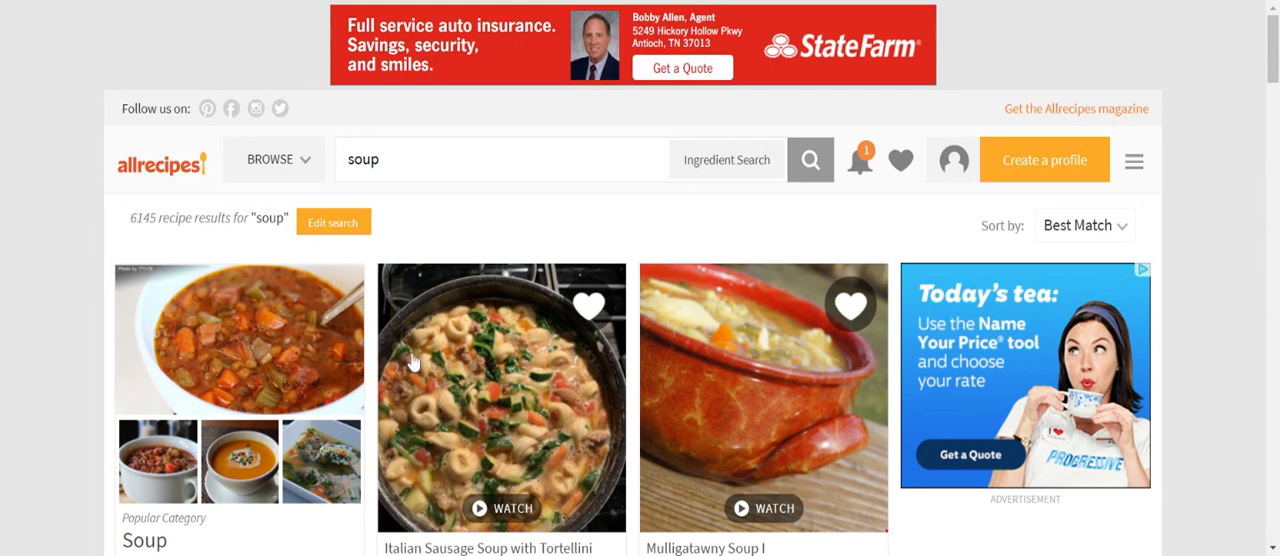
- Open the Italian Sausage Soup with Tortellini recipe and scroll toward its ingredients
left_click(500, 400)
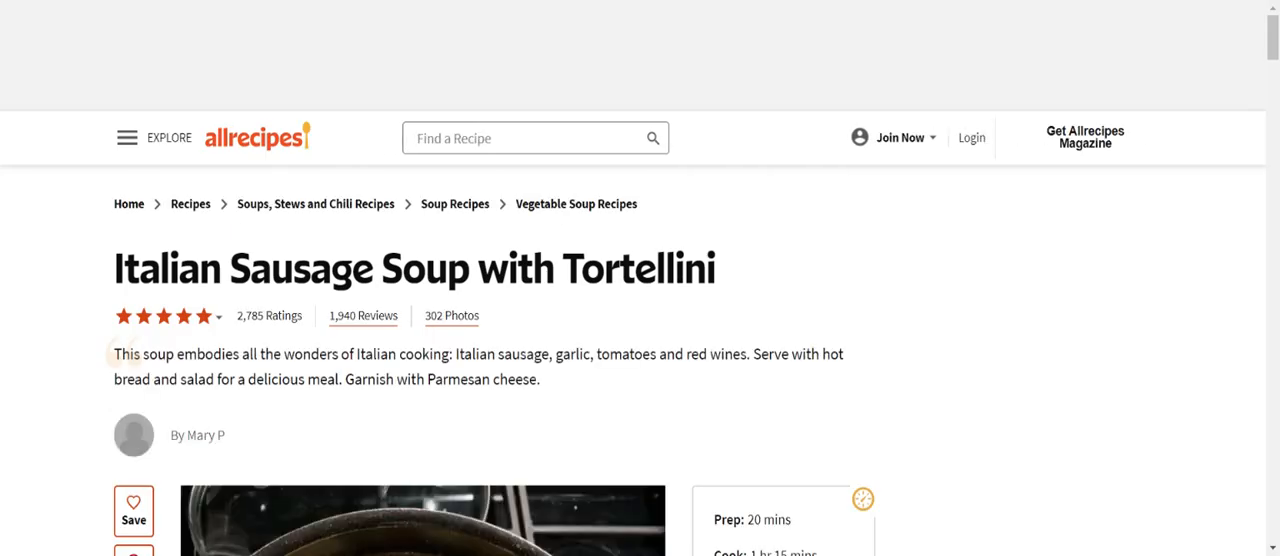
scroll("down", 3)
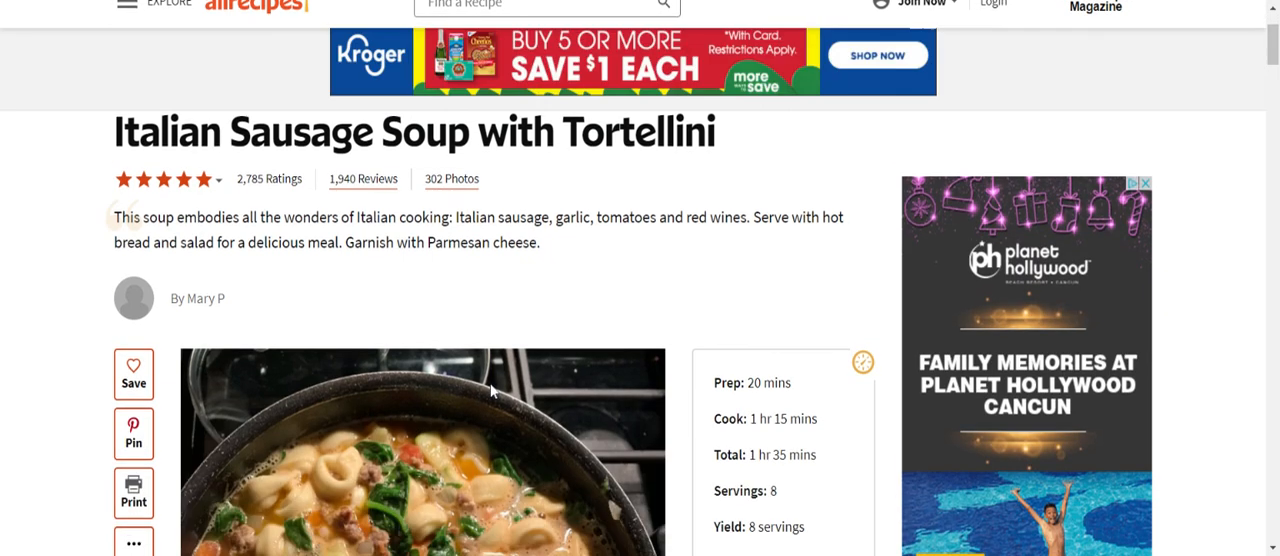
scroll("down", 3)
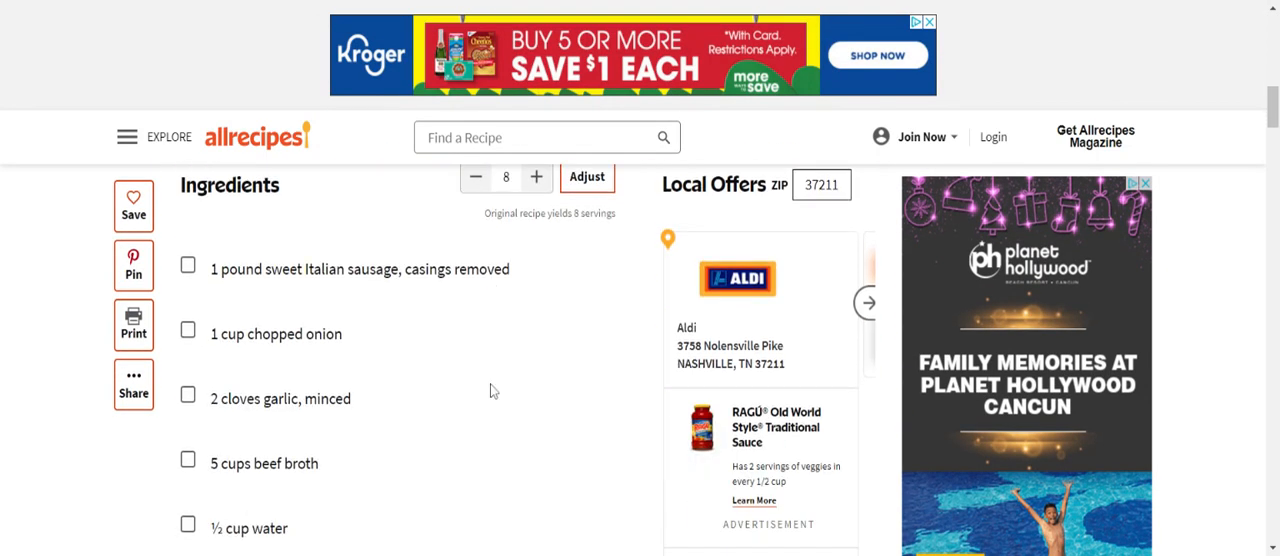
scroll("down", 3)
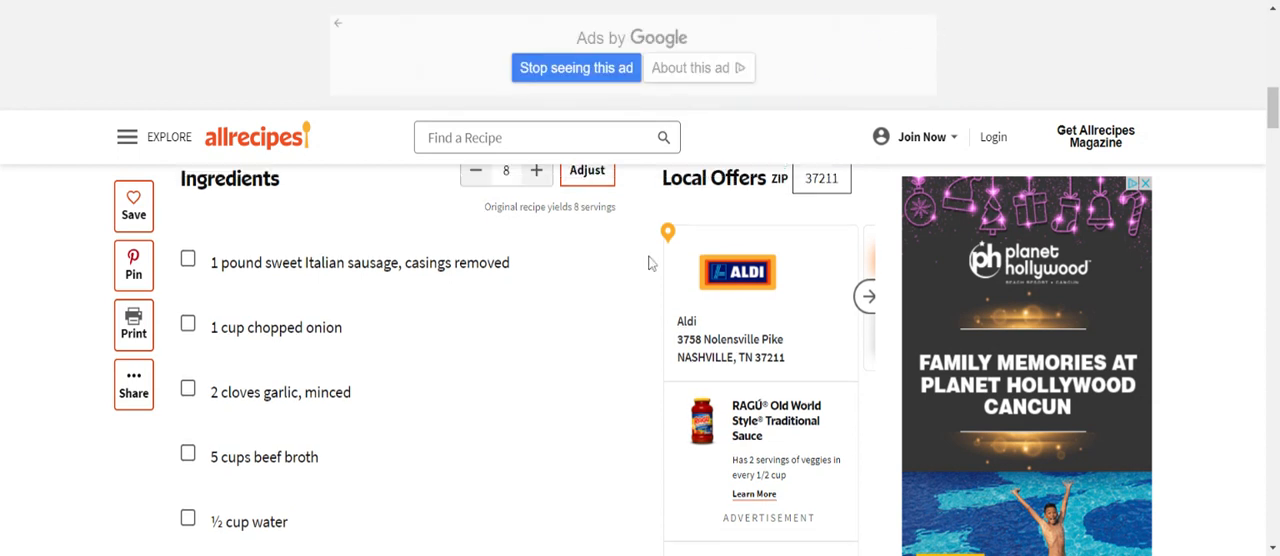
scroll("down", 3)
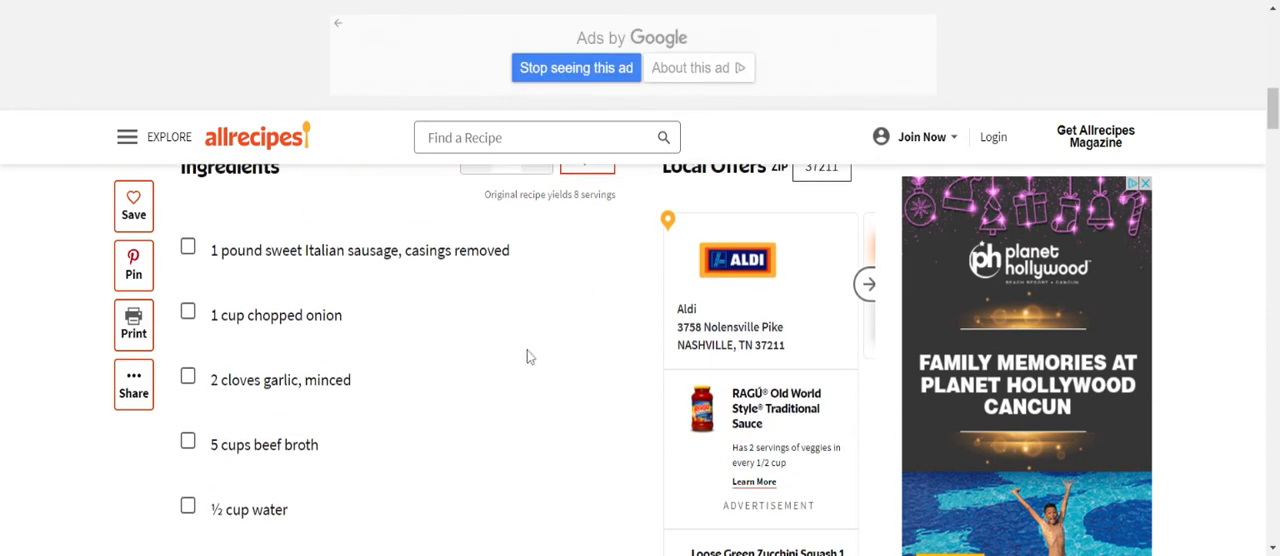
mouse_move(332, 287)
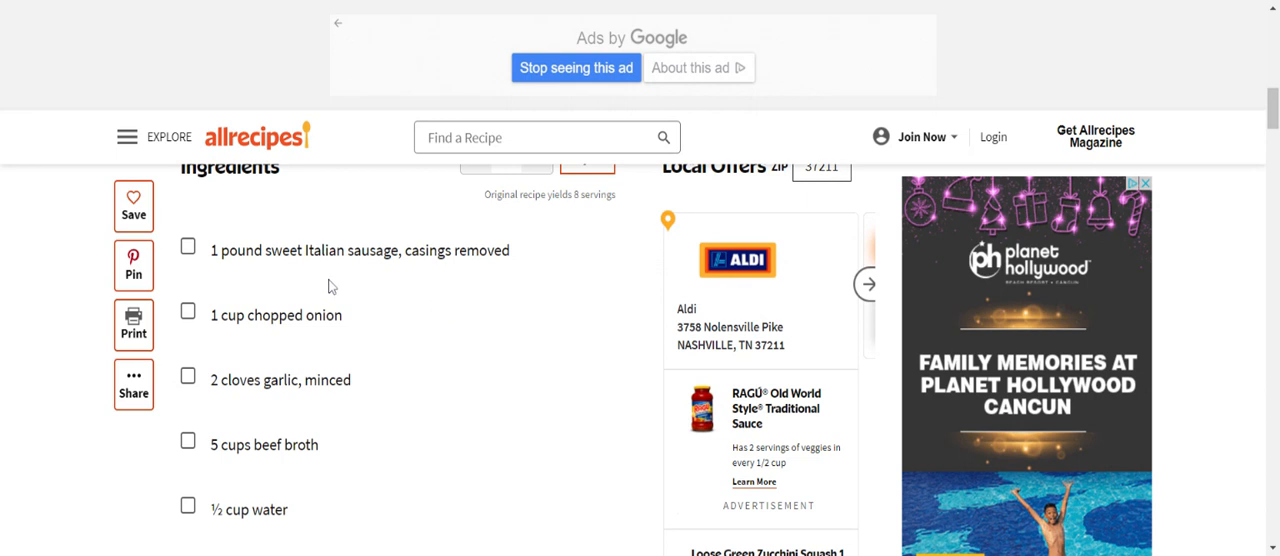
mouse_move(274, 397)
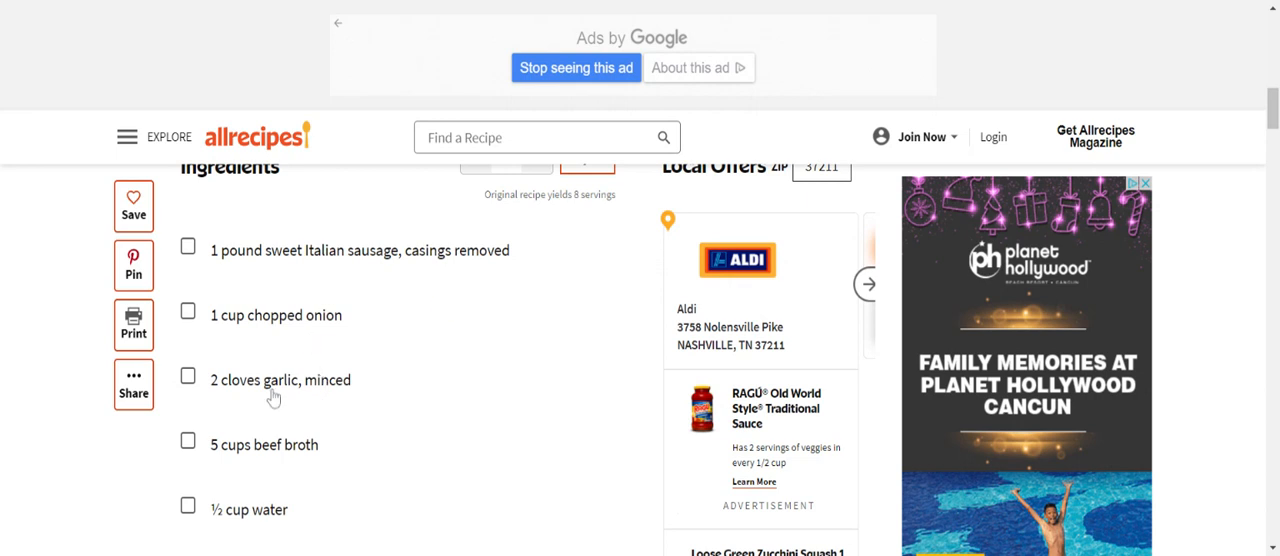
- Scroll through the ingredient list down to tortellini pasta and chopped fresh parsley
scroll("down", 3)
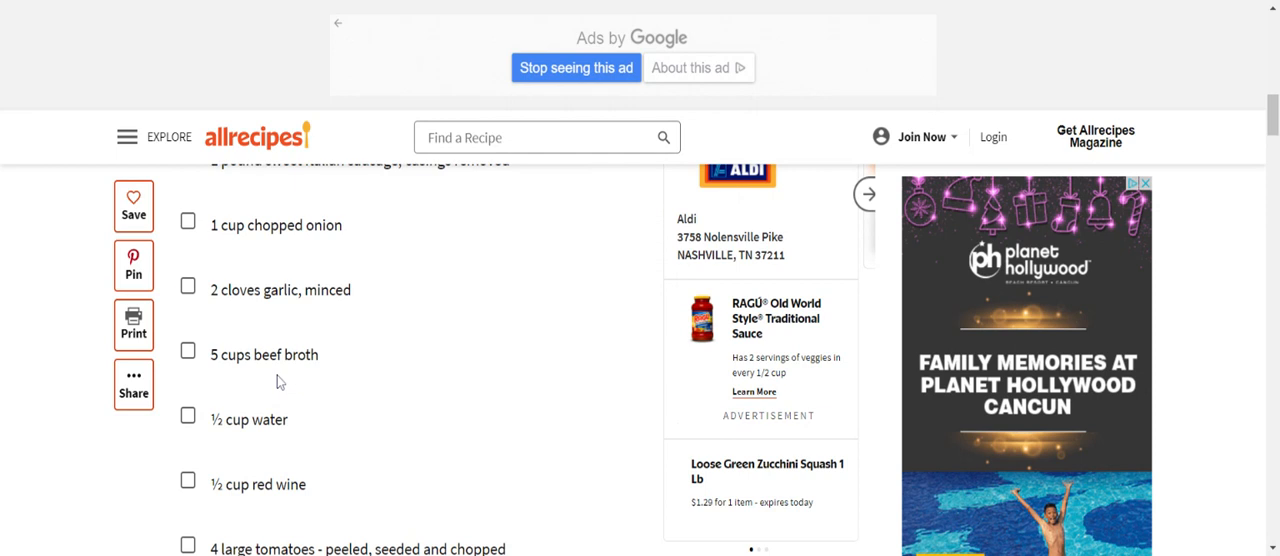
scroll("down", 3)
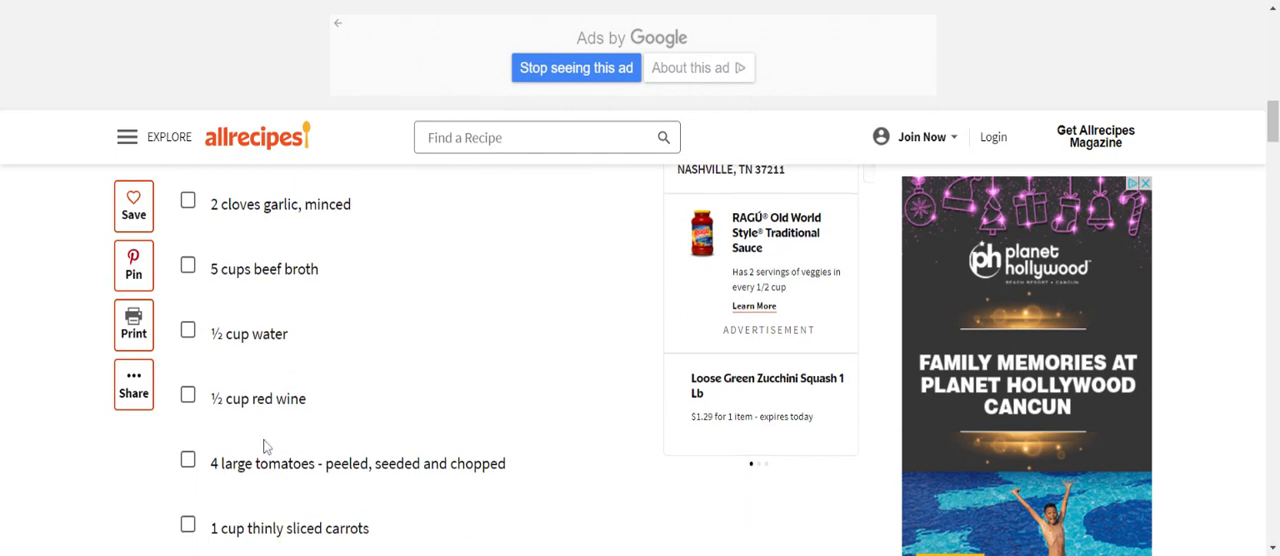
scroll("down", 3)
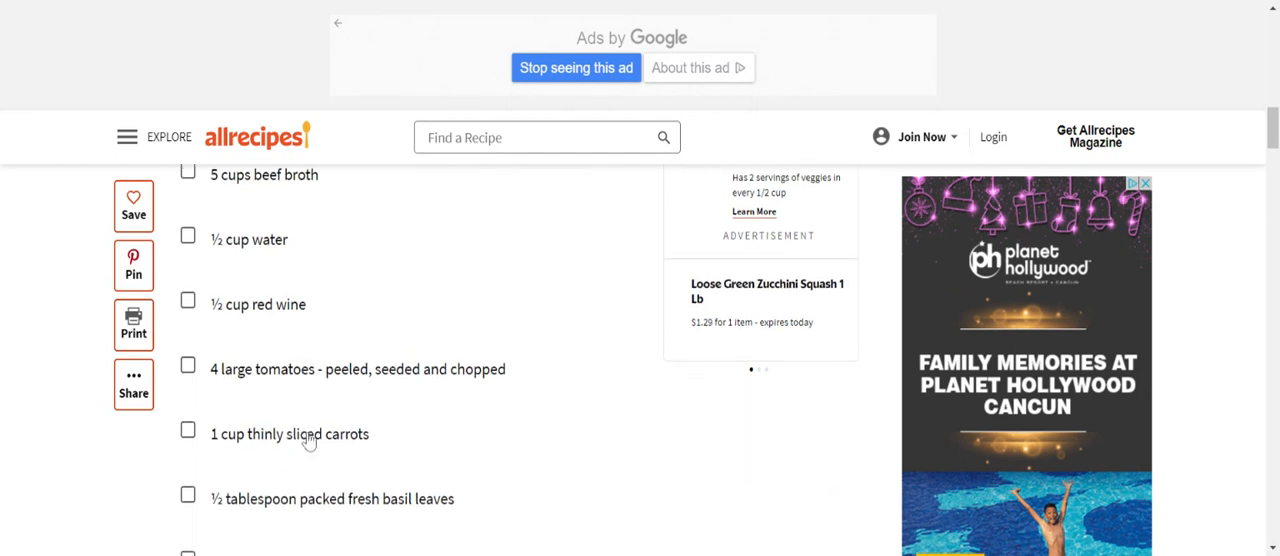
mouse_move(427, 392)
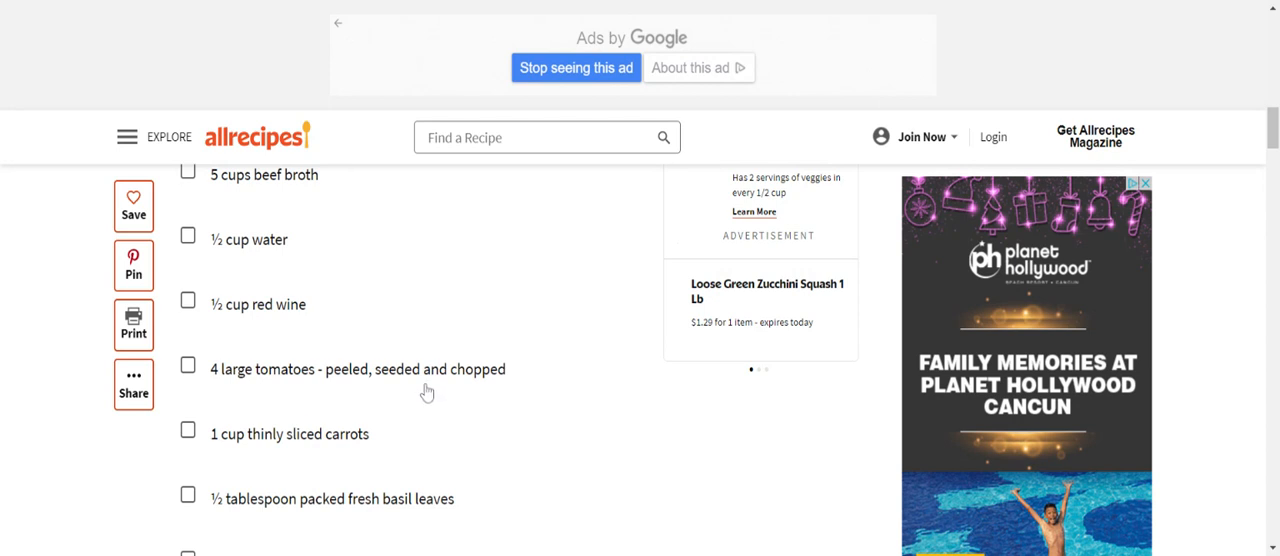
mouse_move(394, 401)
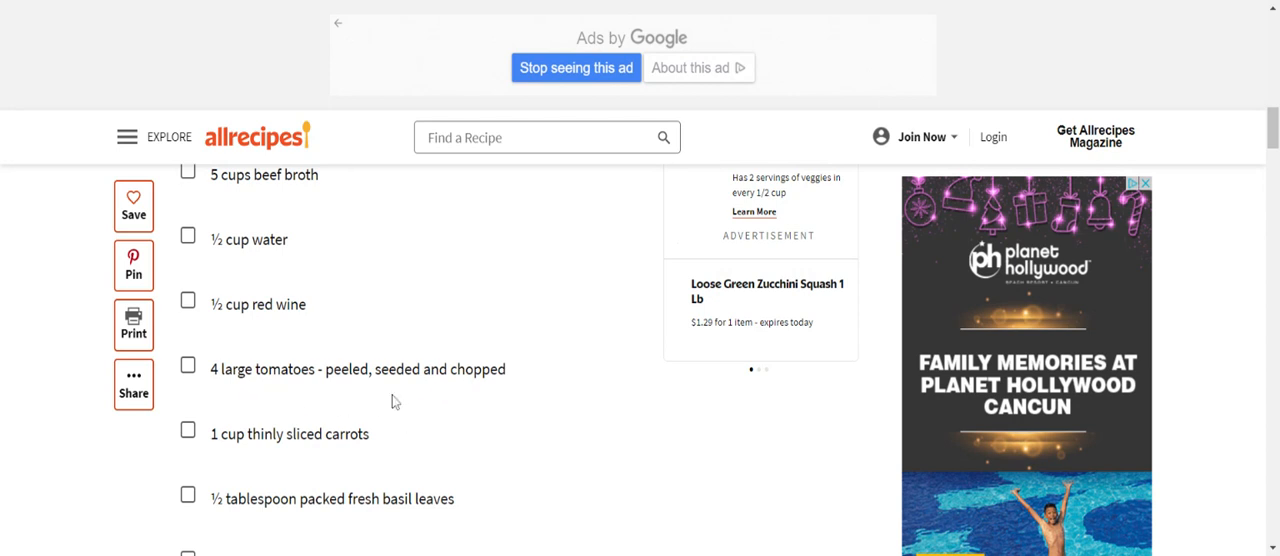
scroll("down", 3)
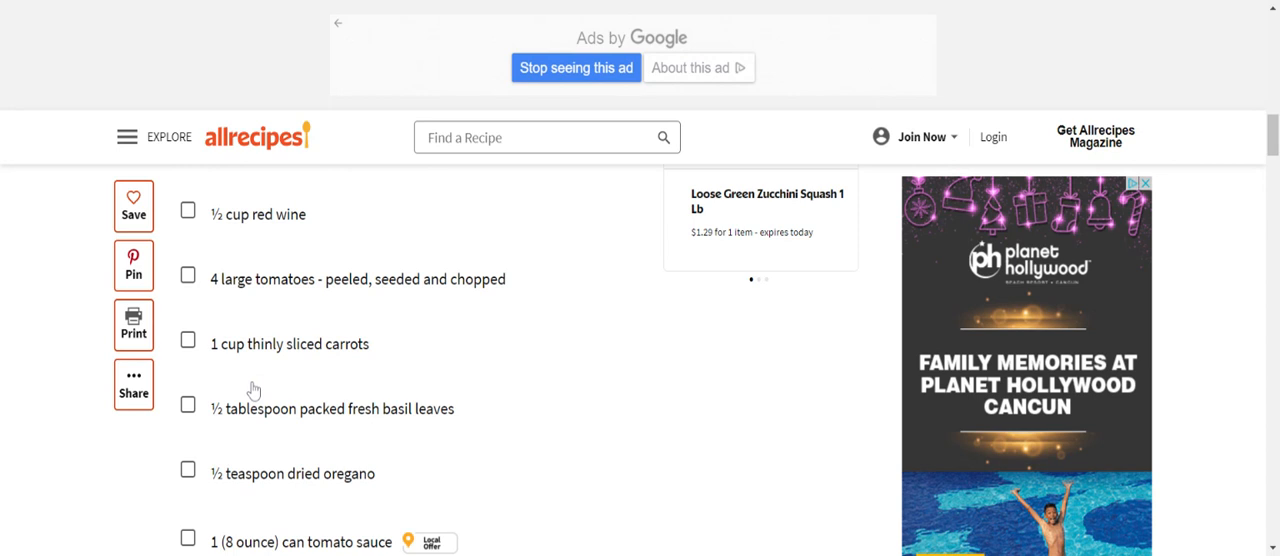
mouse_move(360, 363)
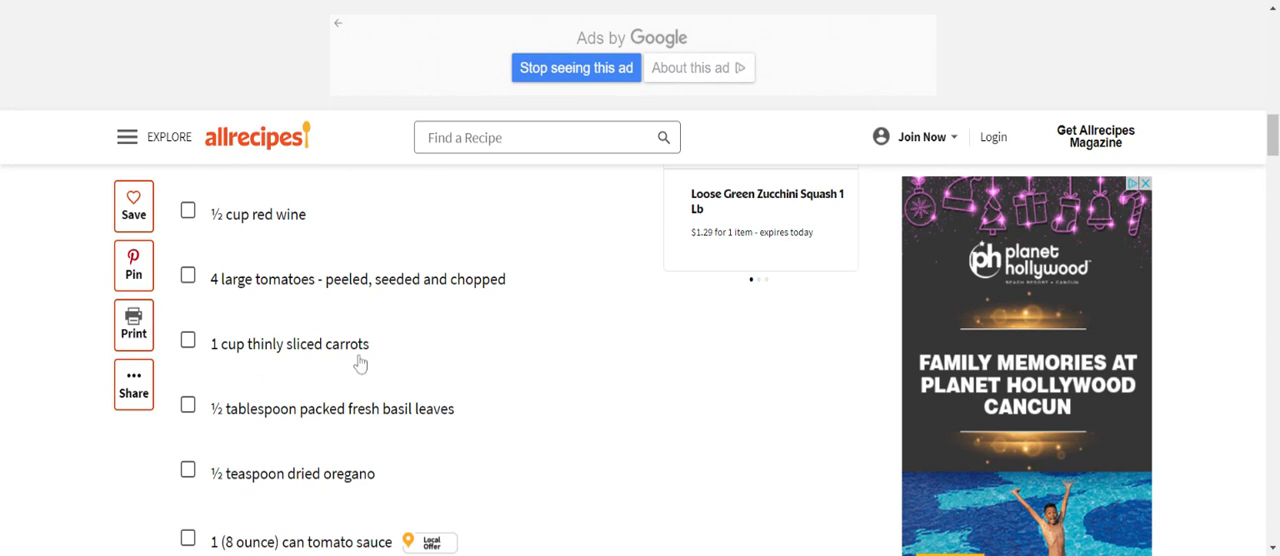
mouse_move(308, 382)
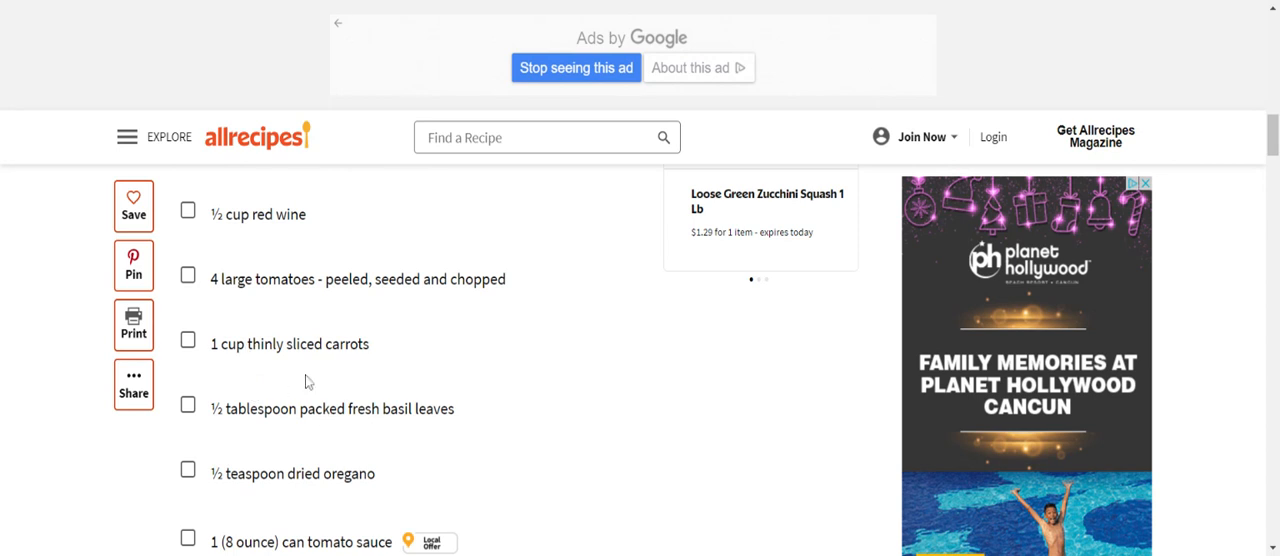
mouse_move(262, 366)
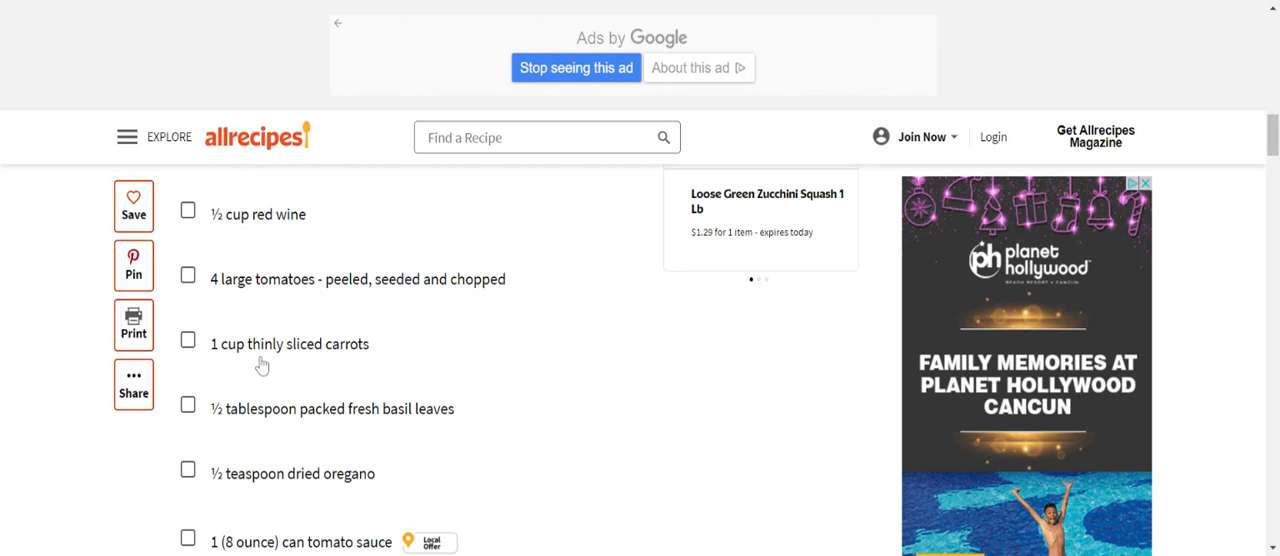
mouse_move(283, 425)
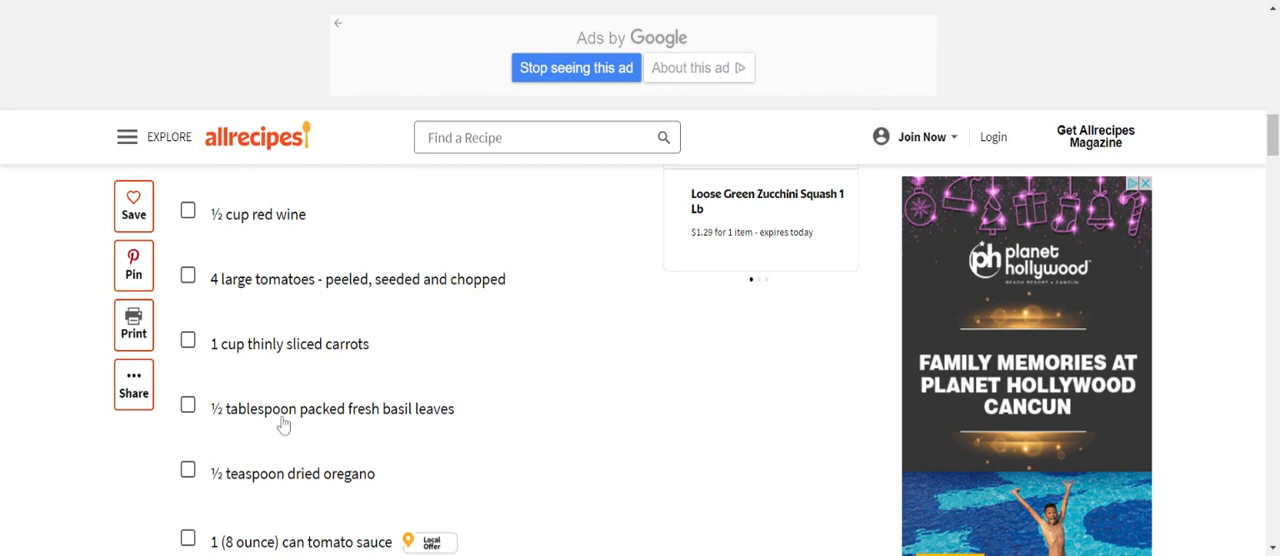
mouse_move(247, 431)
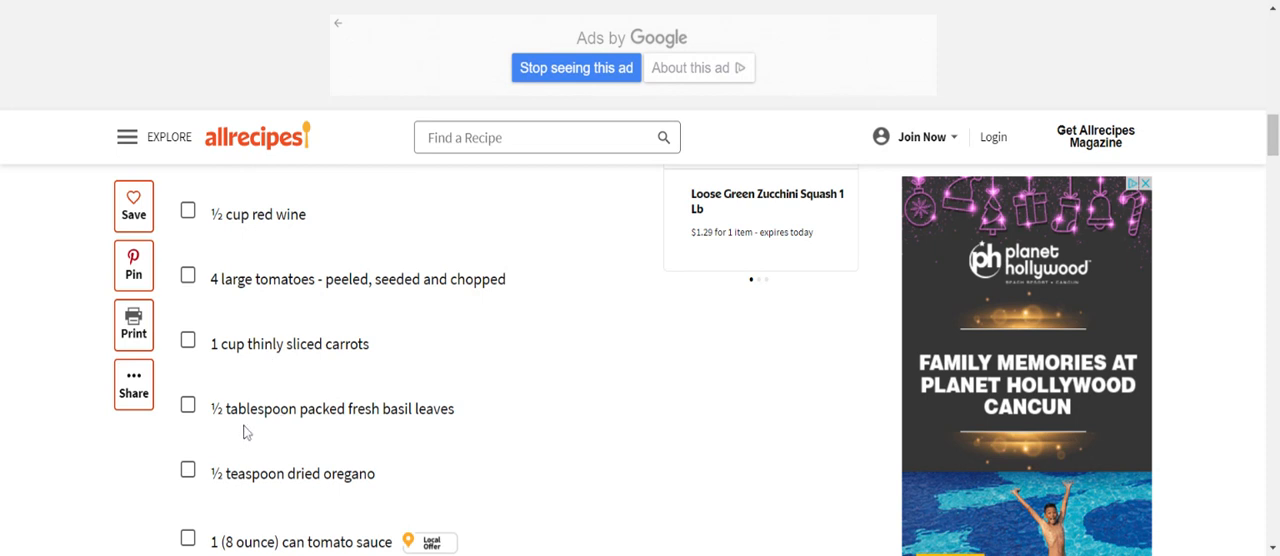
mouse_move(408, 429)
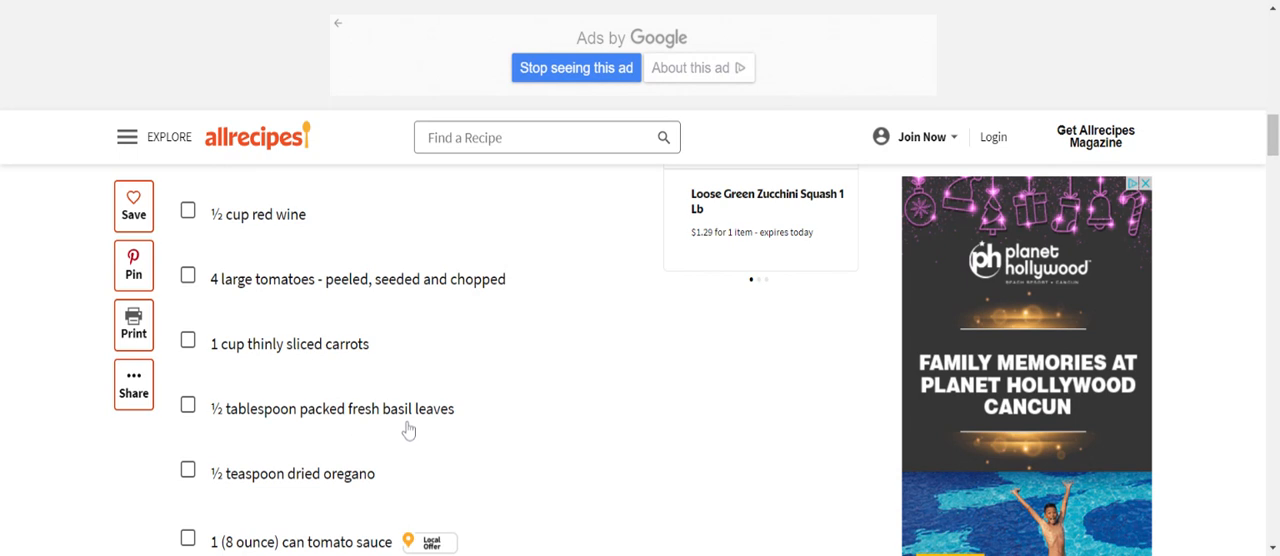
scroll("down", 3)
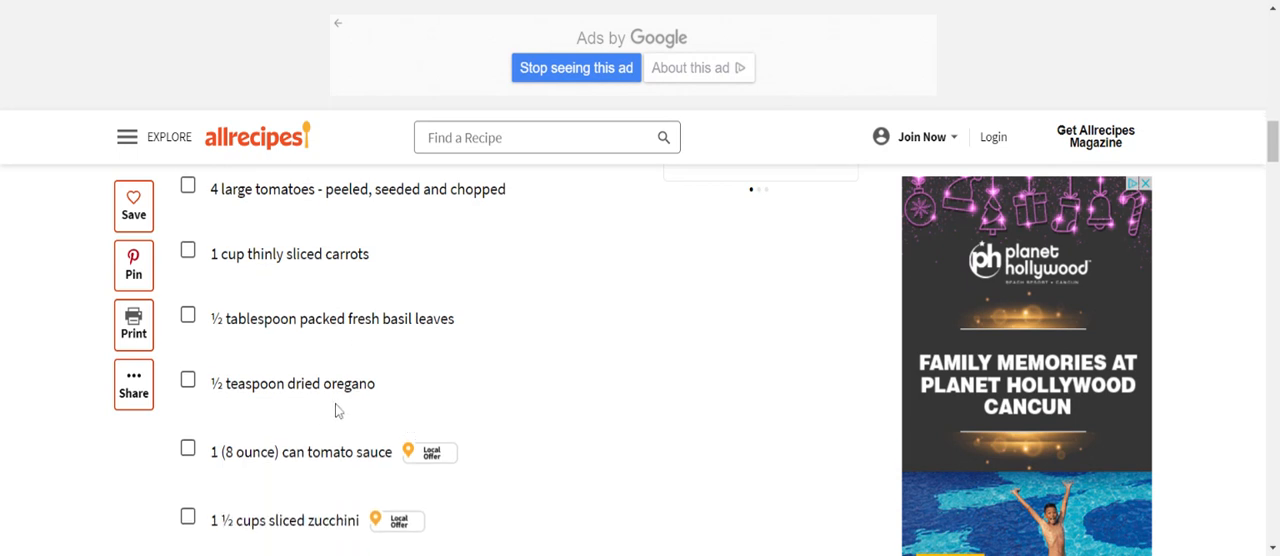
mouse_move(342, 406)
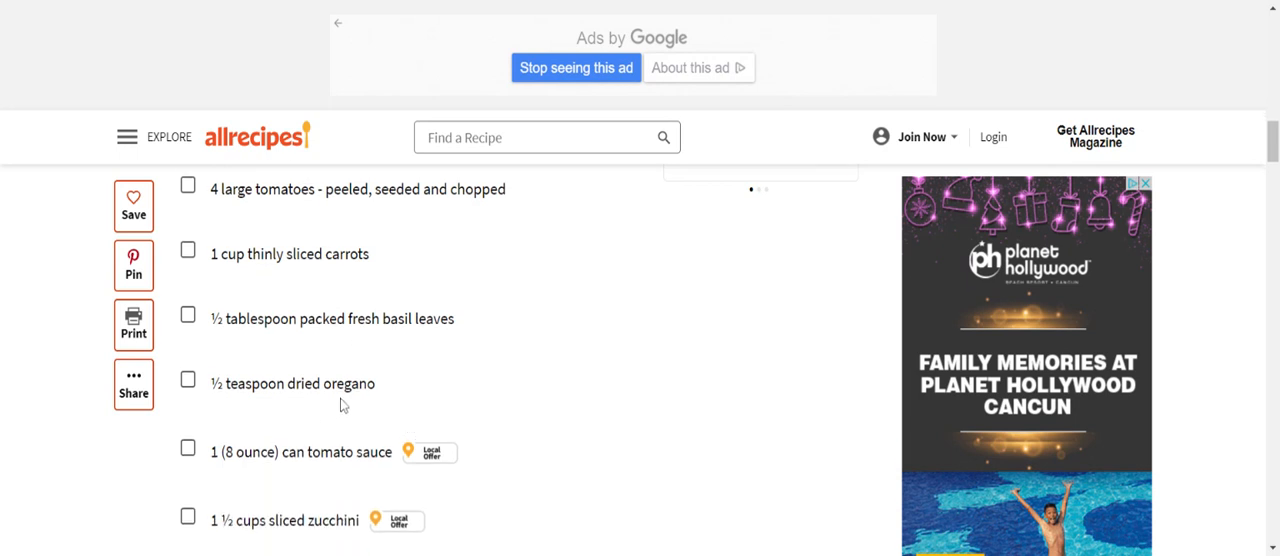
scroll("down", 3)
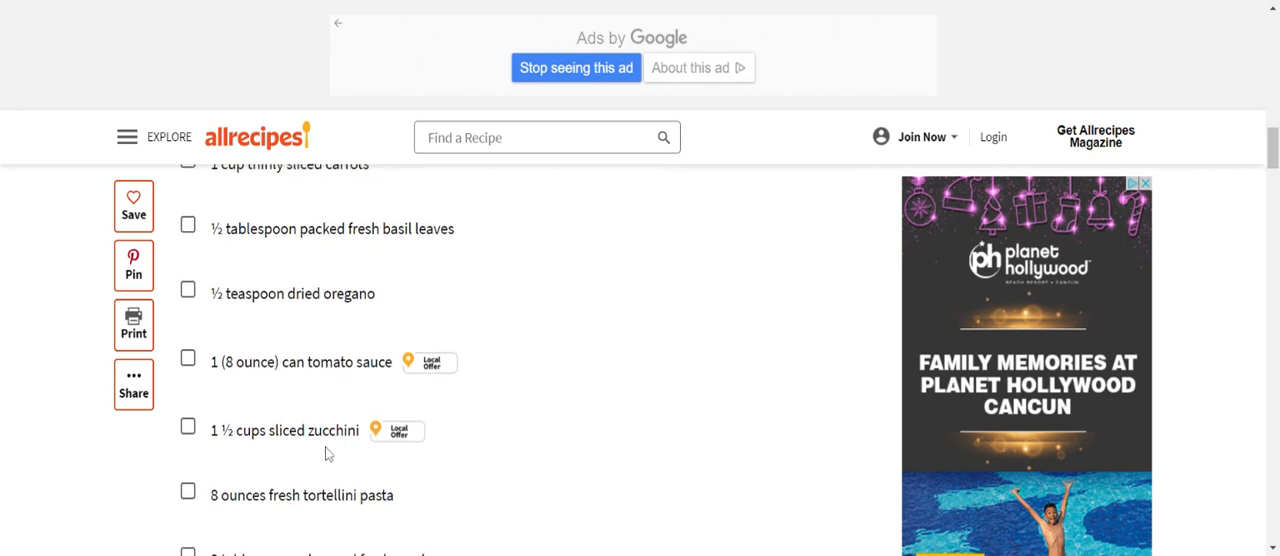
scroll("down", 3)
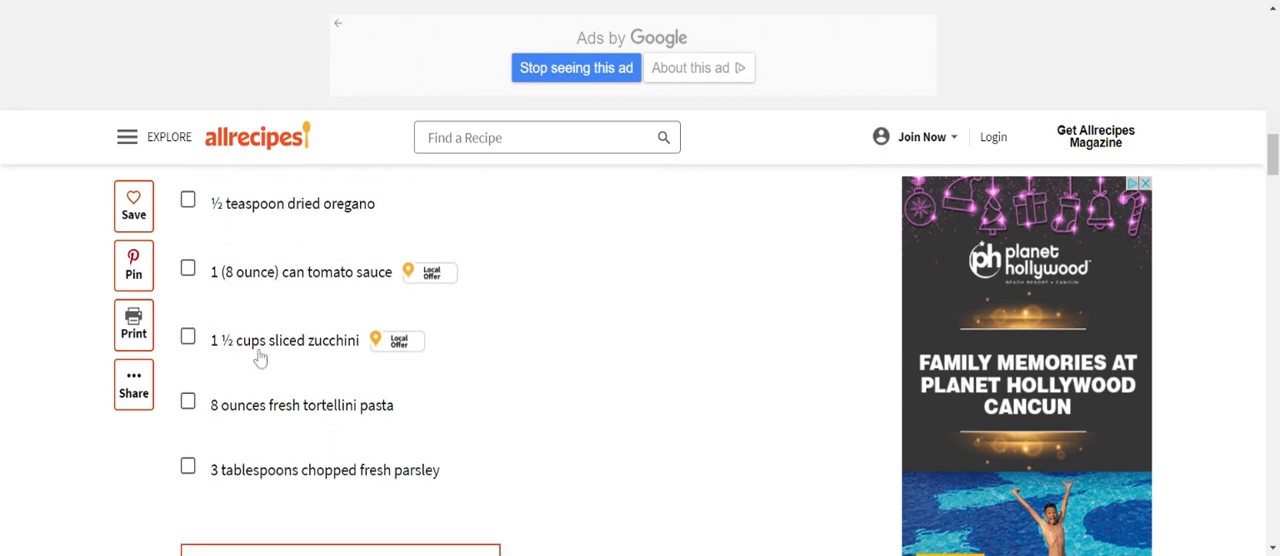
mouse_move(300, 495)
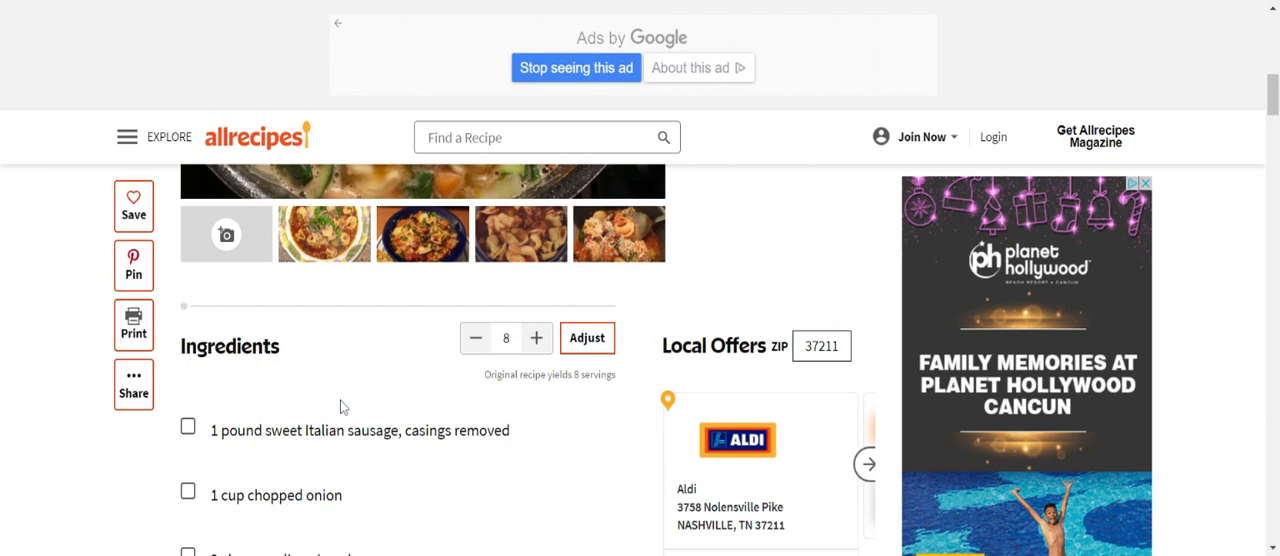
mouse_move(343, 407)
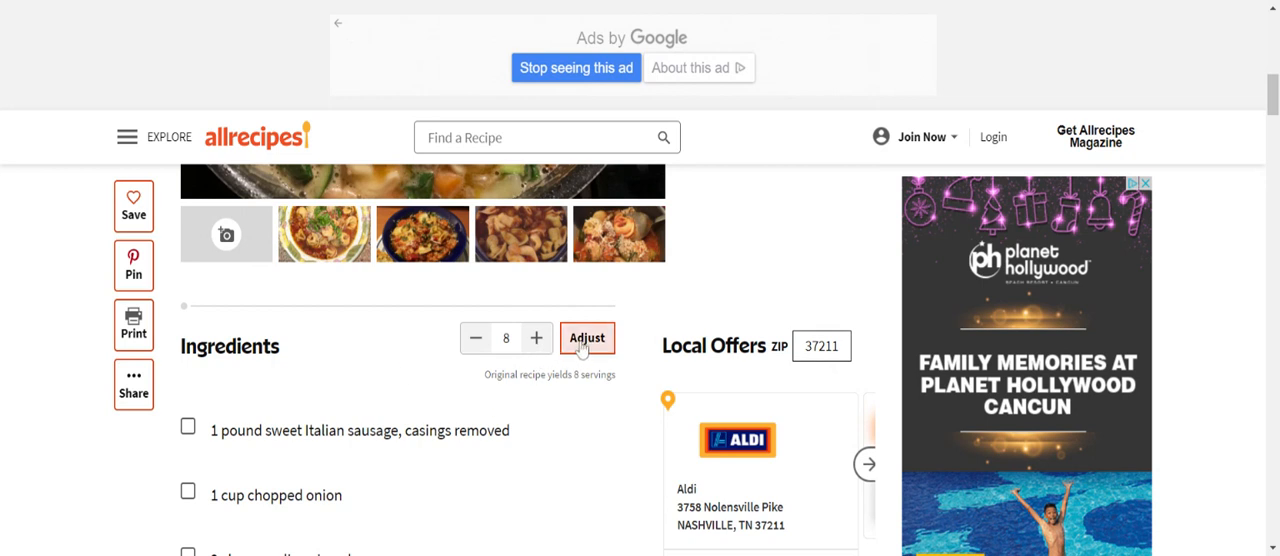
mouse_move(408, 378)
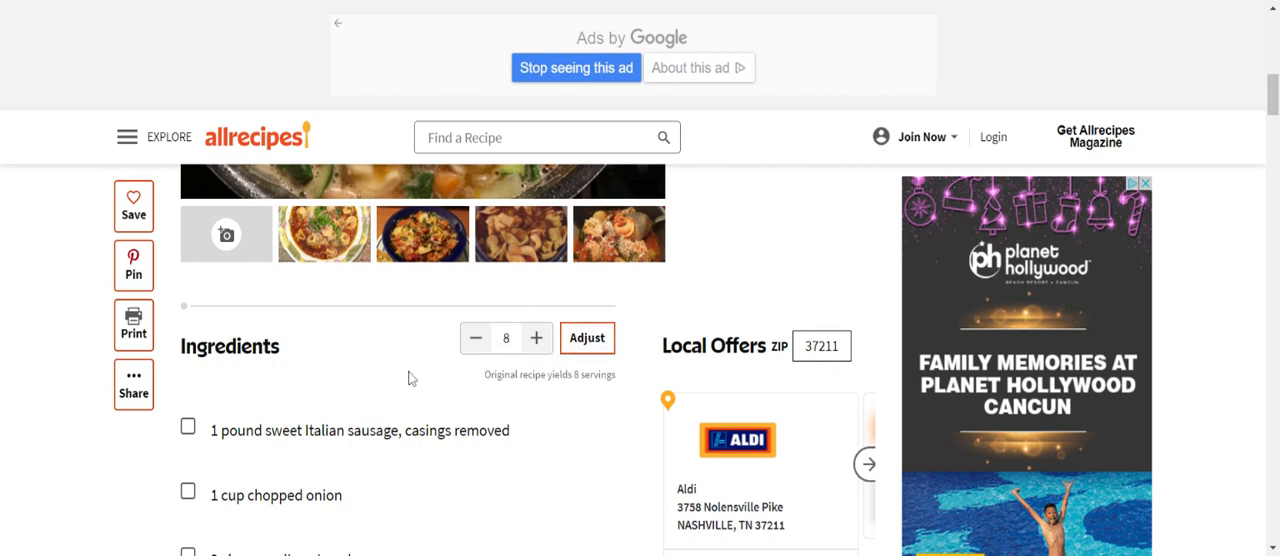
scroll("down", 3)
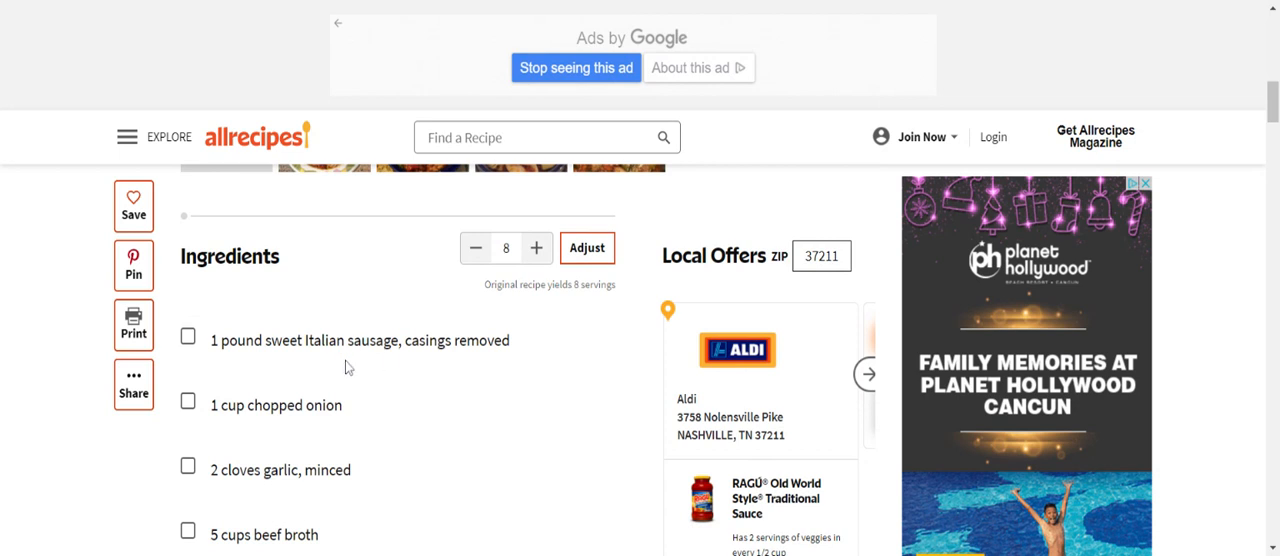
mouse_move(428, 353)
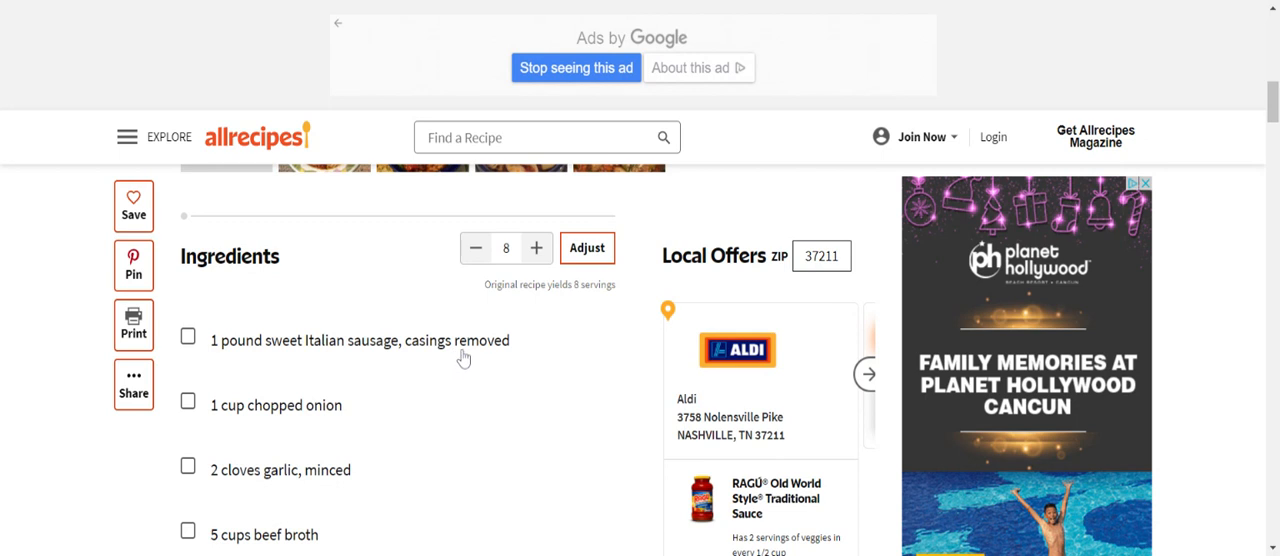
mouse_move(263, 362)
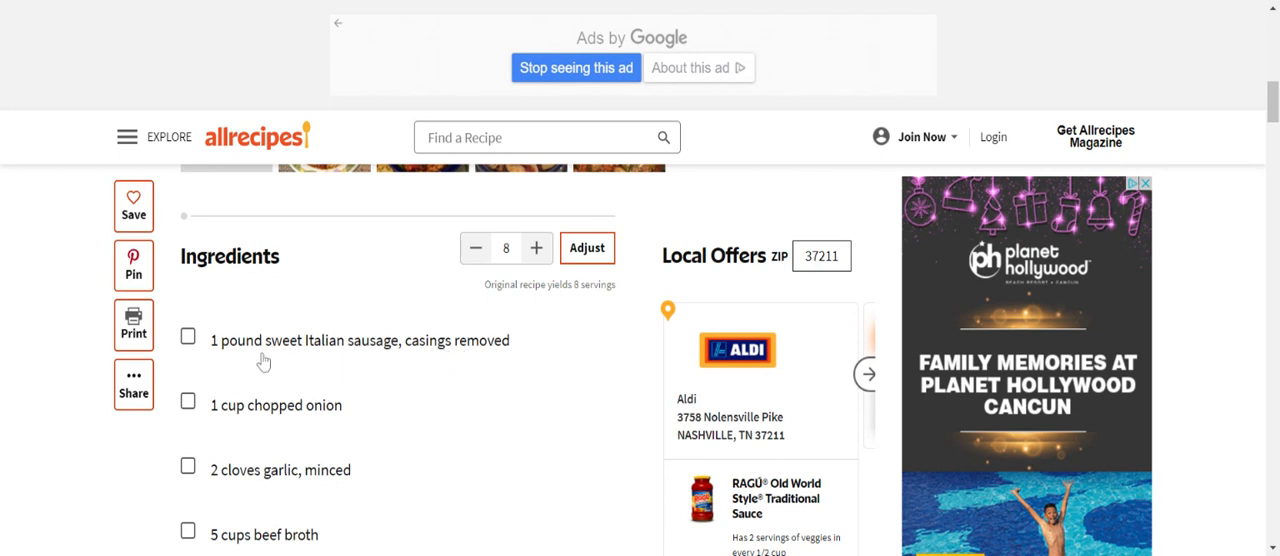
mouse_move(283, 360)
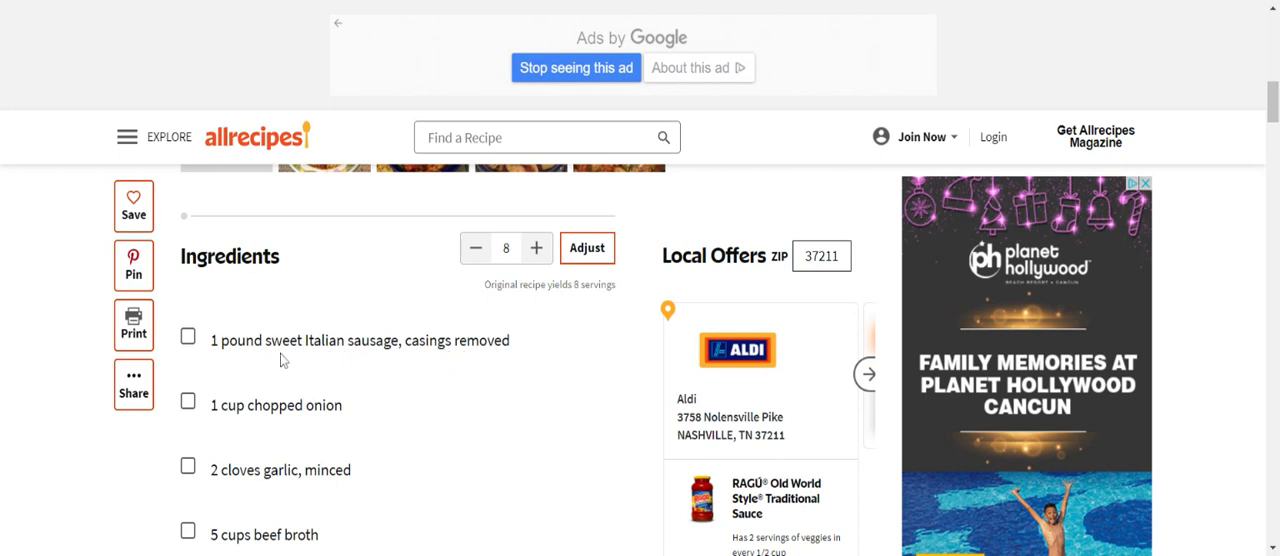
mouse_move(373, 350)
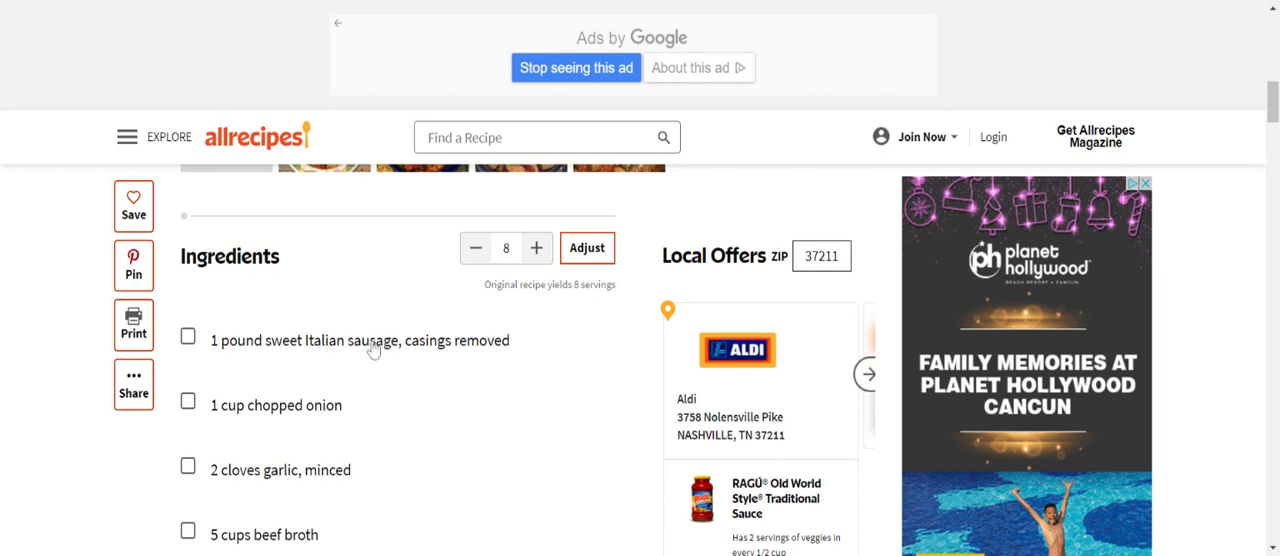
scroll("down", 3)
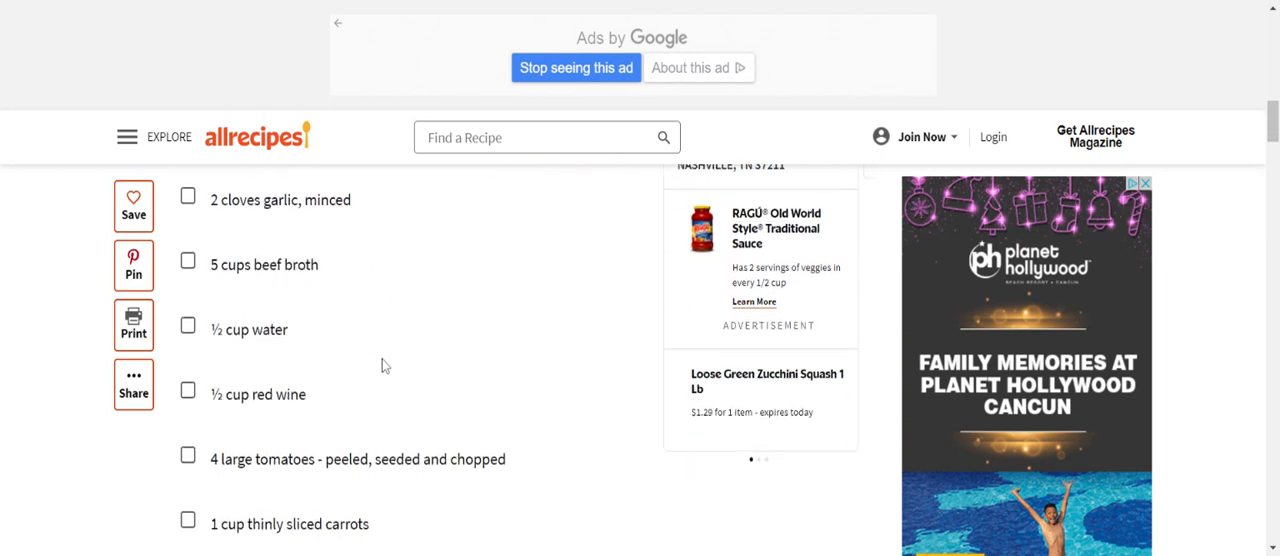
scroll("down", 3)
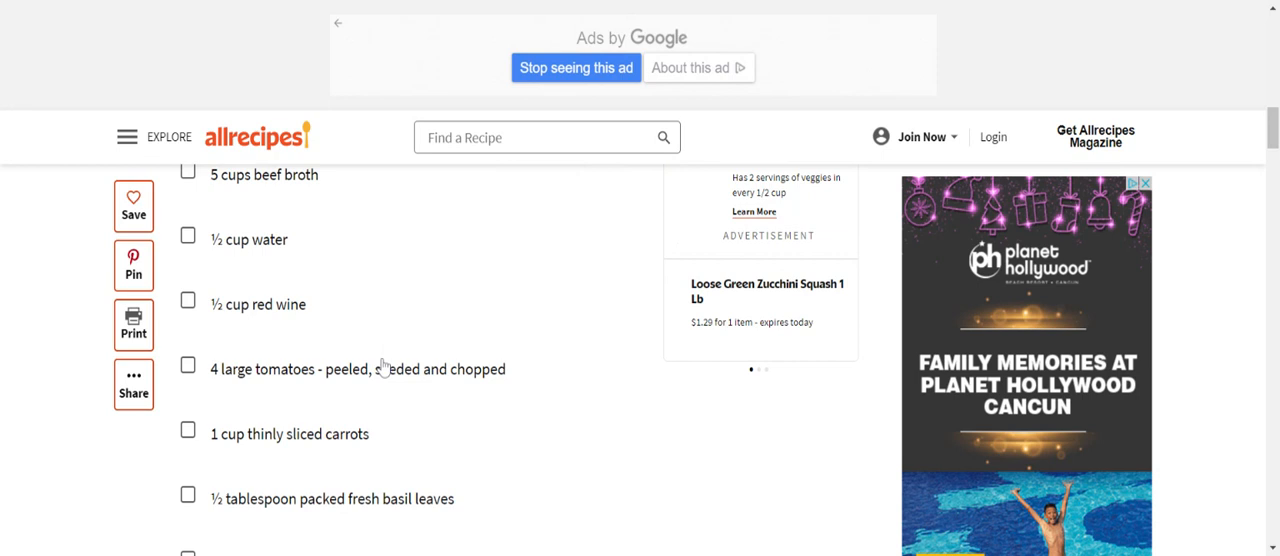
scroll("down", 3)
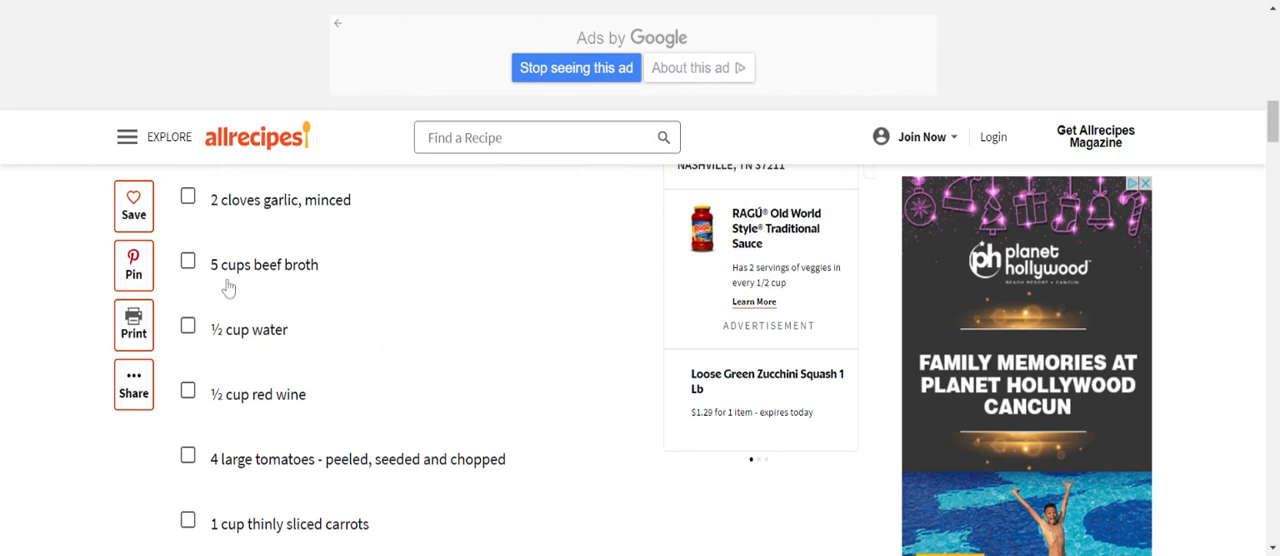
mouse_move(263, 416)
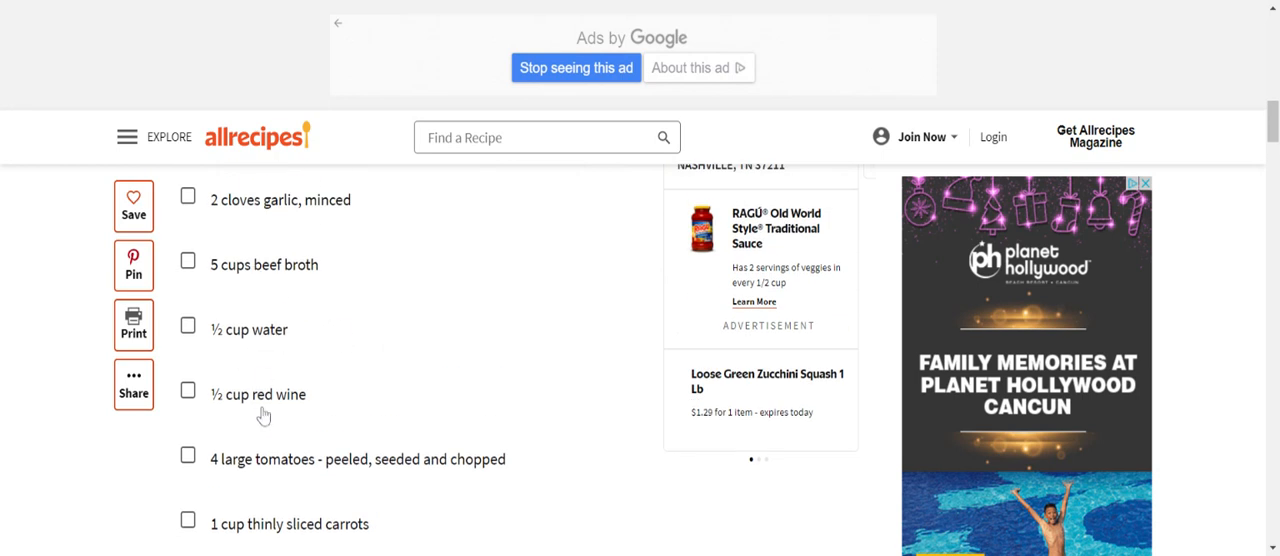
mouse_move(268, 280)
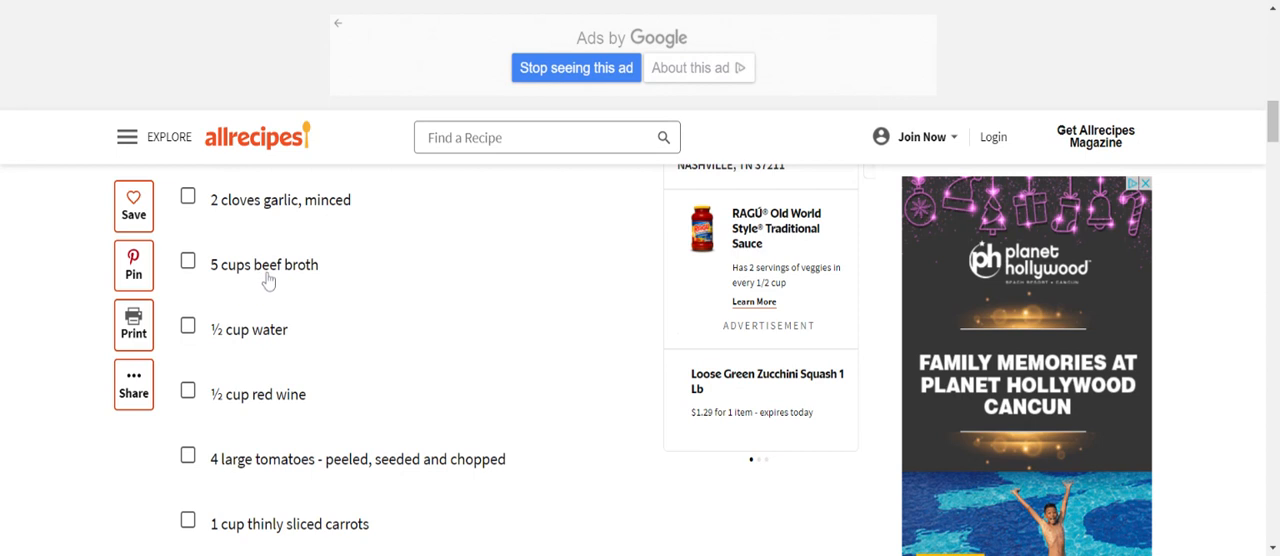
mouse_move(306, 393)
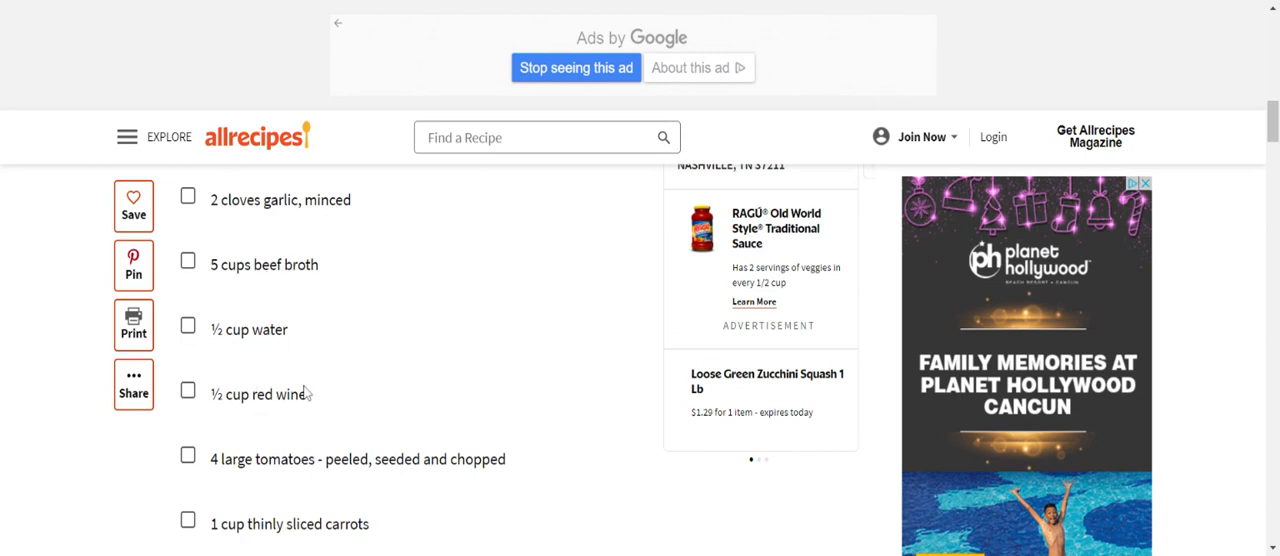
scroll("up", 3)
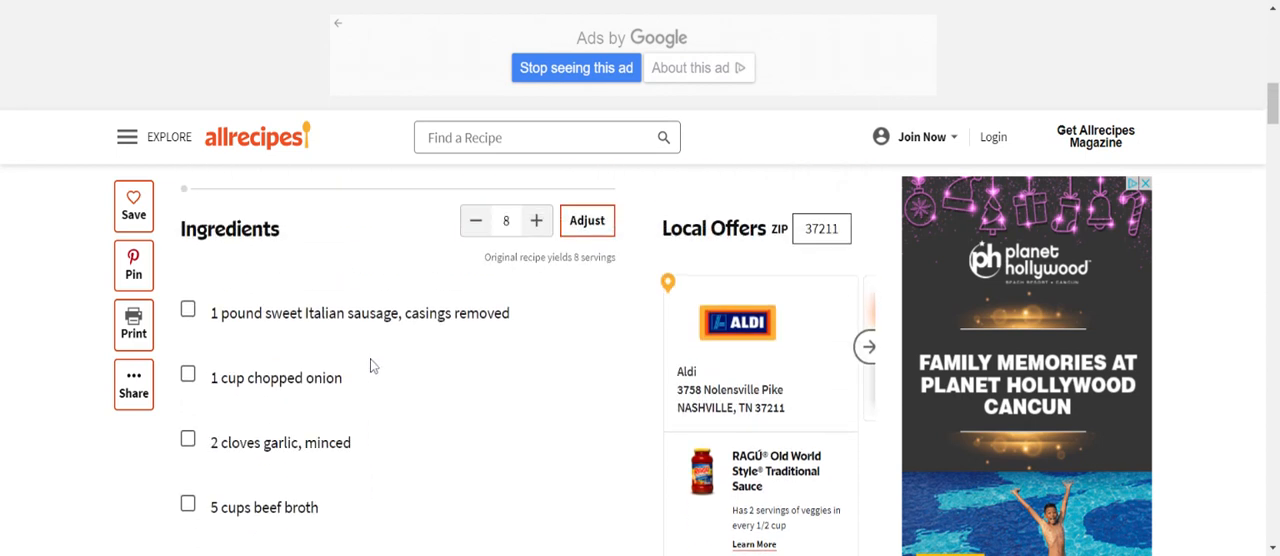
scroll("down", 3)
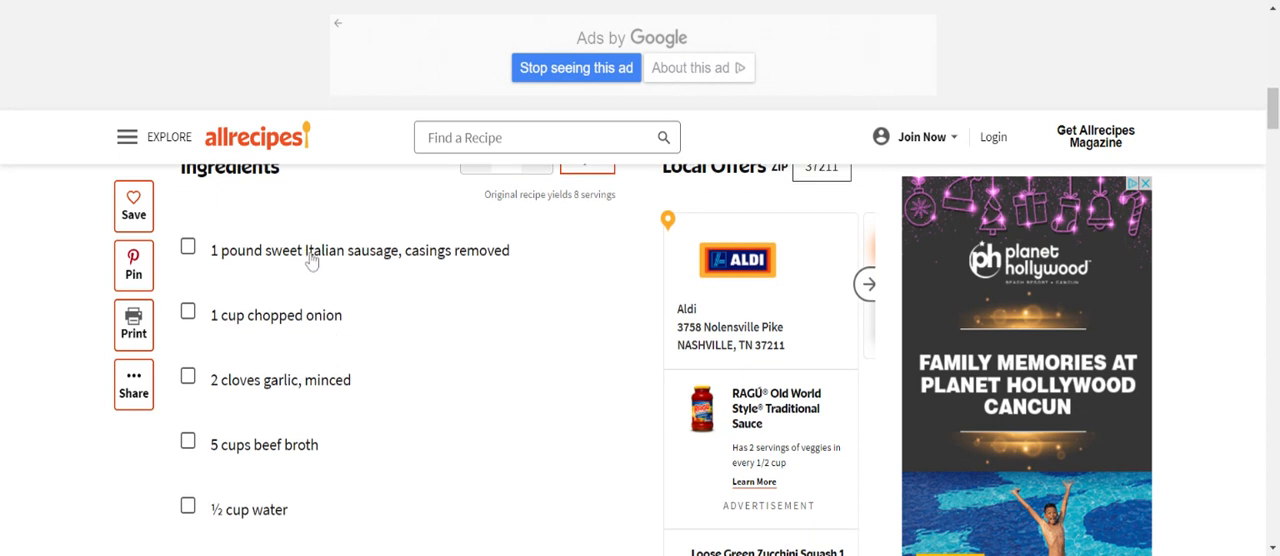
scroll("down", 3)
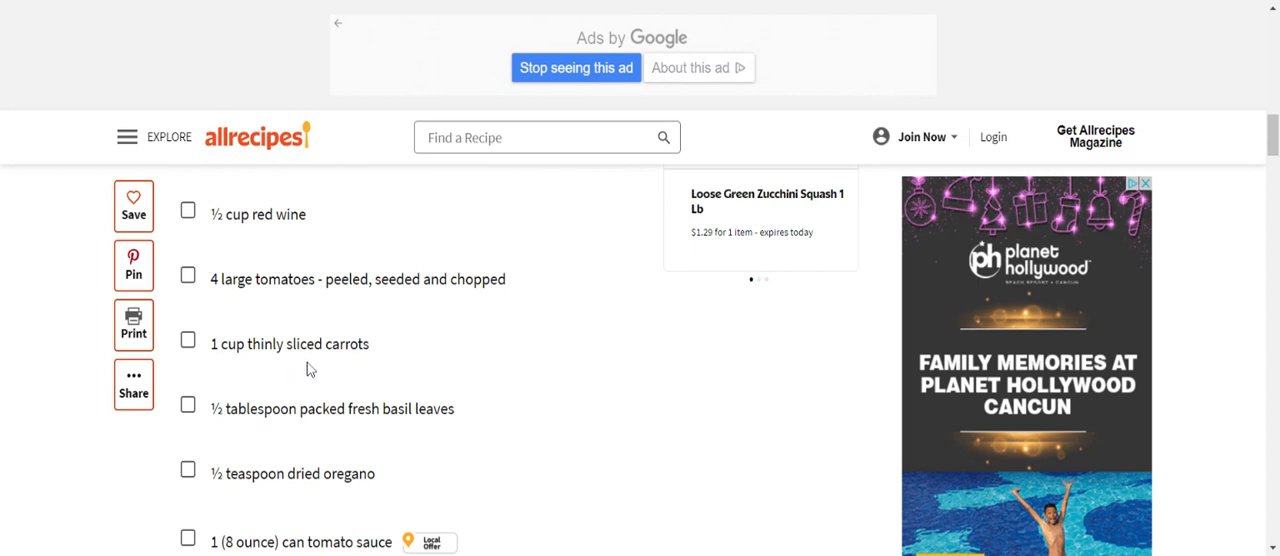
scroll("down", 3)
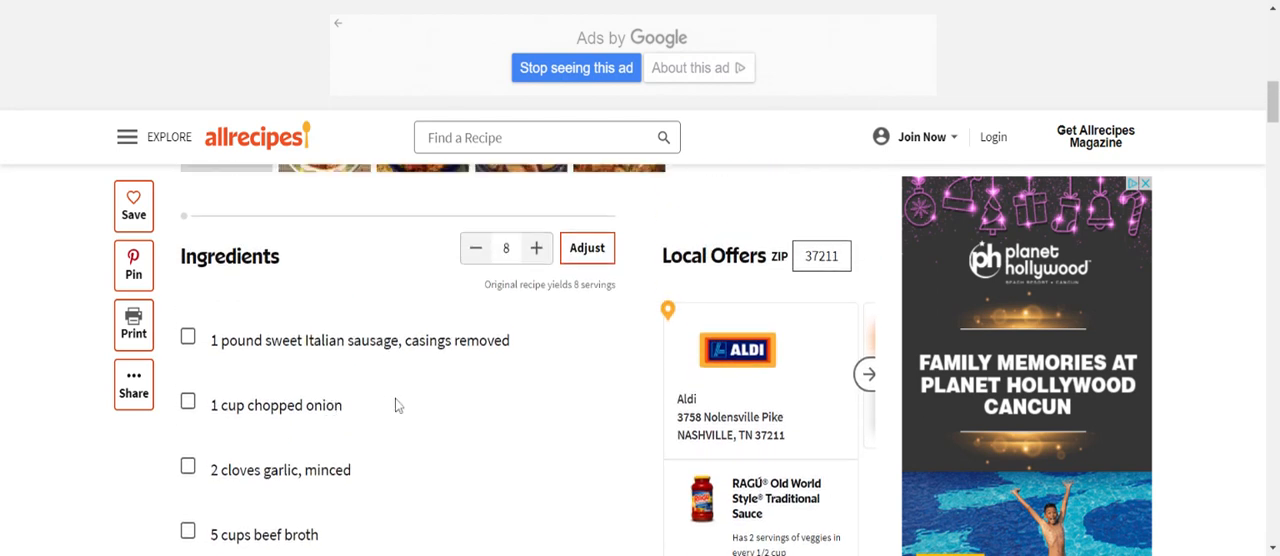
mouse_move(398, 393)
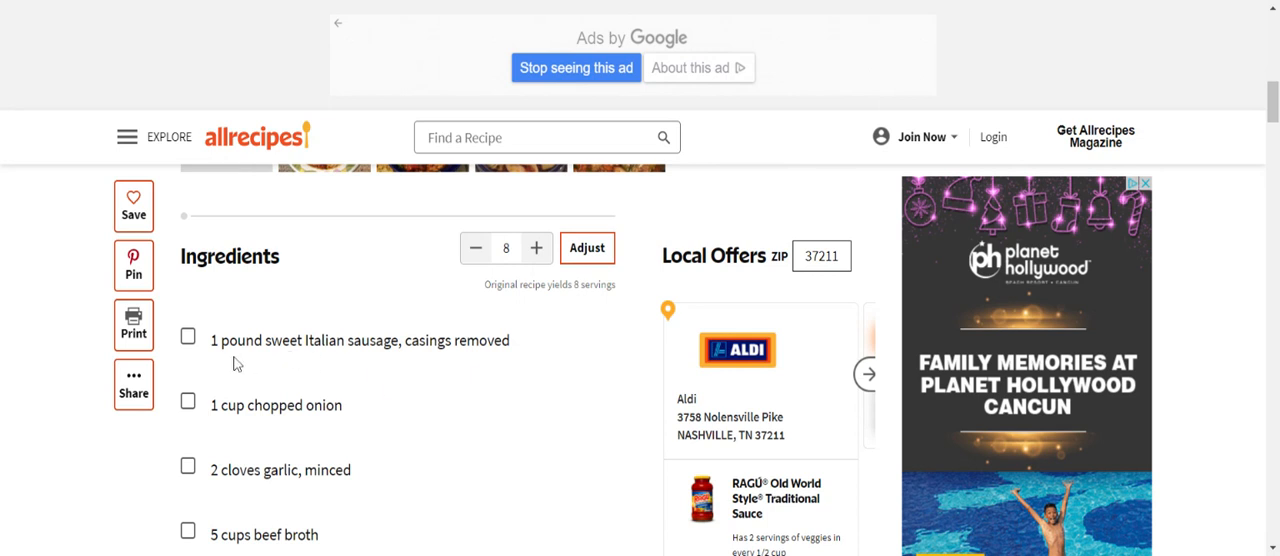
mouse_move(226, 361)
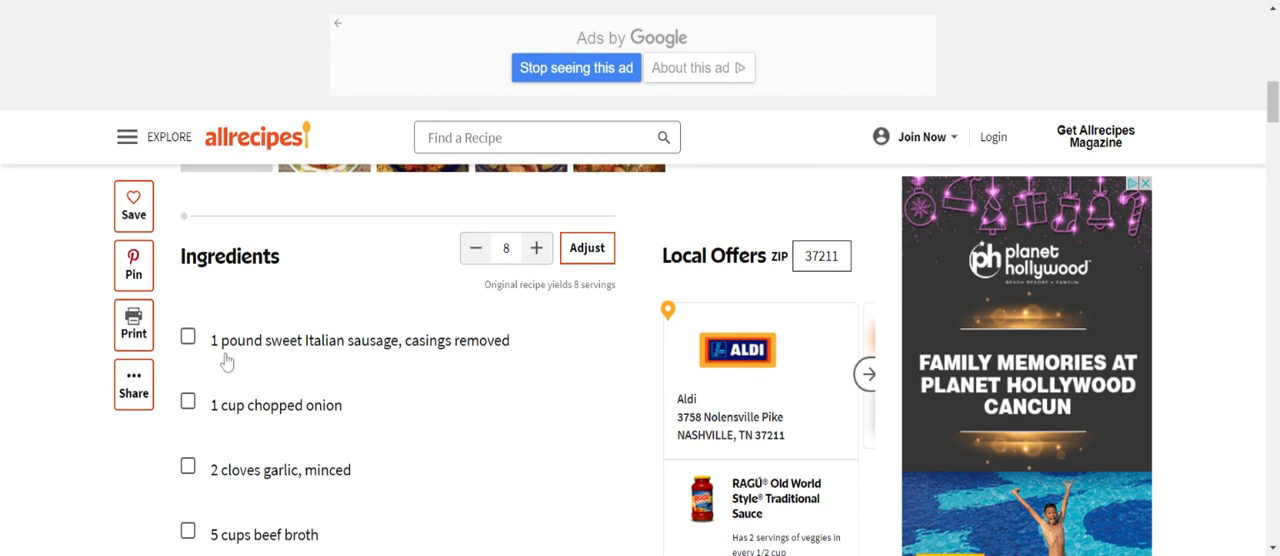
mouse_move(289, 360)
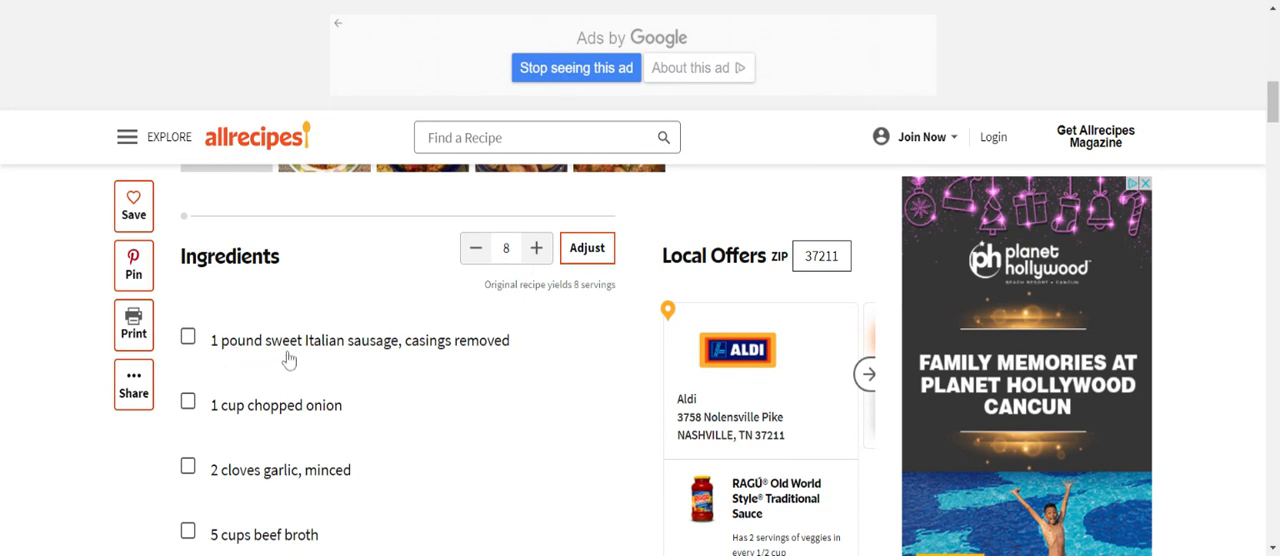
mouse_move(363, 355)
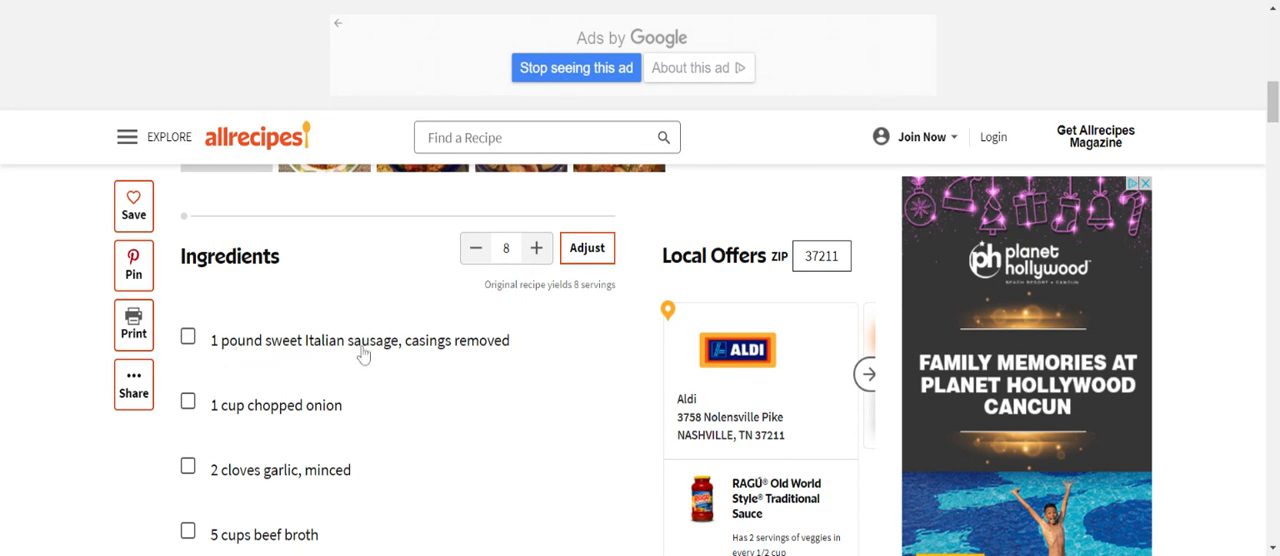
- Scroll to the first ingredients: sweet Italian sausage, onion, garlic, beef broth and water
scroll("down", 3)
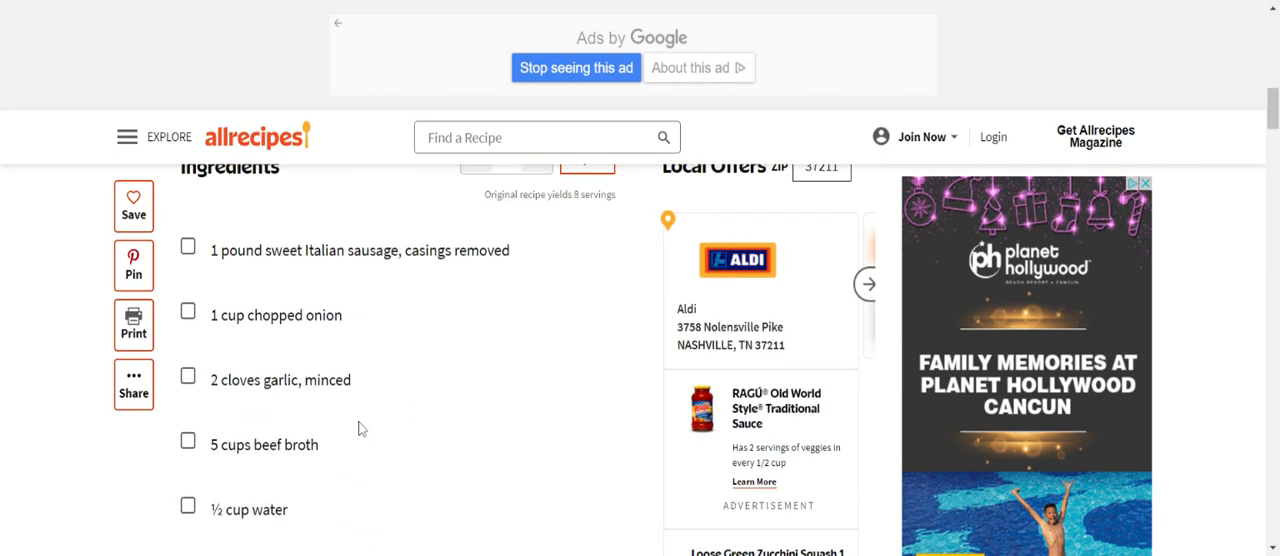
scroll("down", 3)
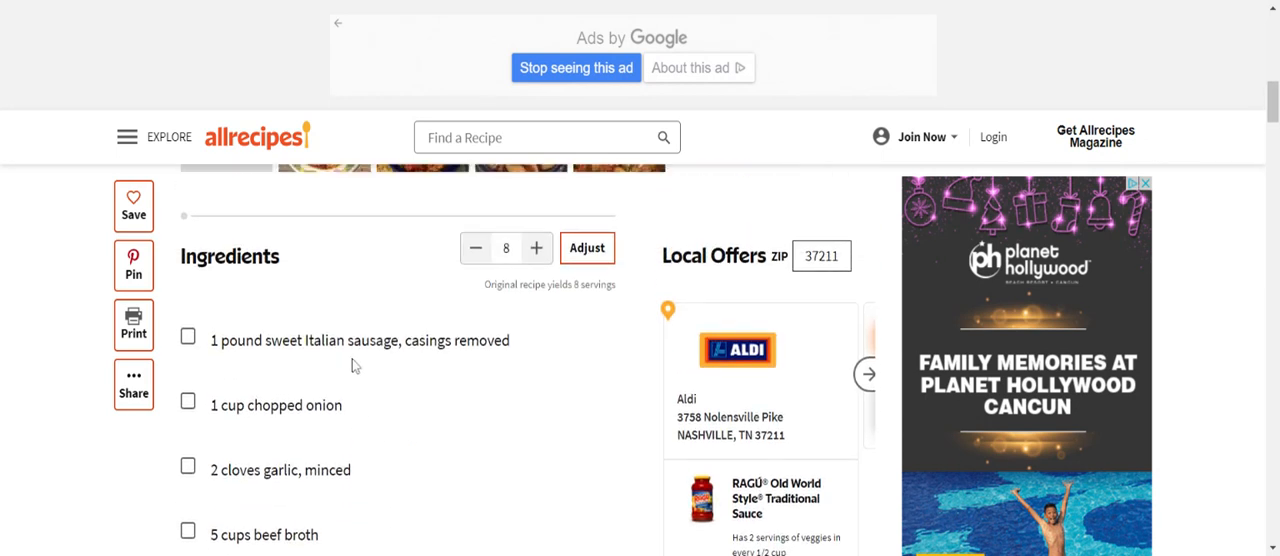
mouse_move(268, 367)
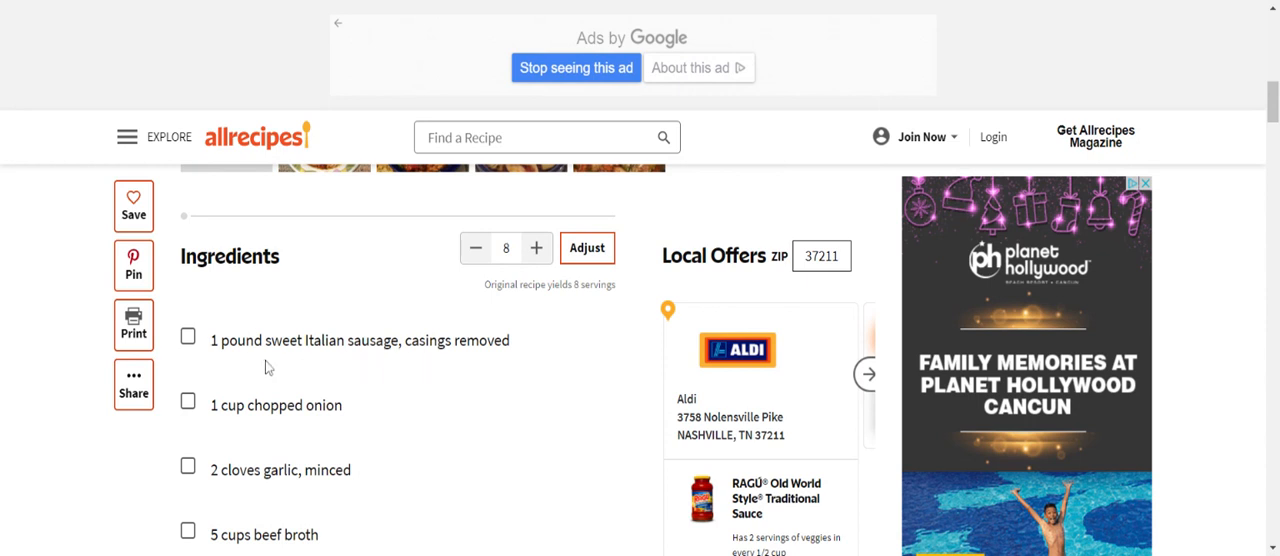
mouse_move(376, 362)
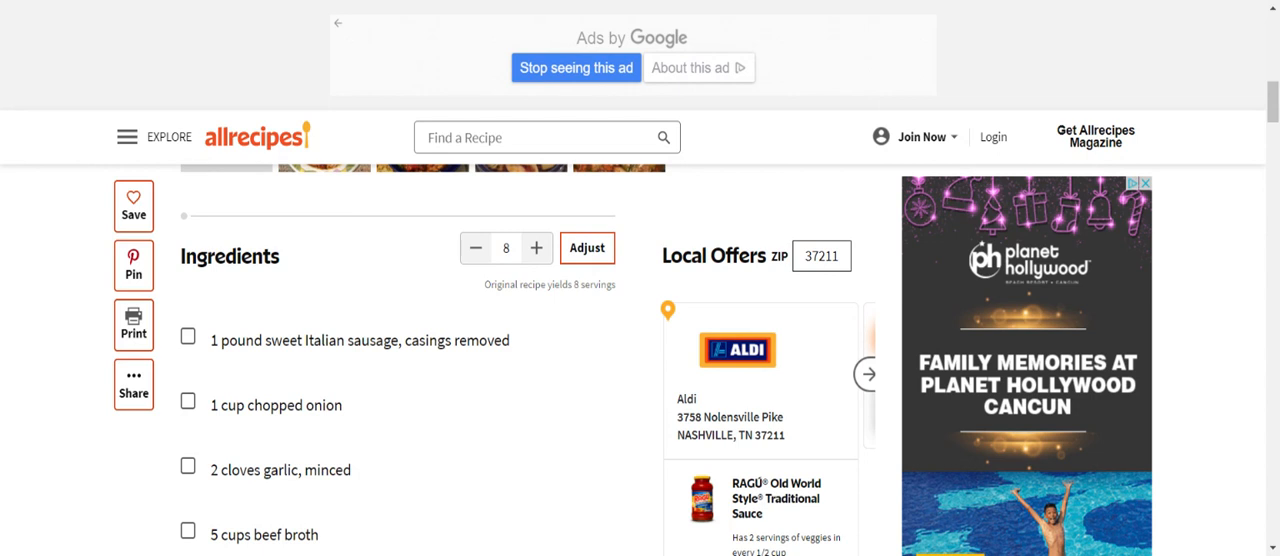
mouse_move(355, 390)
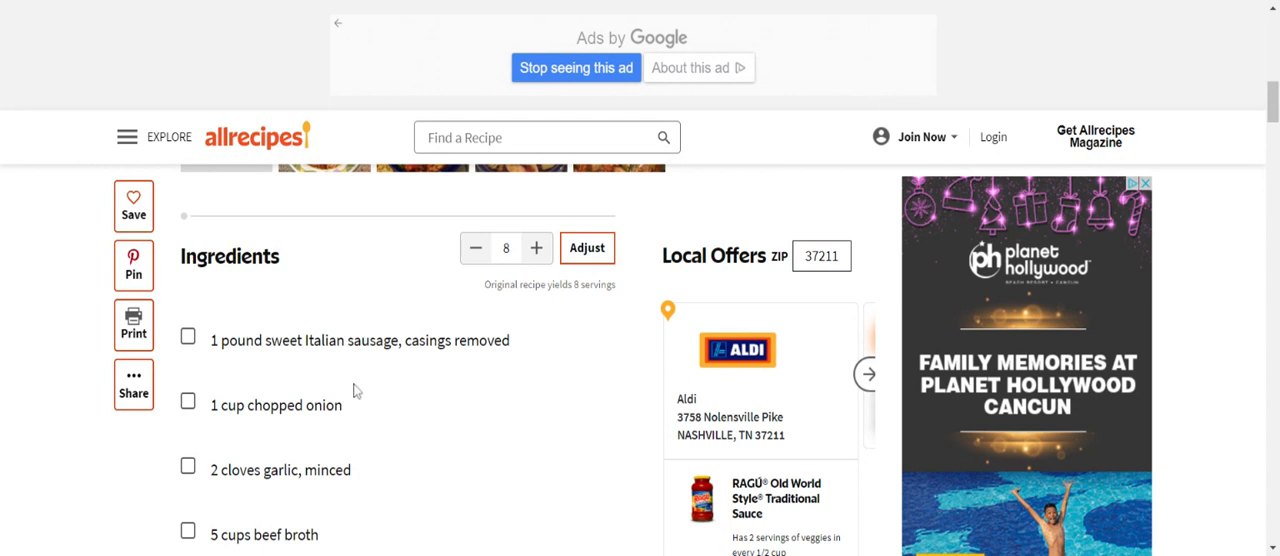
mouse_move(257, 435)
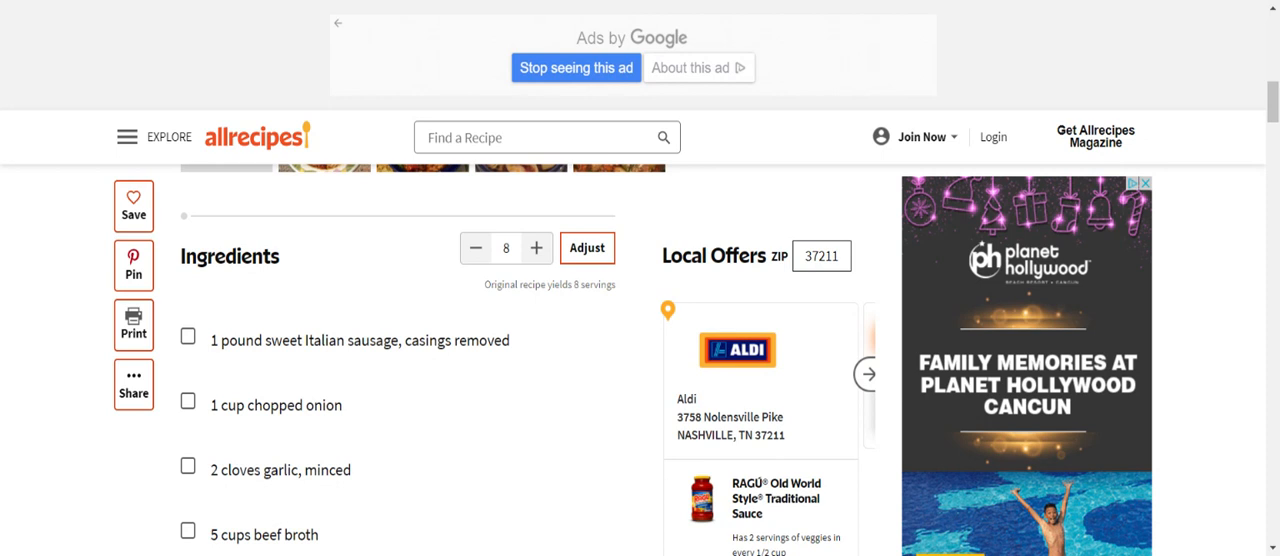
scroll("down", 3)
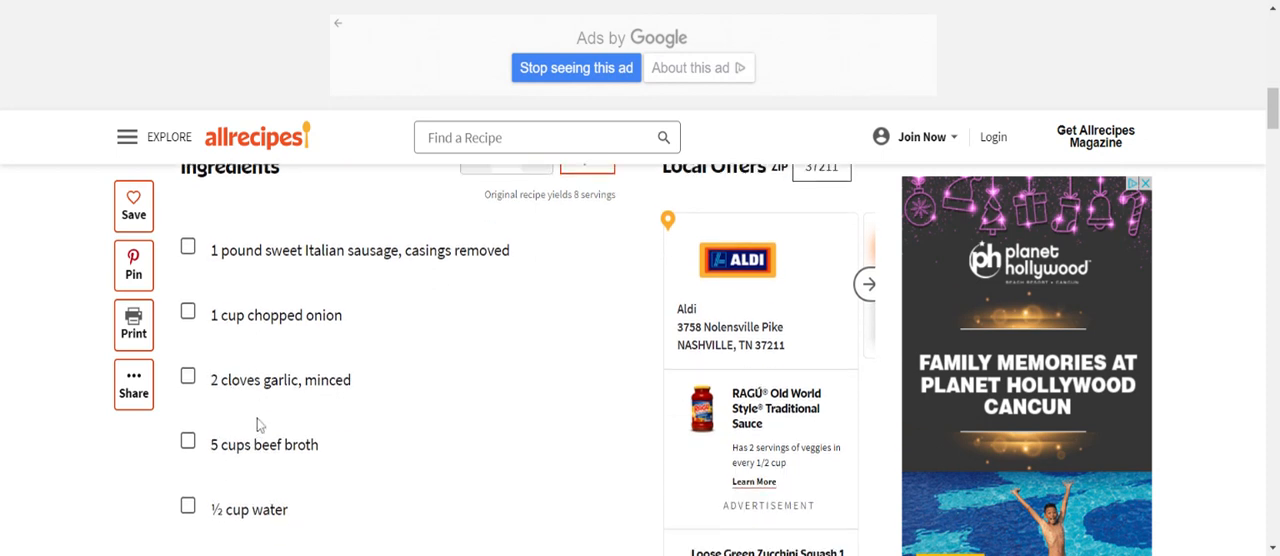
mouse_move(285, 400)
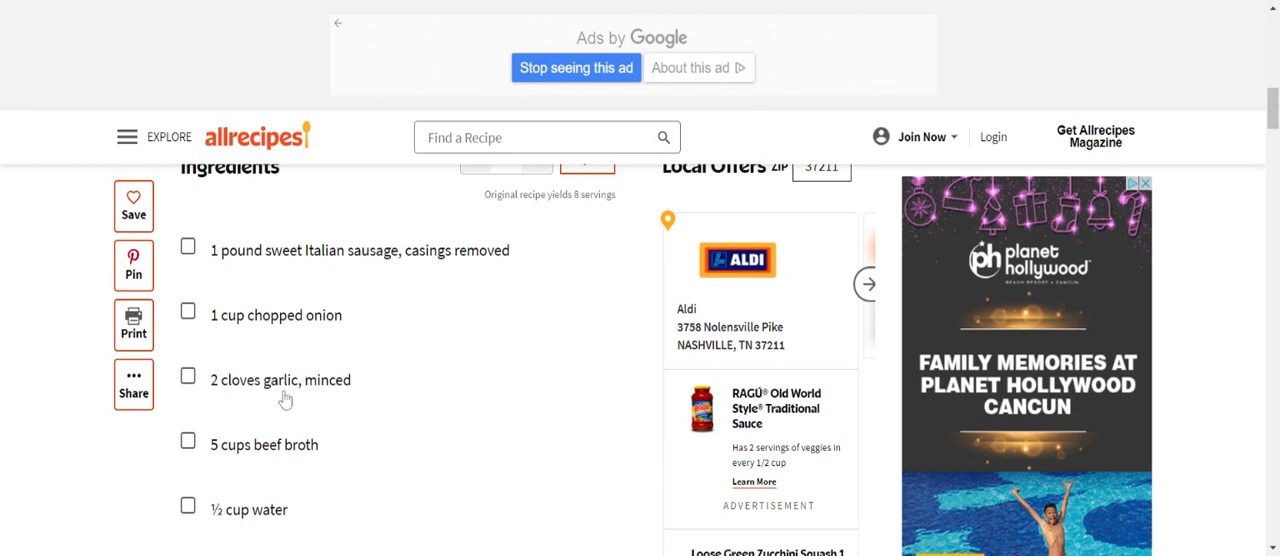
mouse_move(285, 338)
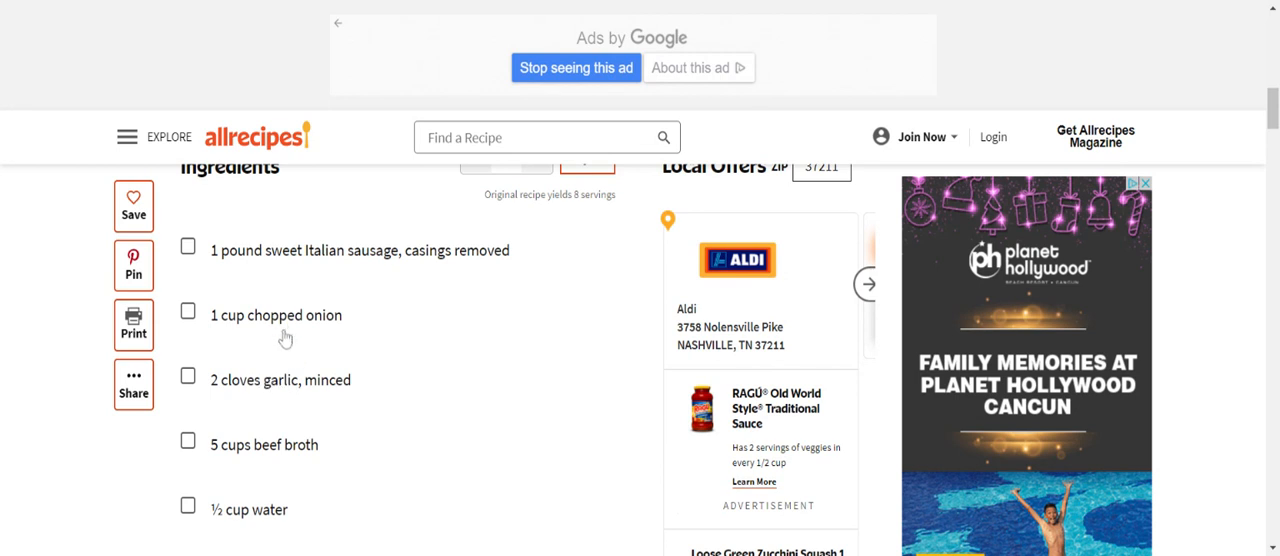
mouse_move(289, 349)
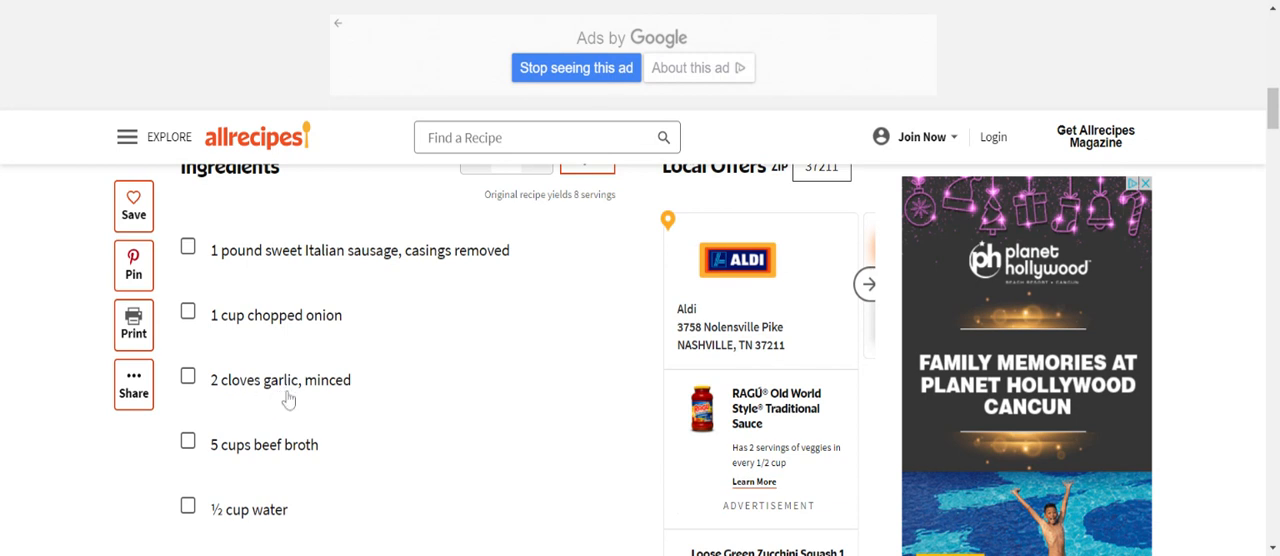
mouse_move(291, 392)
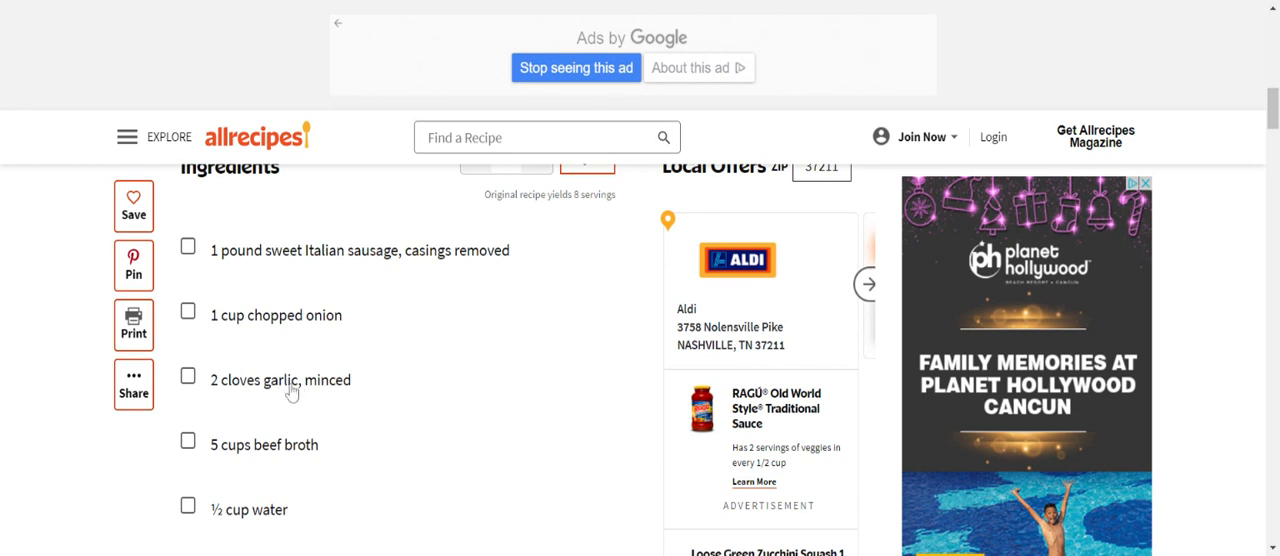
mouse_move(277, 400)
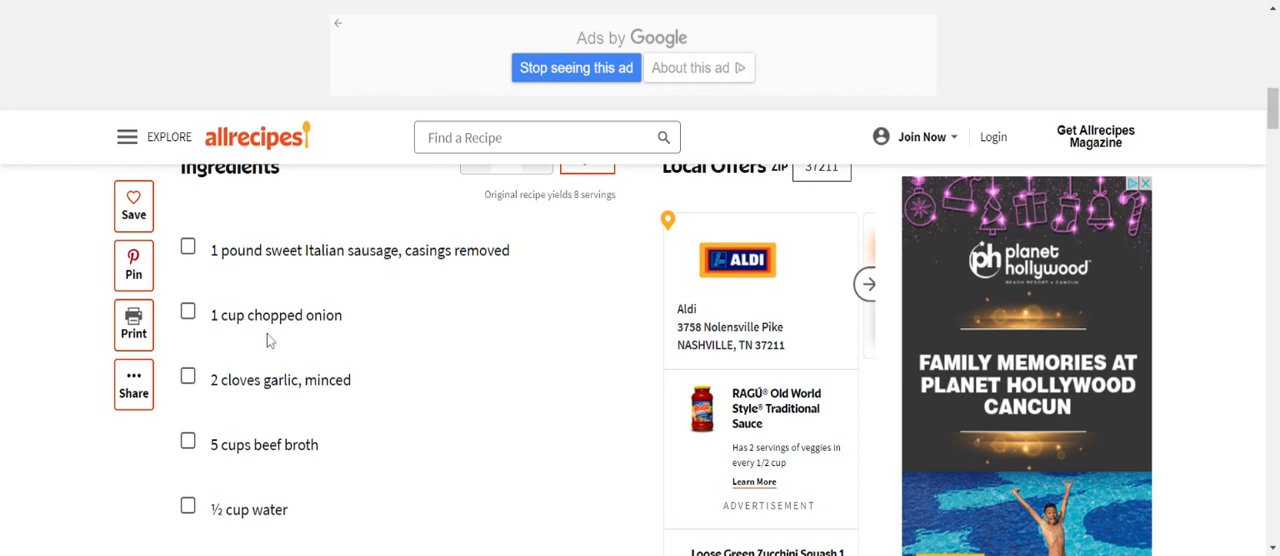
mouse_move(270, 333)
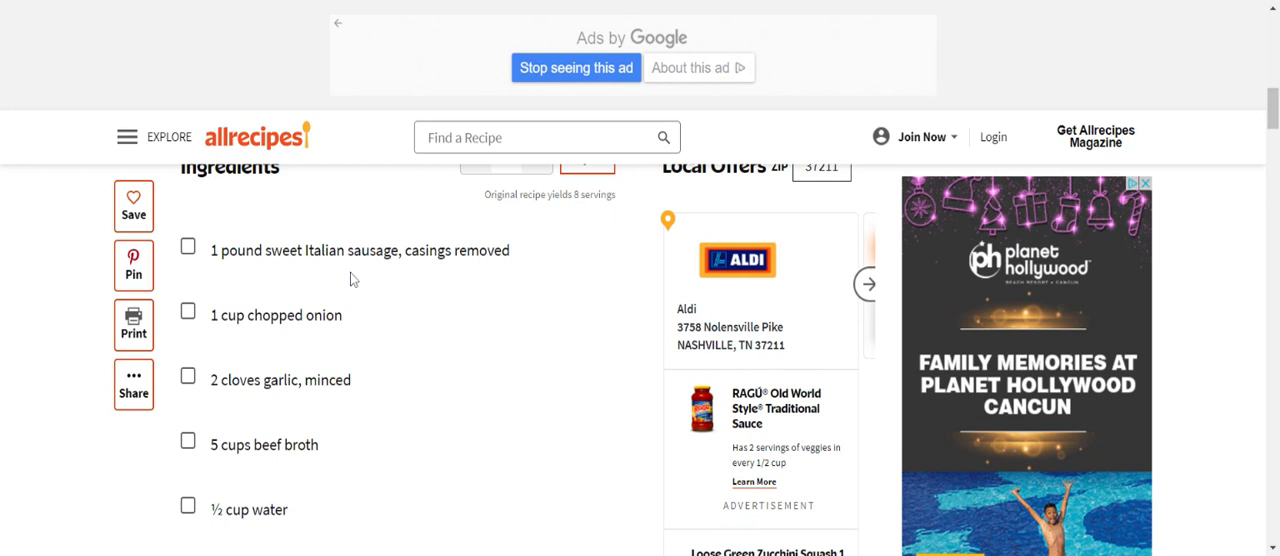
mouse_move(275, 334)
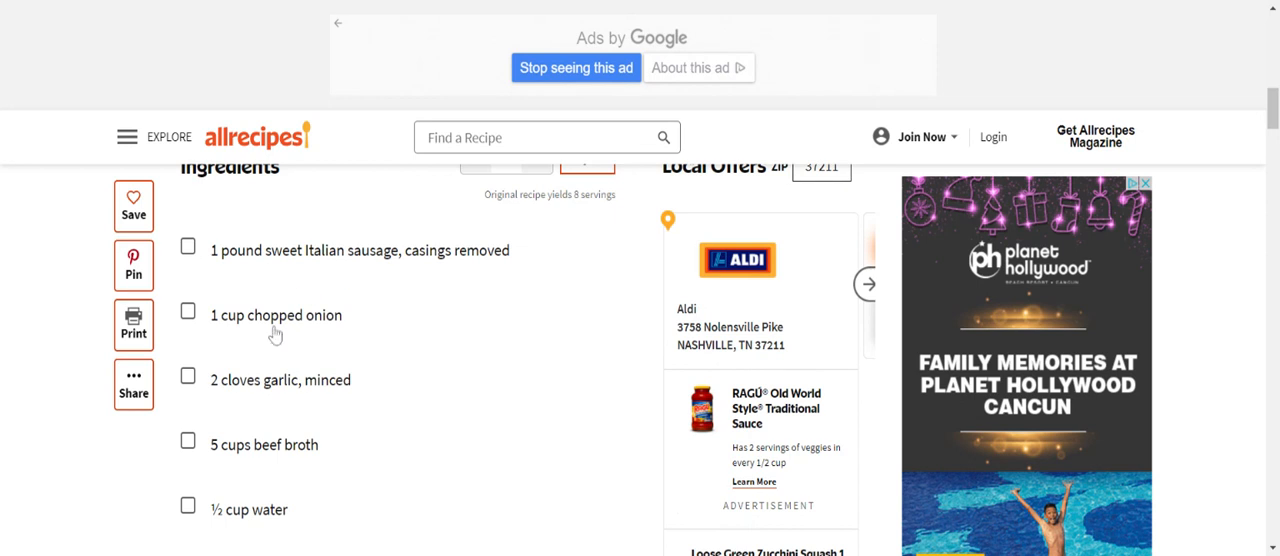
mouse_move(253, 403)
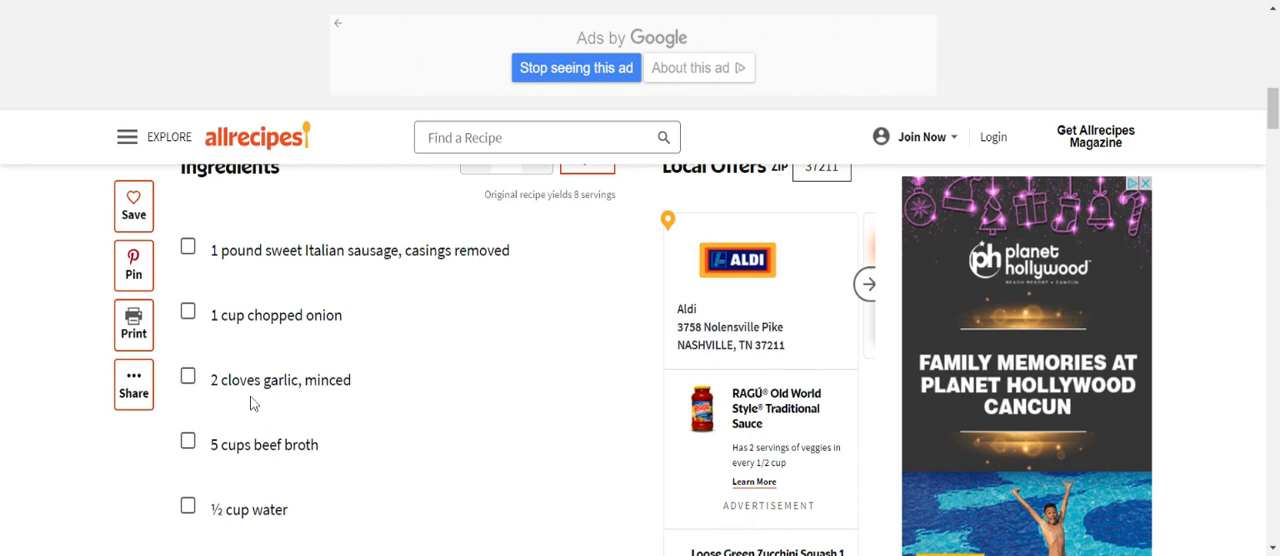
mouse_move(289, 399)
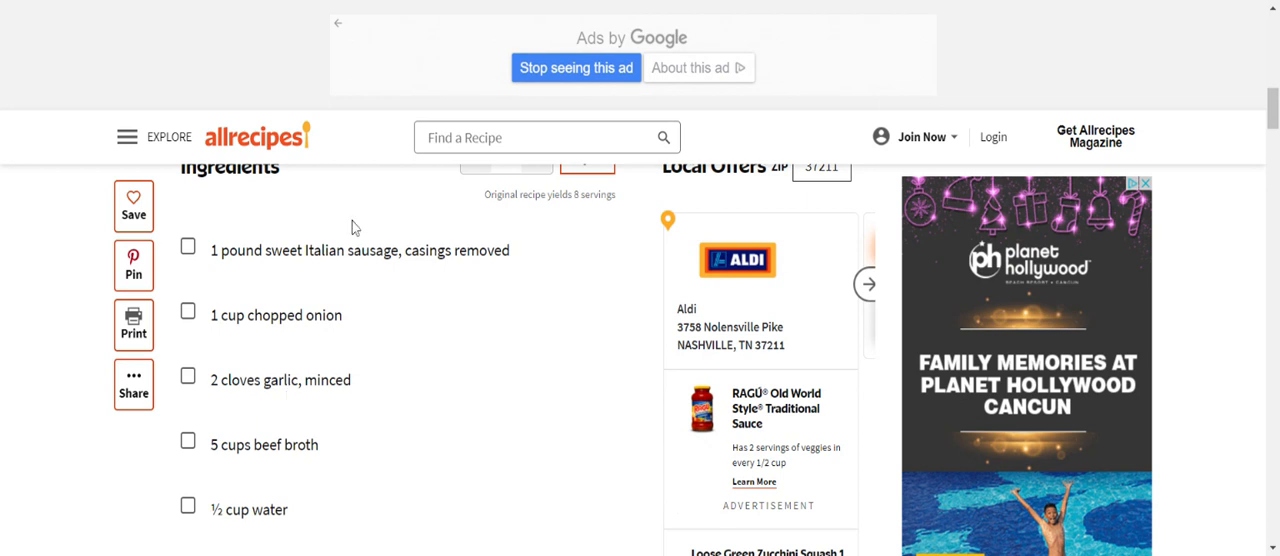
- Scroll past oregano and zucchini, then back up to red wine, tomatoes, carrots and basil
scroll("down", 3)
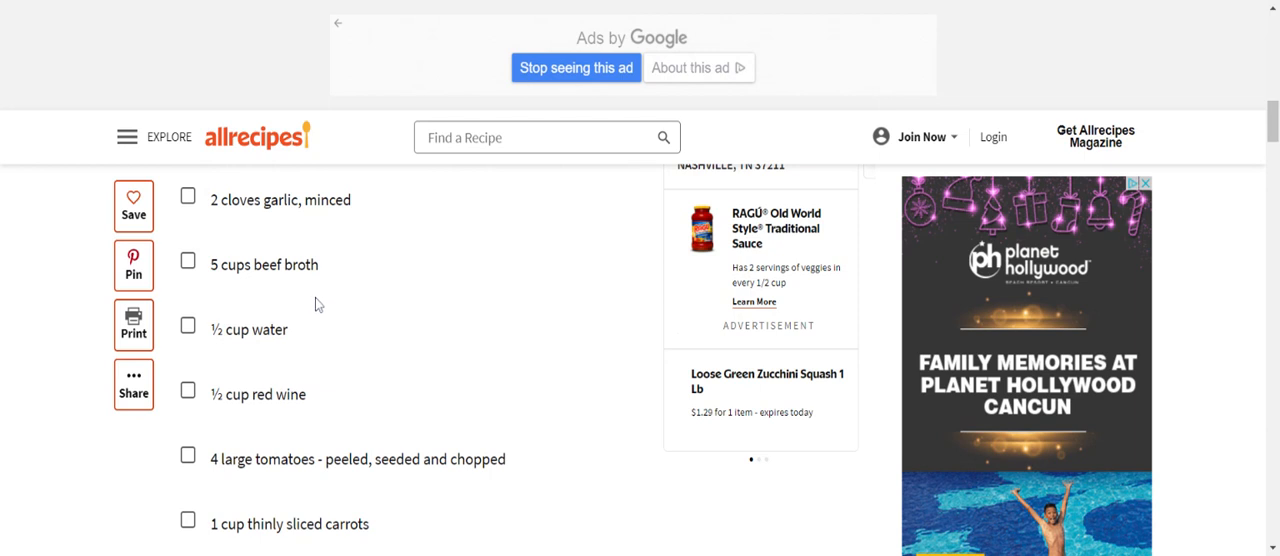
mouse_move(312, 287)
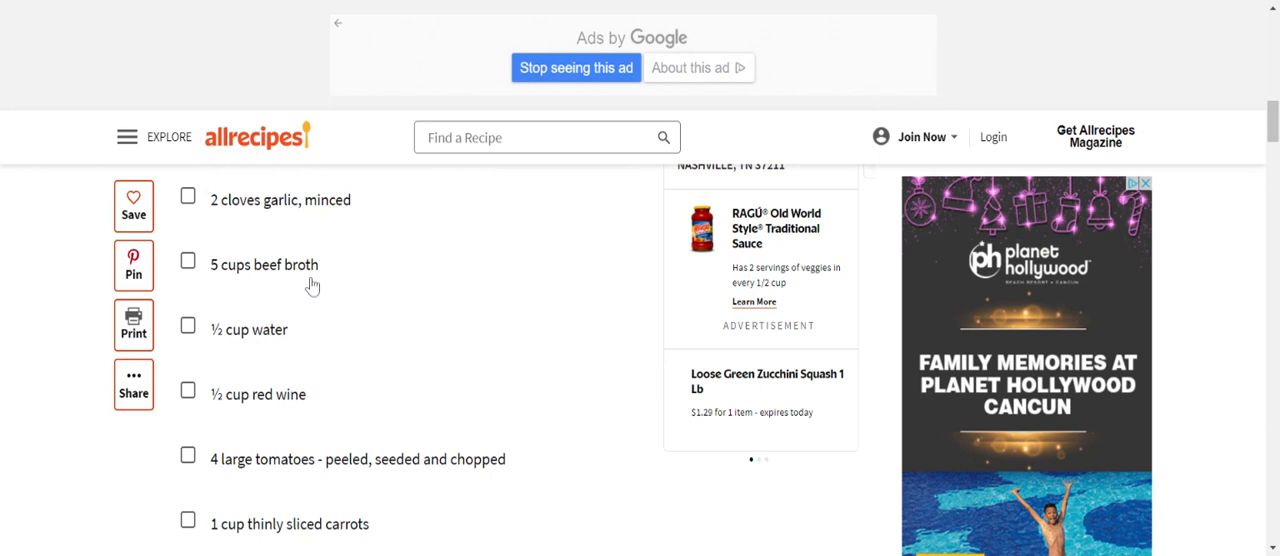
mouse_move(313, 333)
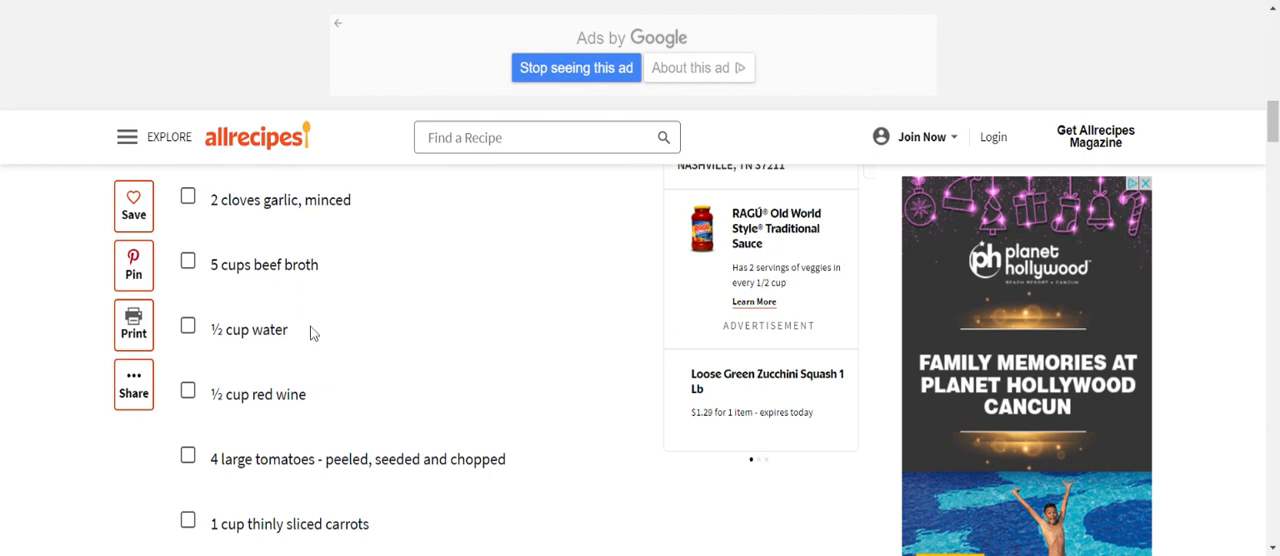
mouse_move(330, 409)
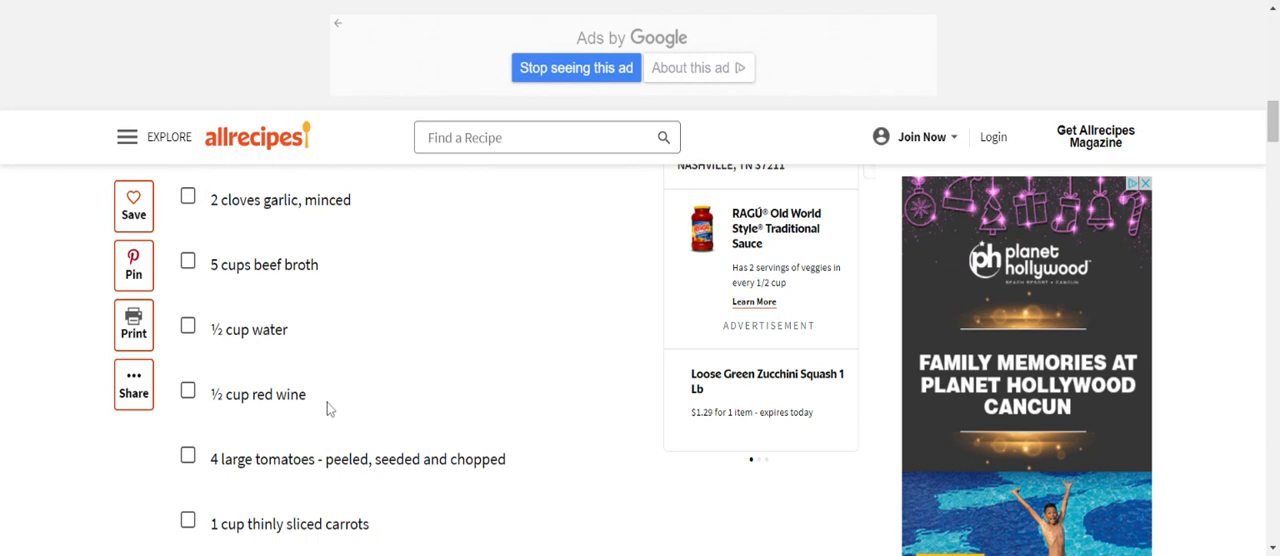
mouse_move(283, 416)
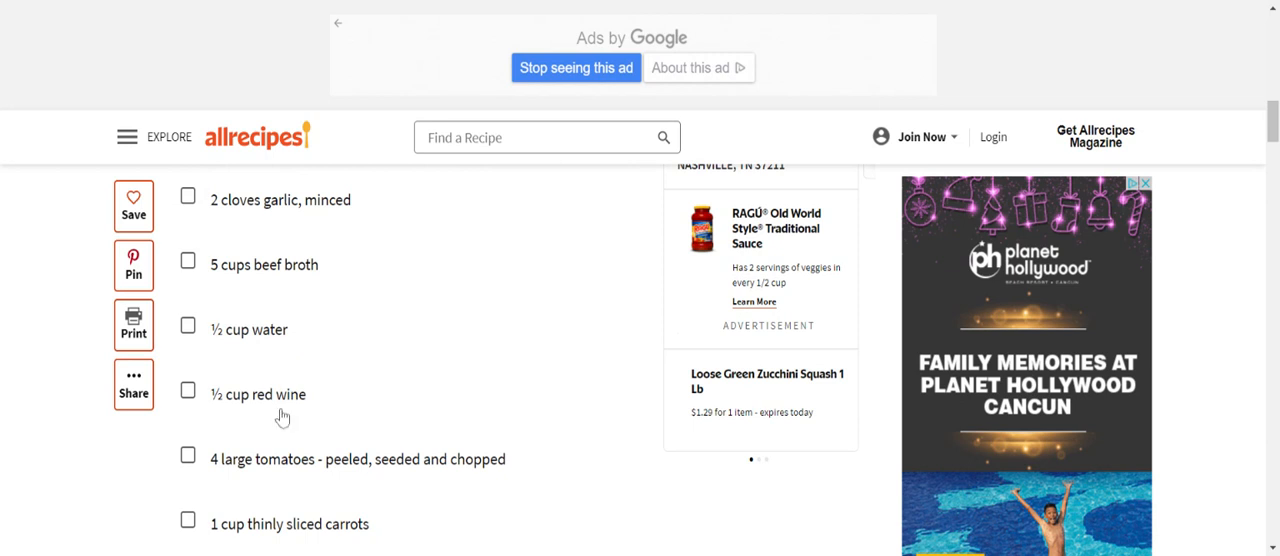
scroll("down", 3)
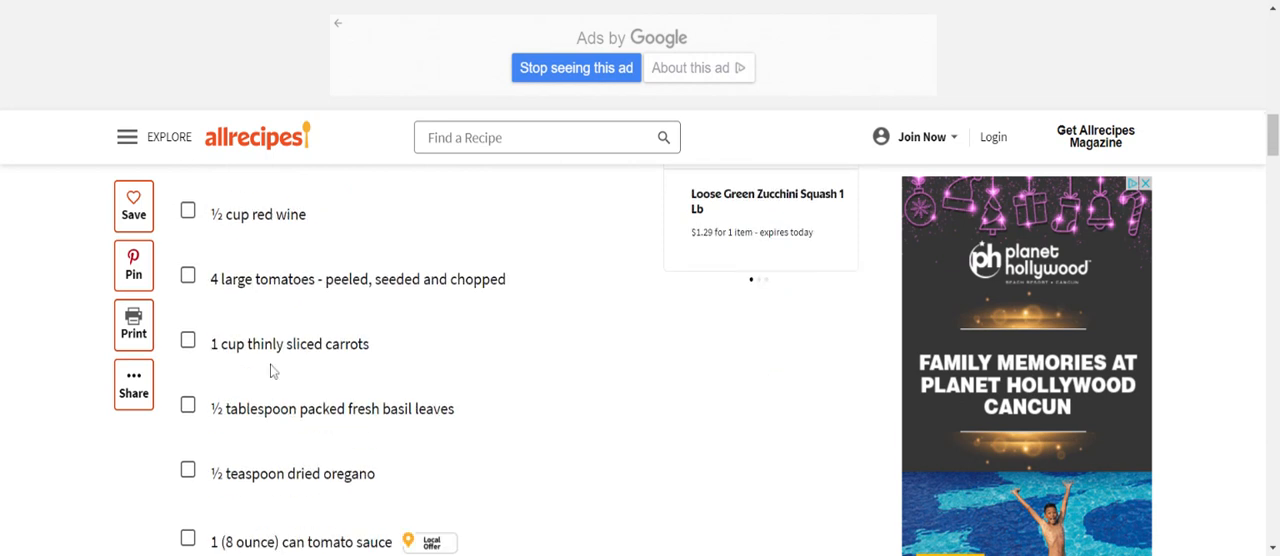
mouse_move(310, 303)
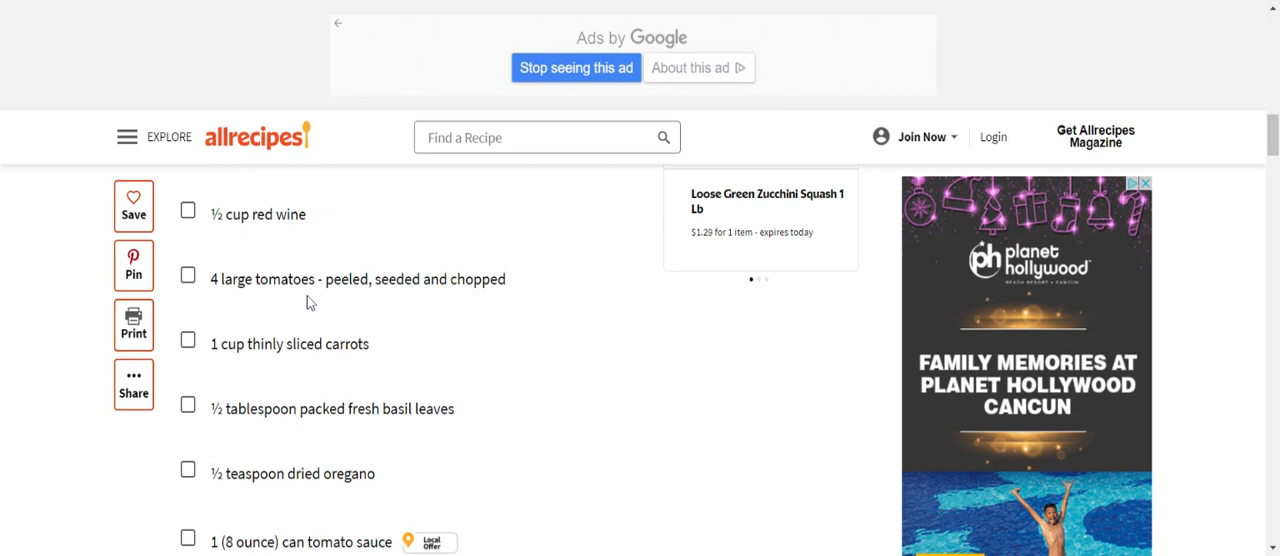
mouse_move(334, 378)
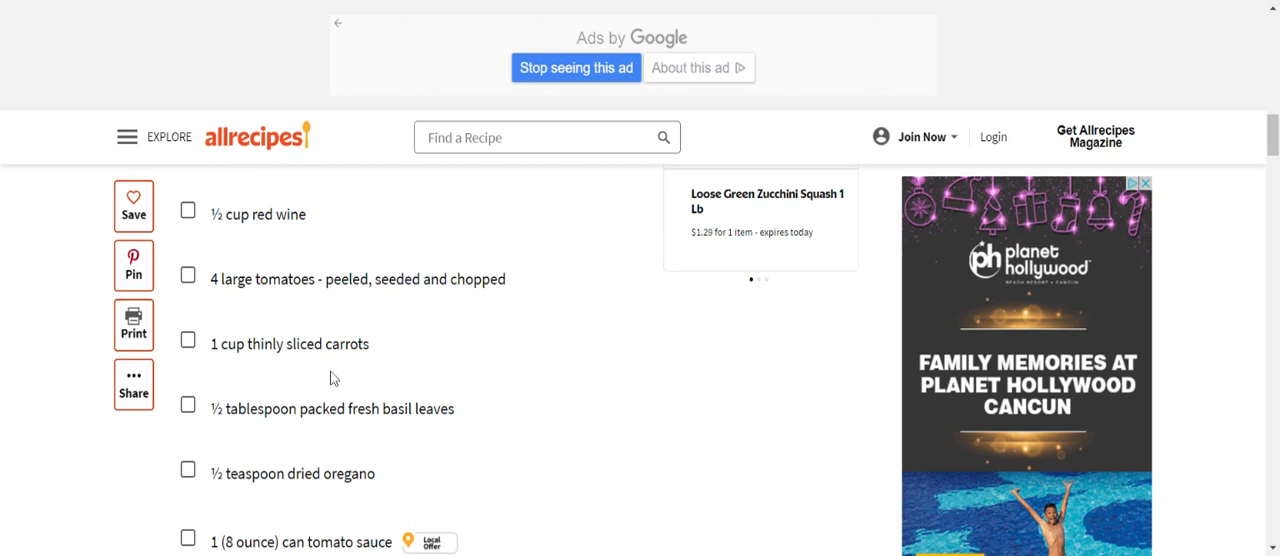
mouse_move(333, 438)
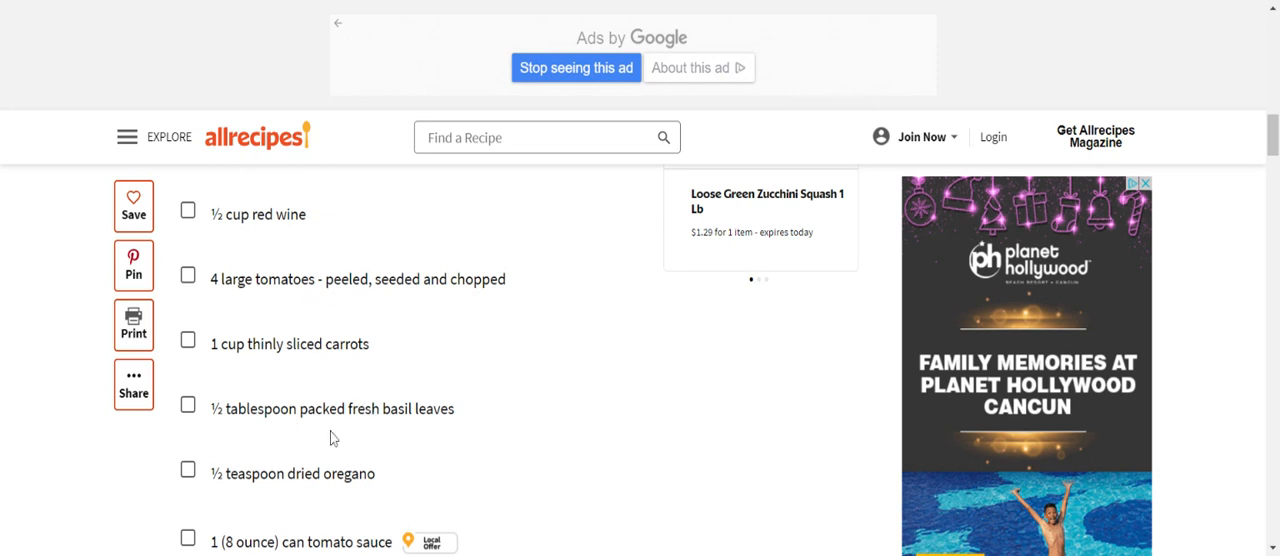
scroll("down", 3)
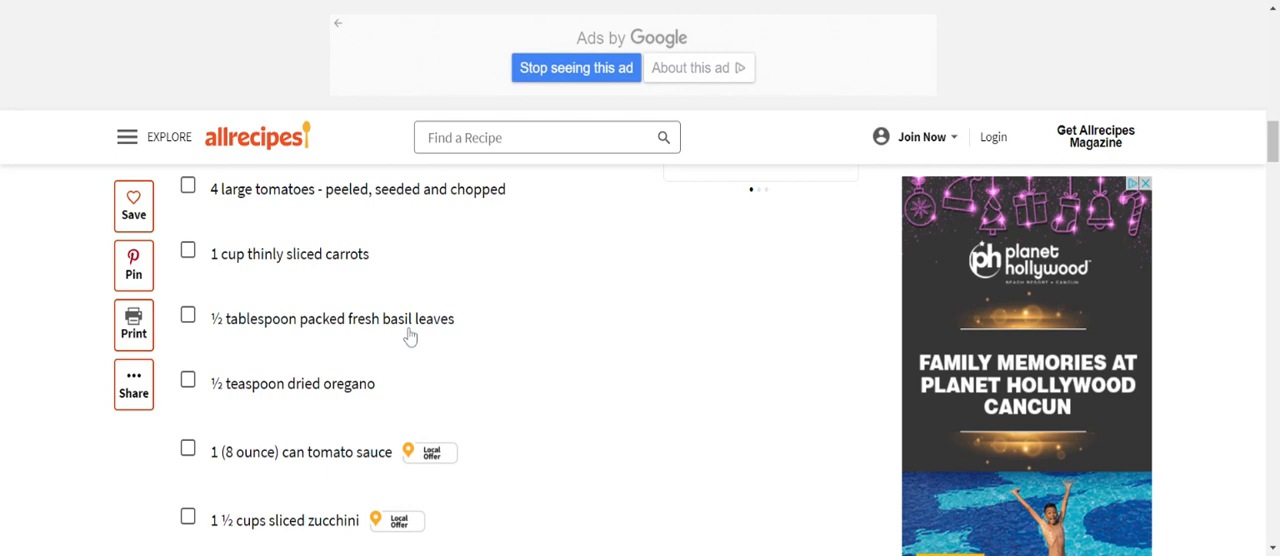
mouse_move(404, 341)
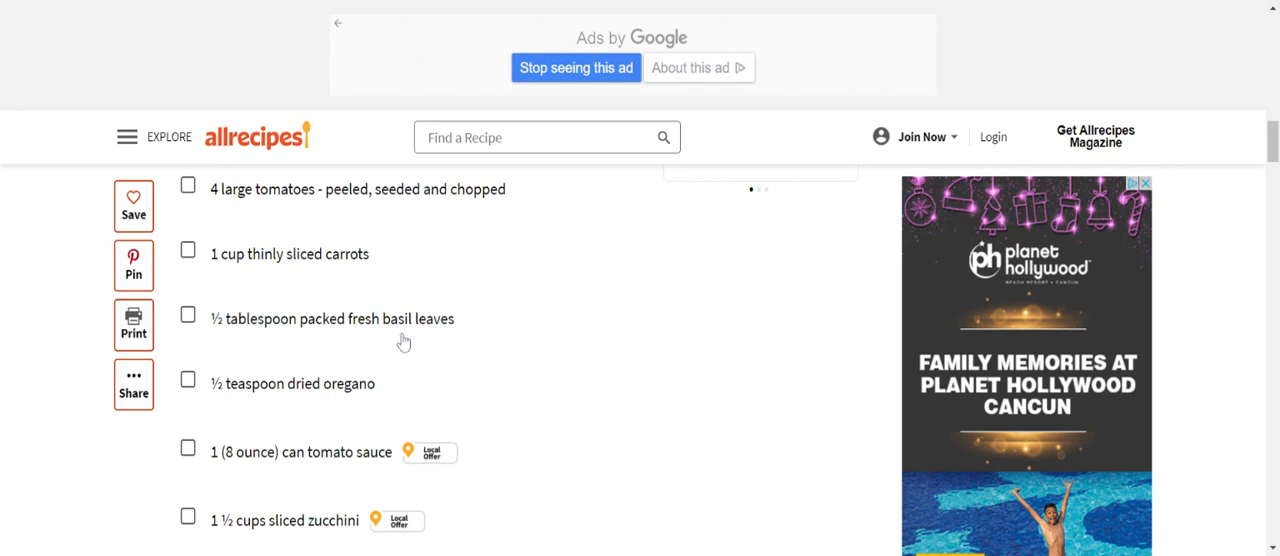
mouse_move(380, 398)
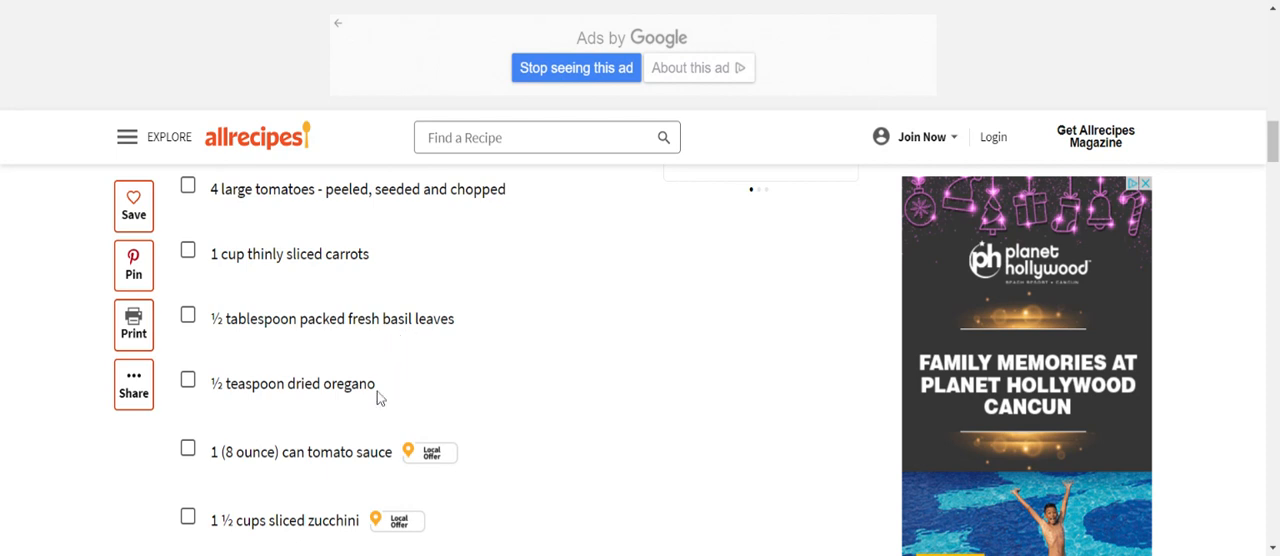
scroll("down", 3)
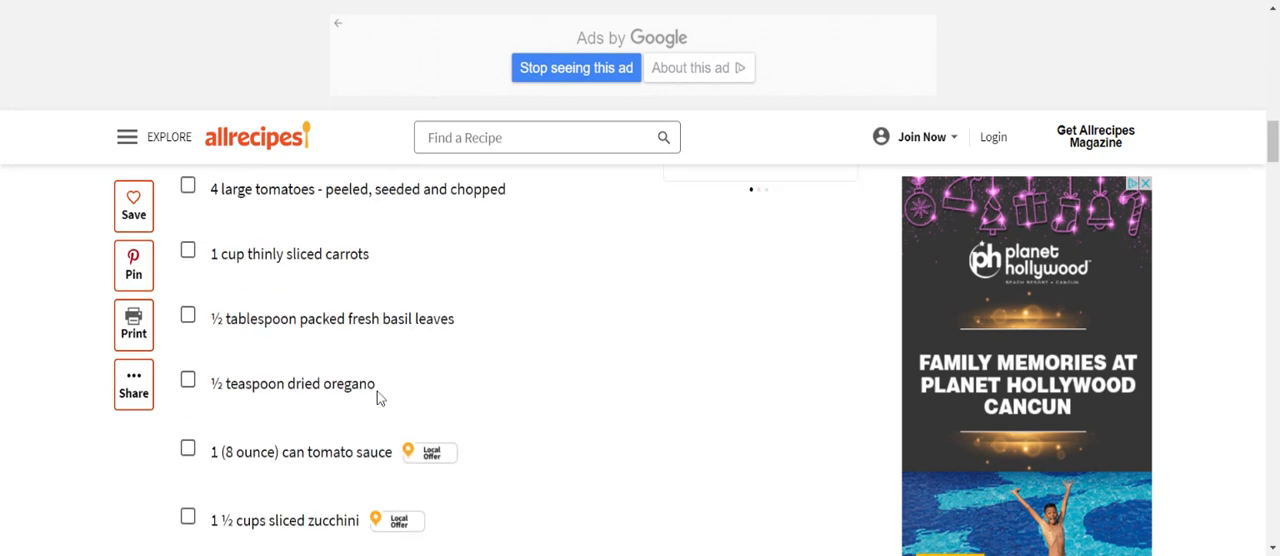
scroll("up", 3)
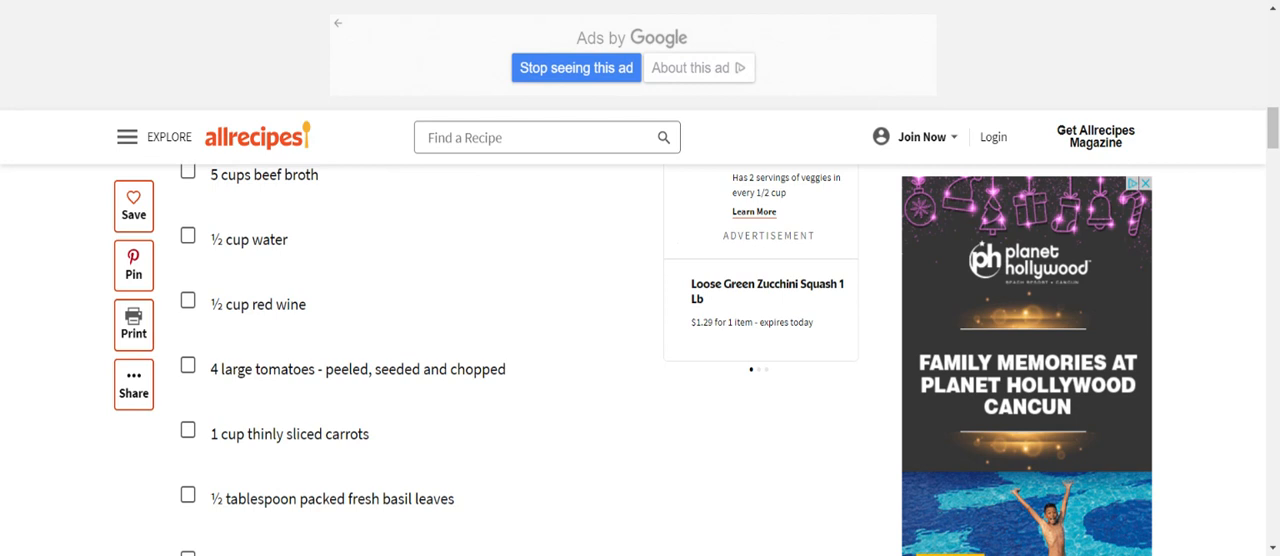
- Scroll to the last ingredients, ending with tortellini pasta and chopped fresh parsley
scroll("down", 3)
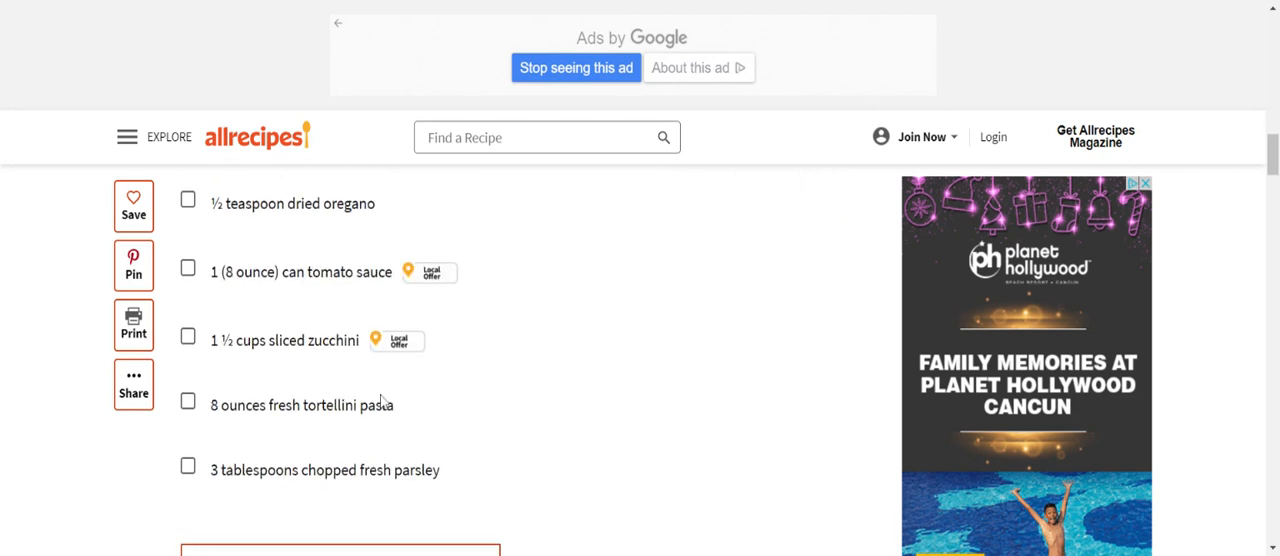
mouse_move(295, 374)
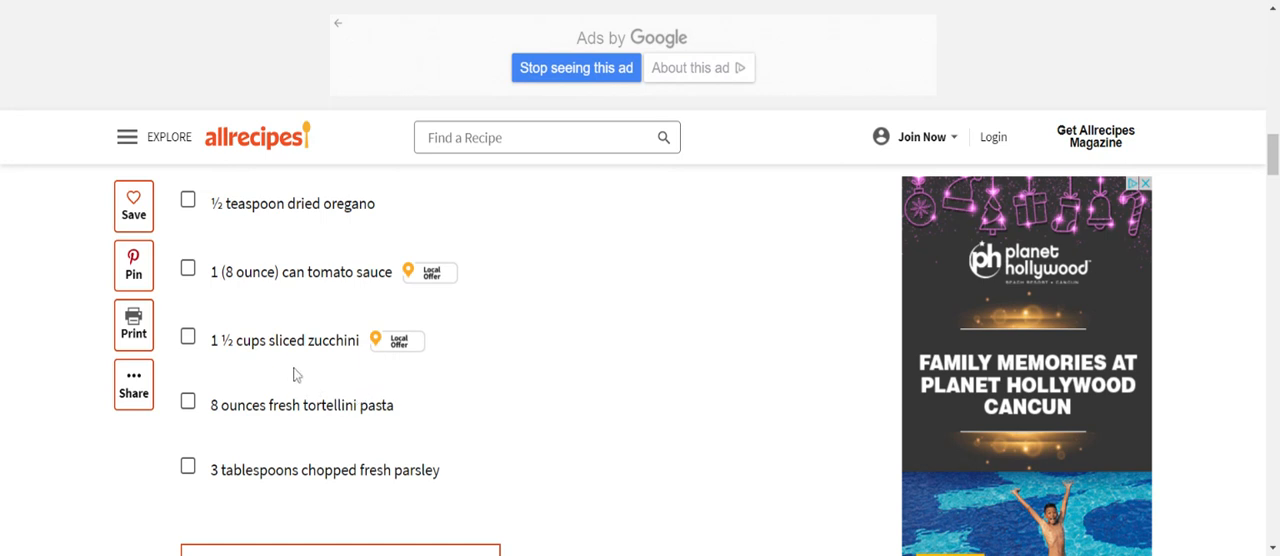
mouse_move(346, 356)
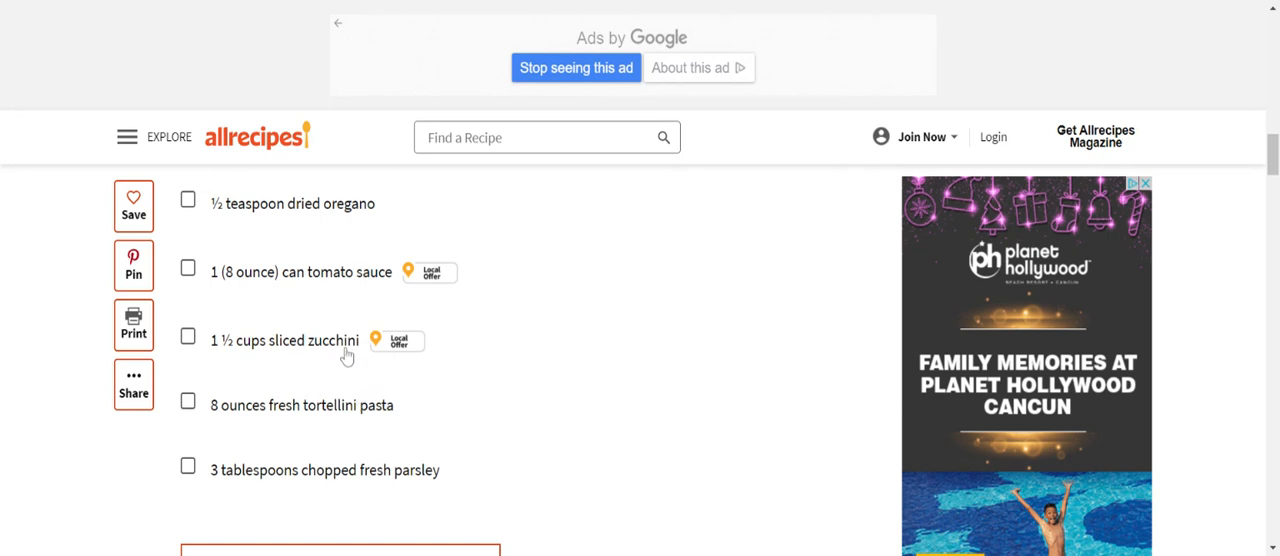
mouse_move(325, 362)
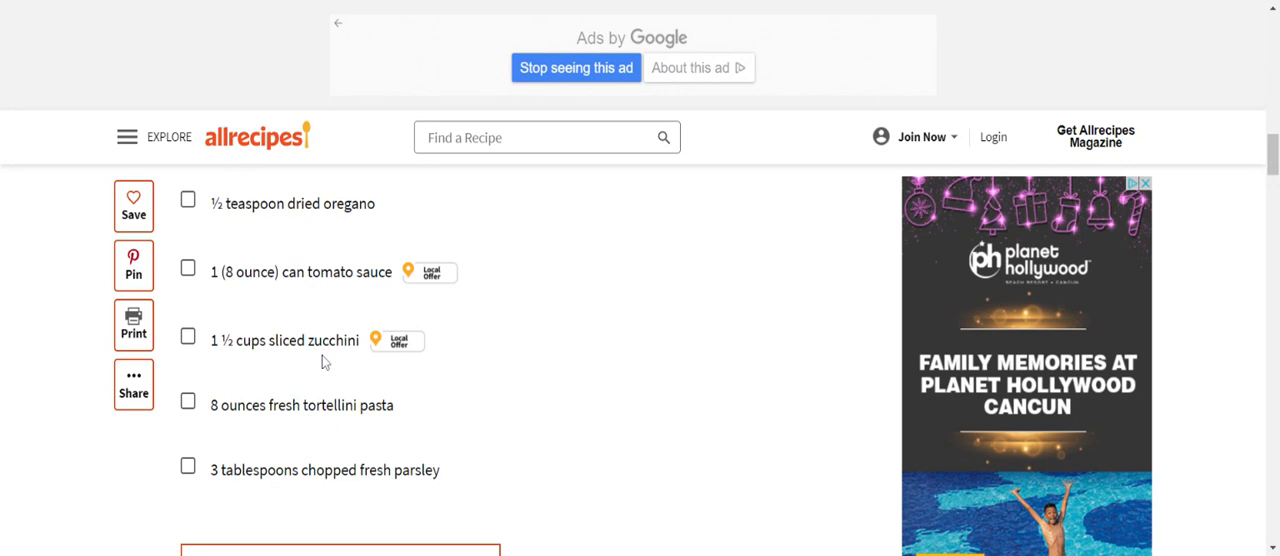
mouse_move(338, 362)
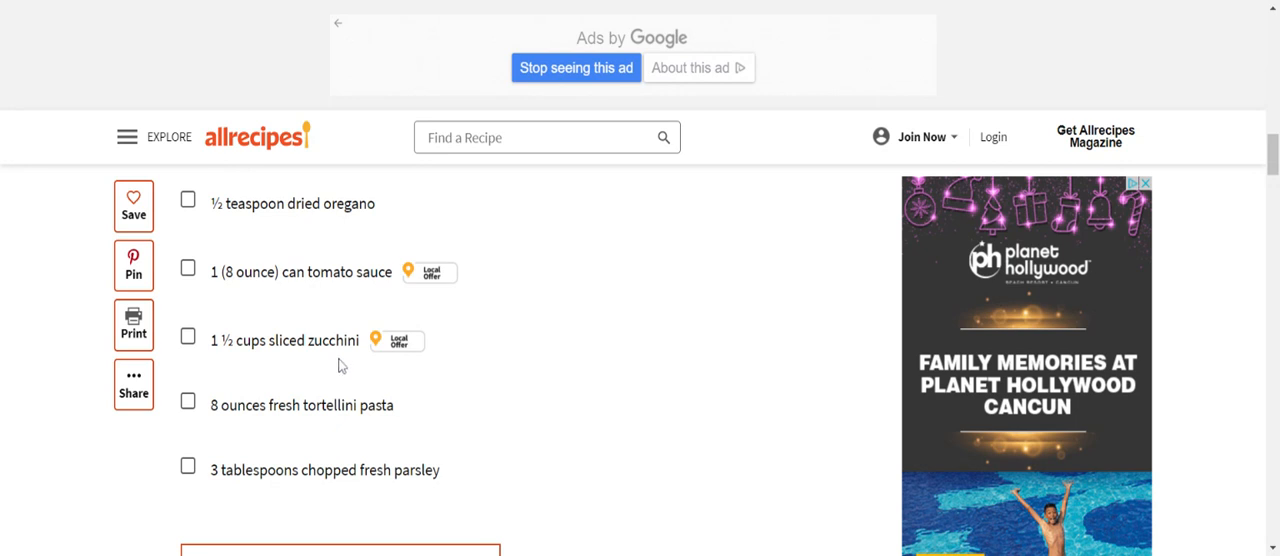
mouse_move(348, 428)
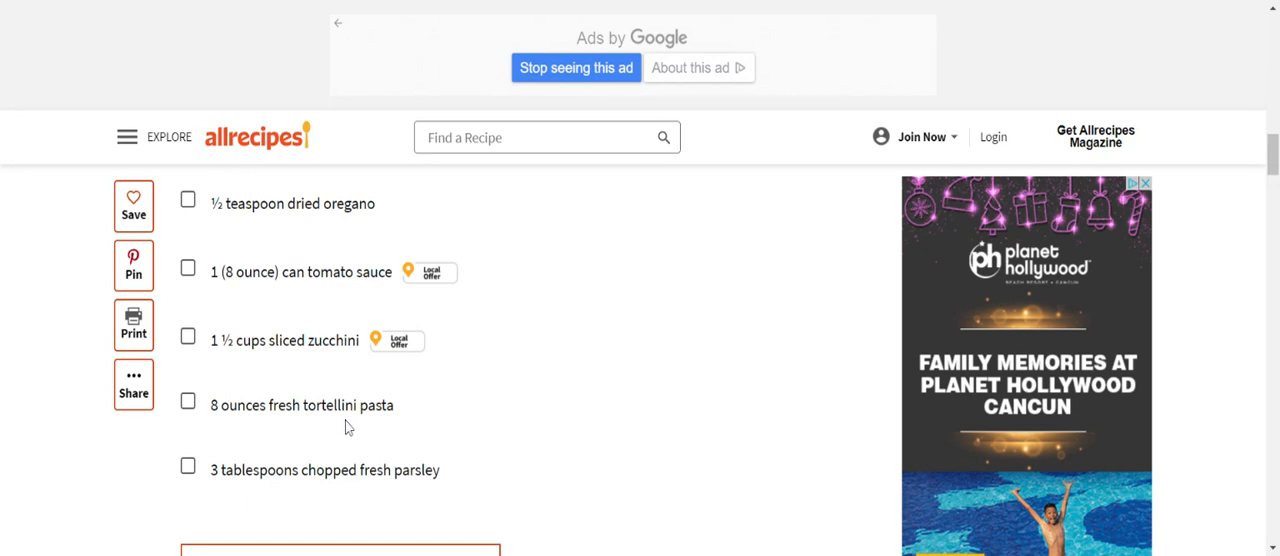
mouse_move(334, 372)
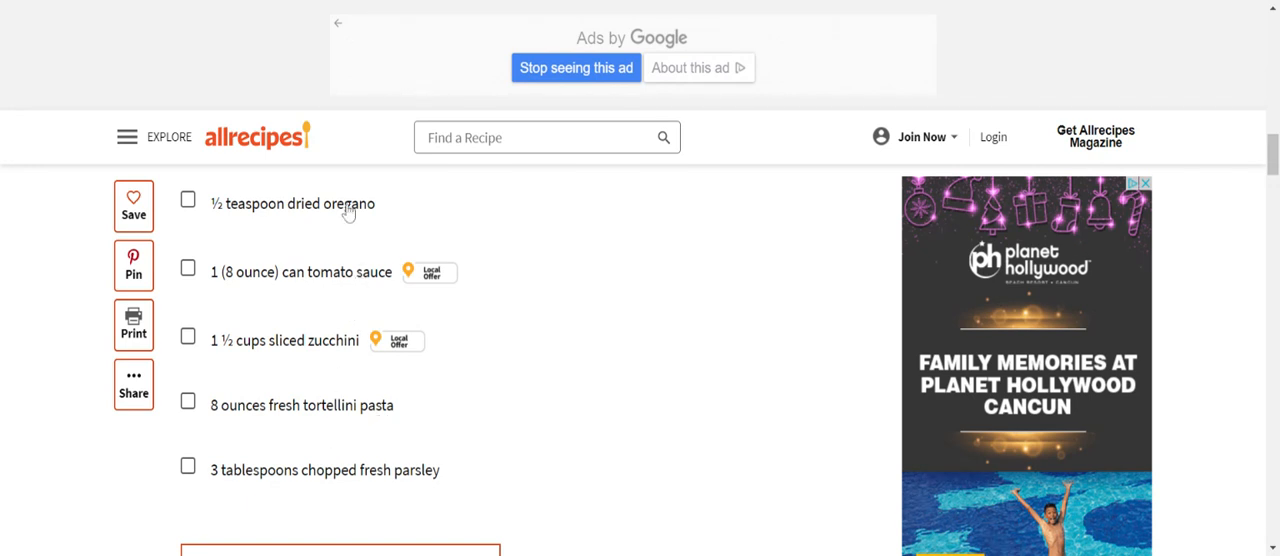
mouse_move(322, 295)
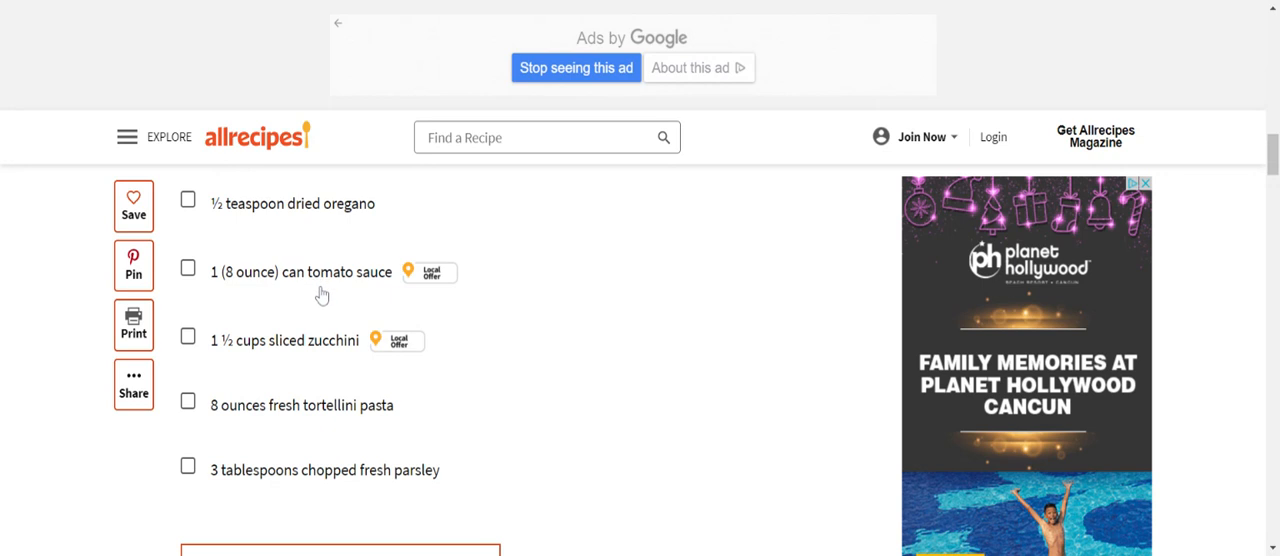
mouse_move(322, 296)
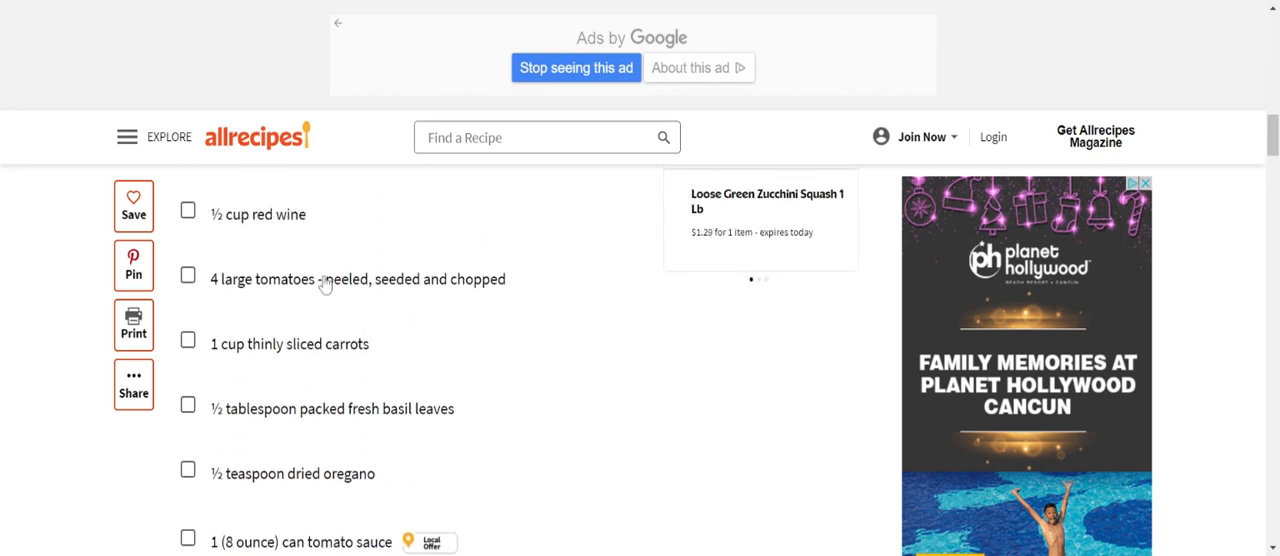
- Scroll to the basil, oregano, tomato sauce, zucchini and tortellini ingredient lines
scroll("up", 3)
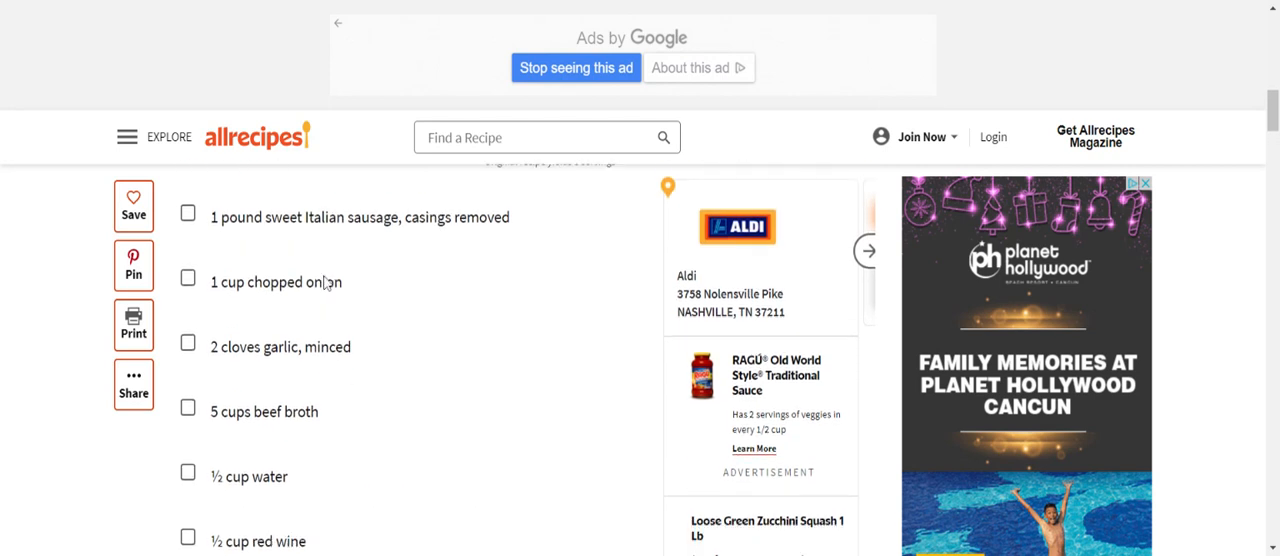
scroll("down", 3)
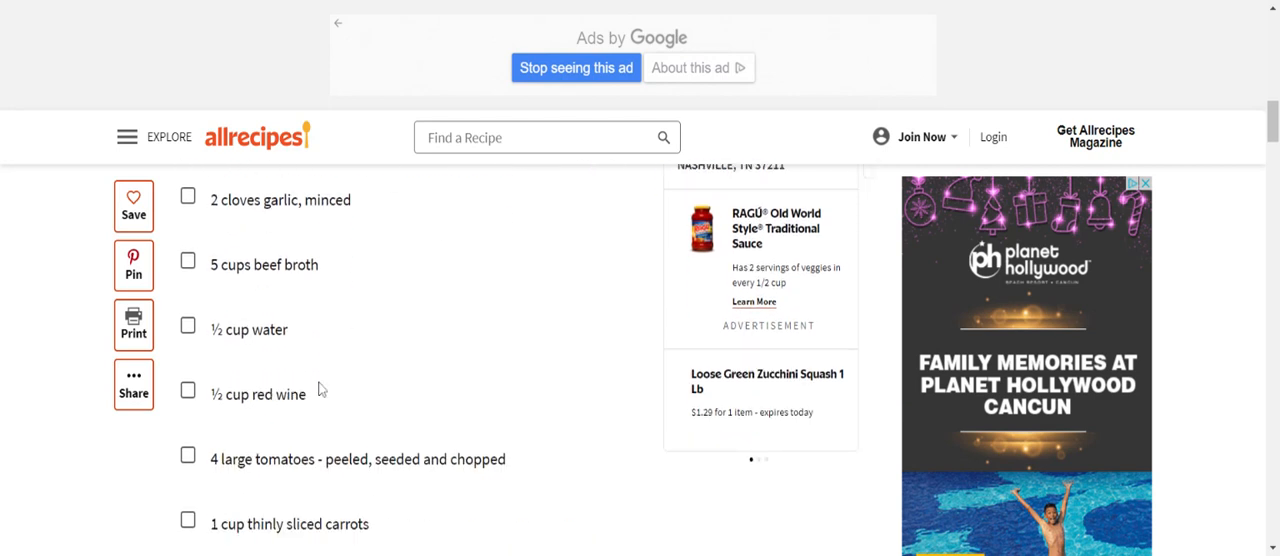
mouse_move(336, 289)
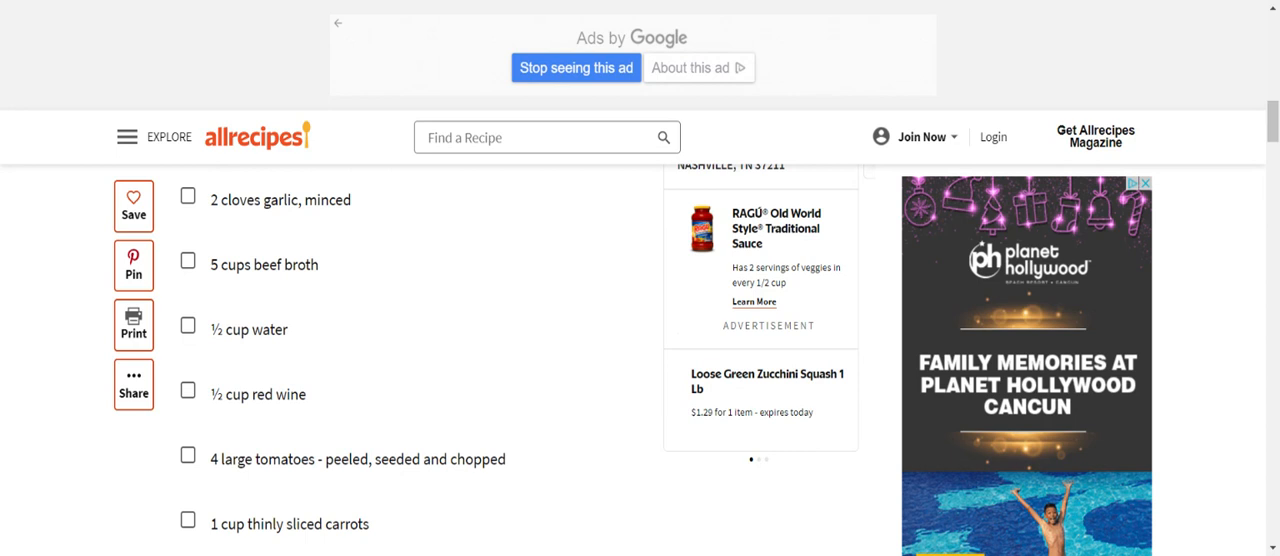
scroll("down", 3)
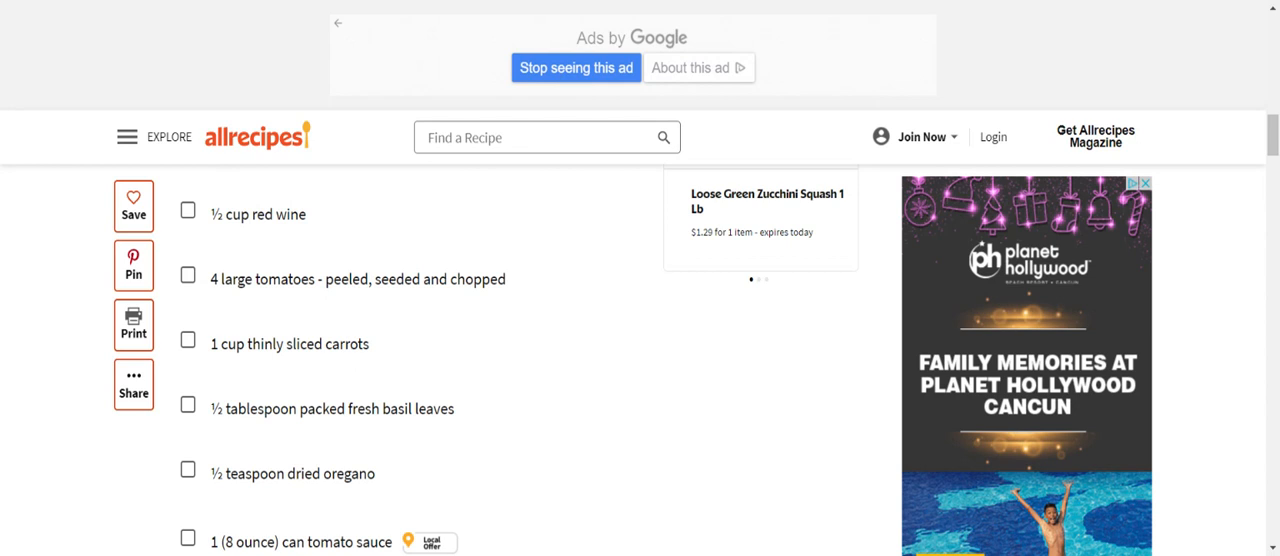
scroll("down", 3)
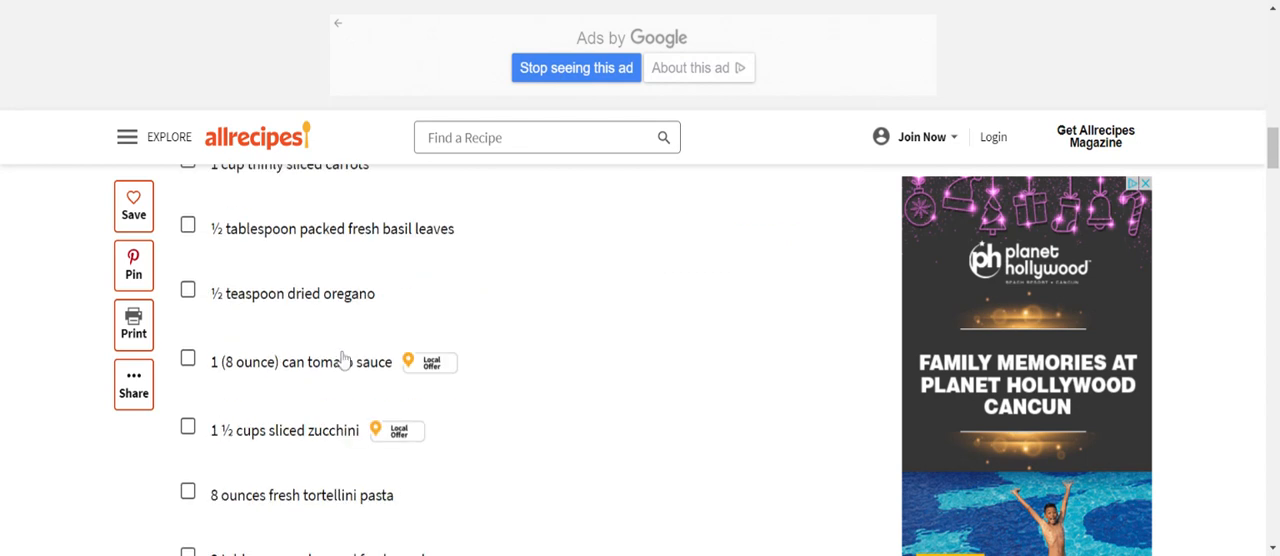
- Scroll to the ingredients' end, back to the heading, then down to red wine through tomato sauce
scroll("down", 3)
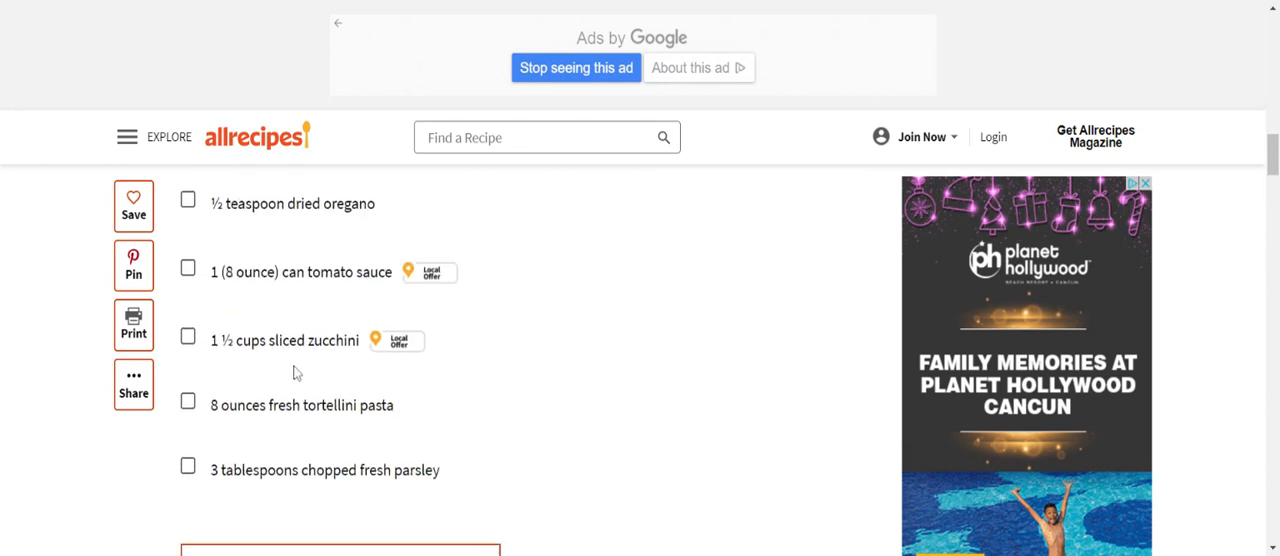
mouse_move(351, 356)
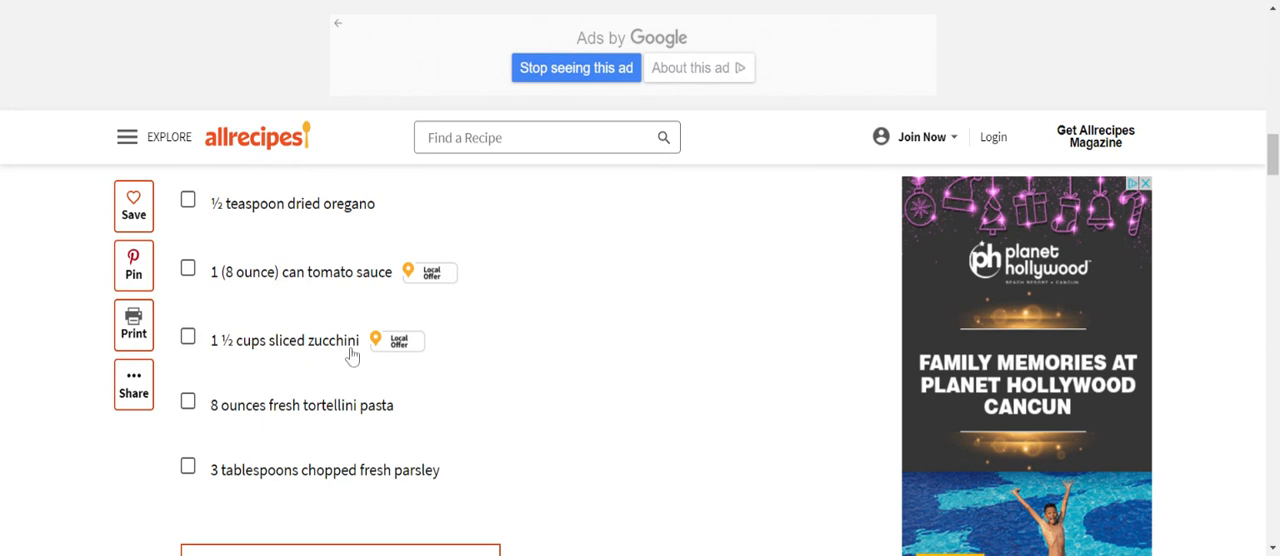
mouse_move(305, 360)
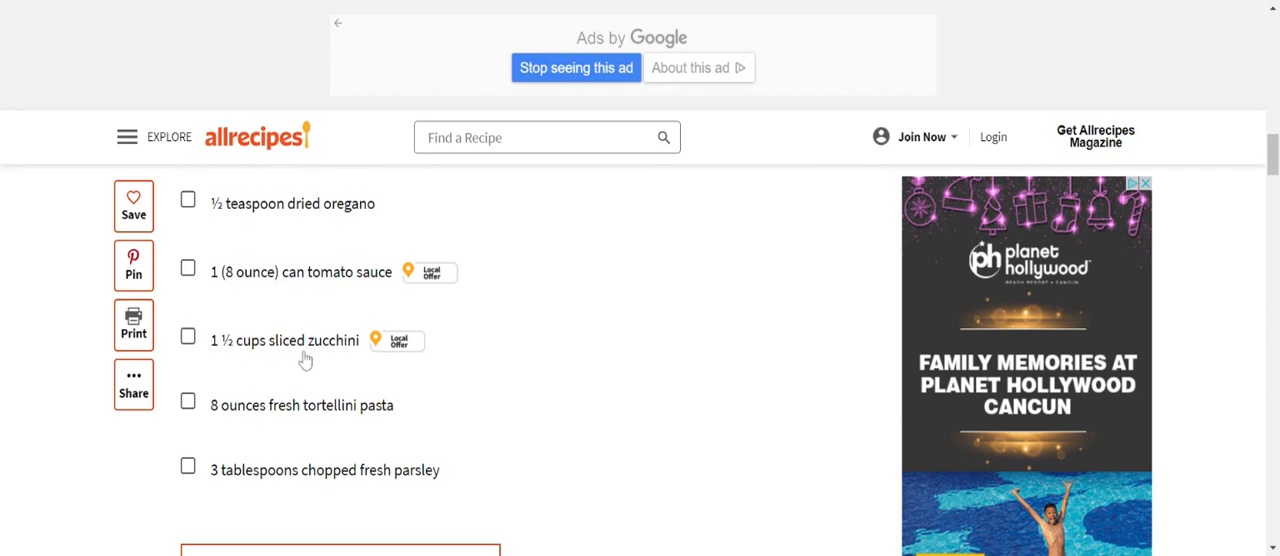
mouse_move(342, 367)
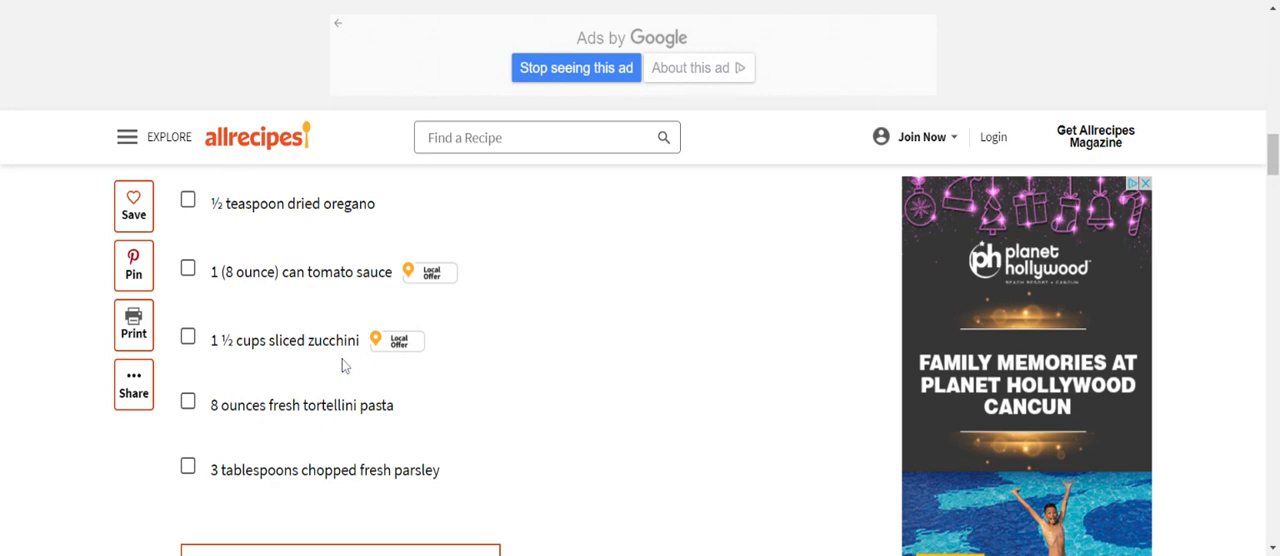
mouse_move(273, 433)
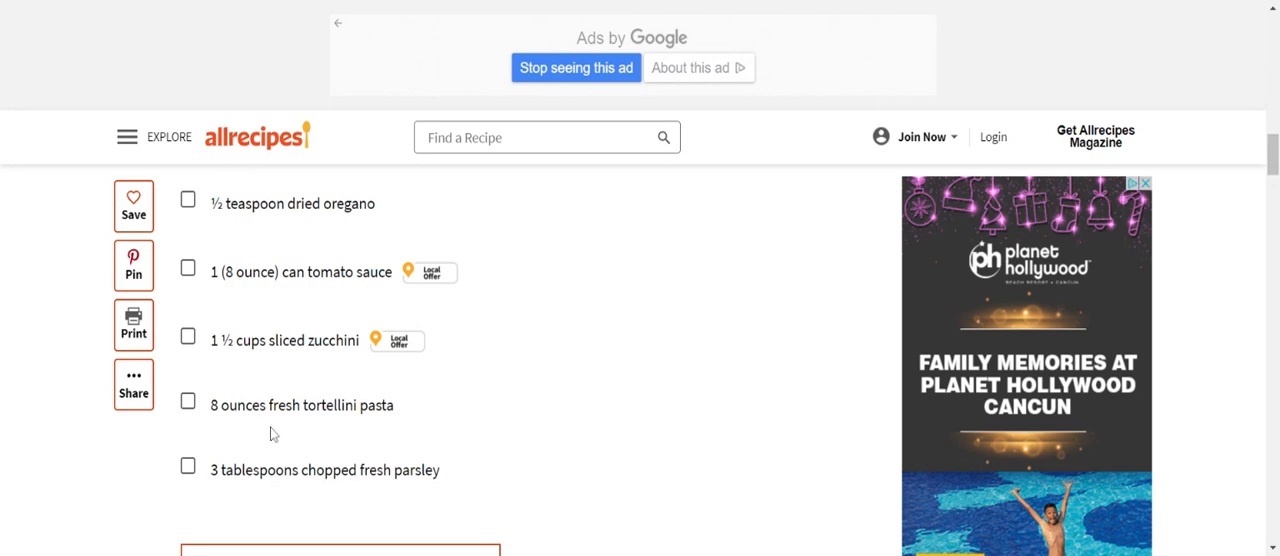
mouse_move(334, 424)
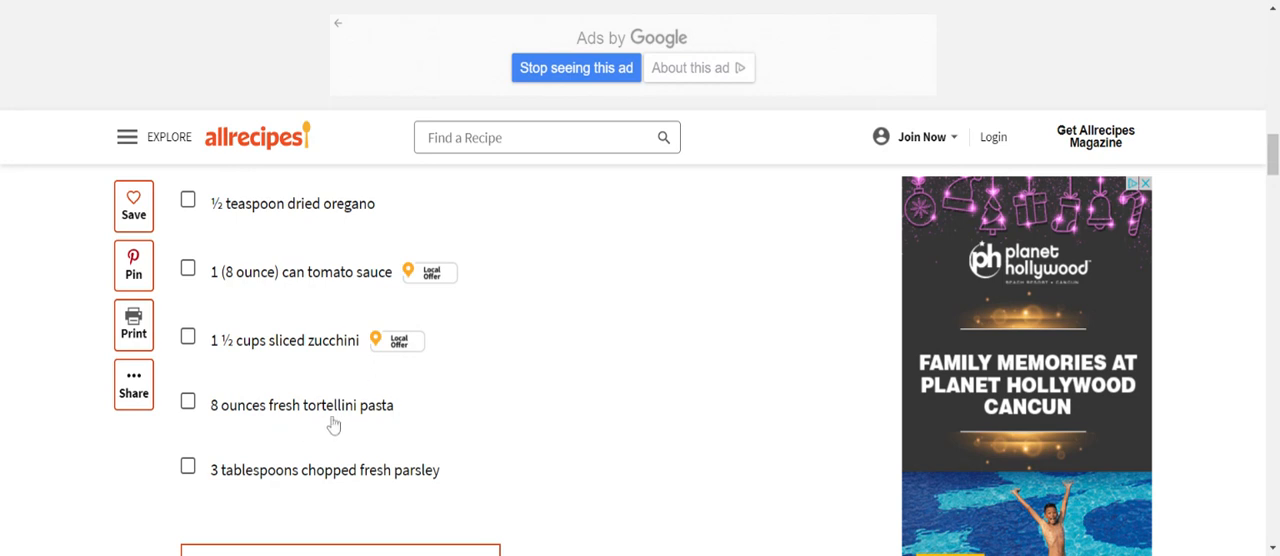
mouse_move(313, 427)
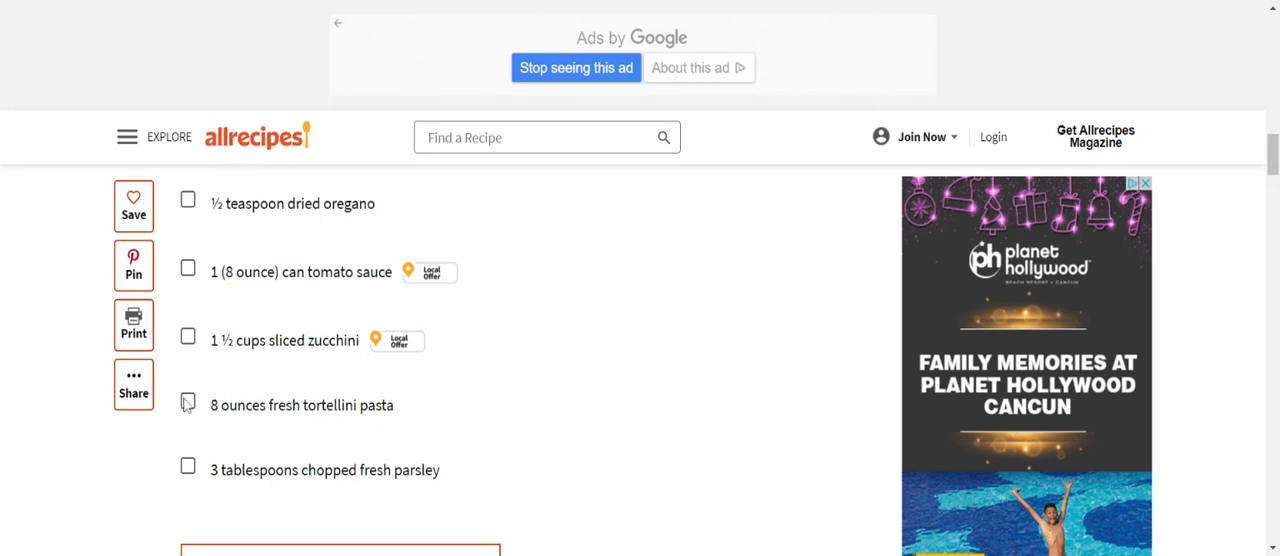
mouse_move(221, 395)
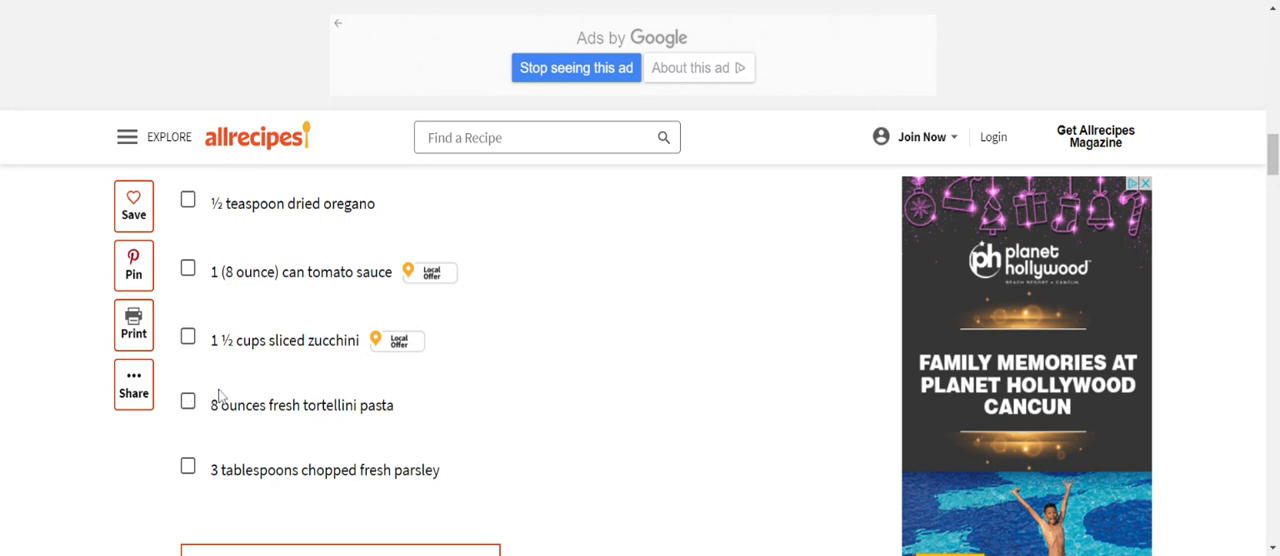
mouse_move(388, 428)
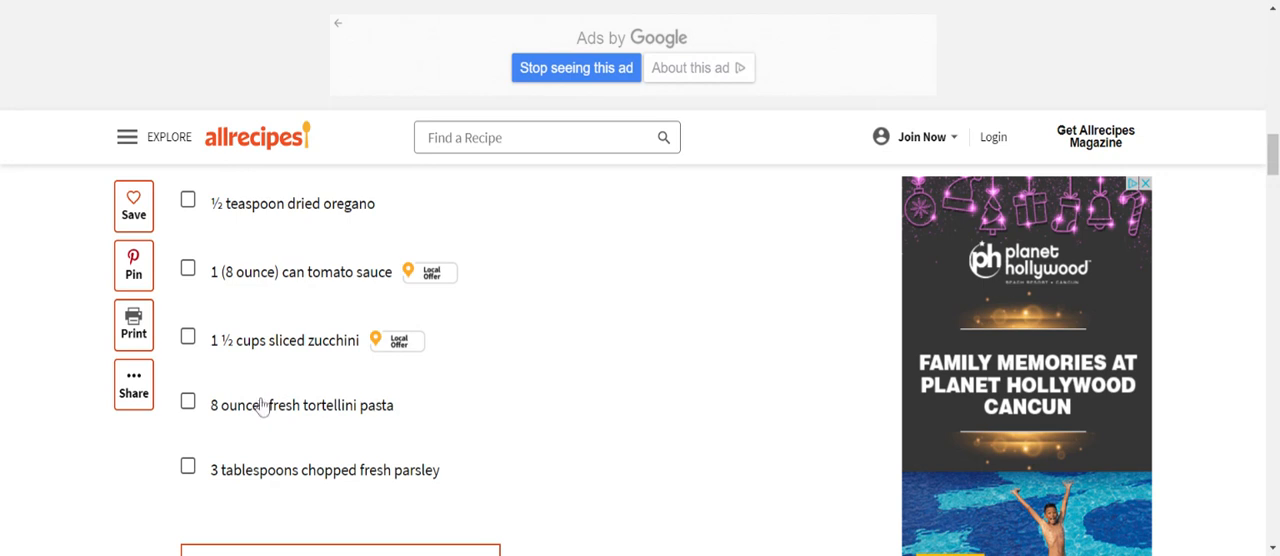
mouse_move(280, 435)
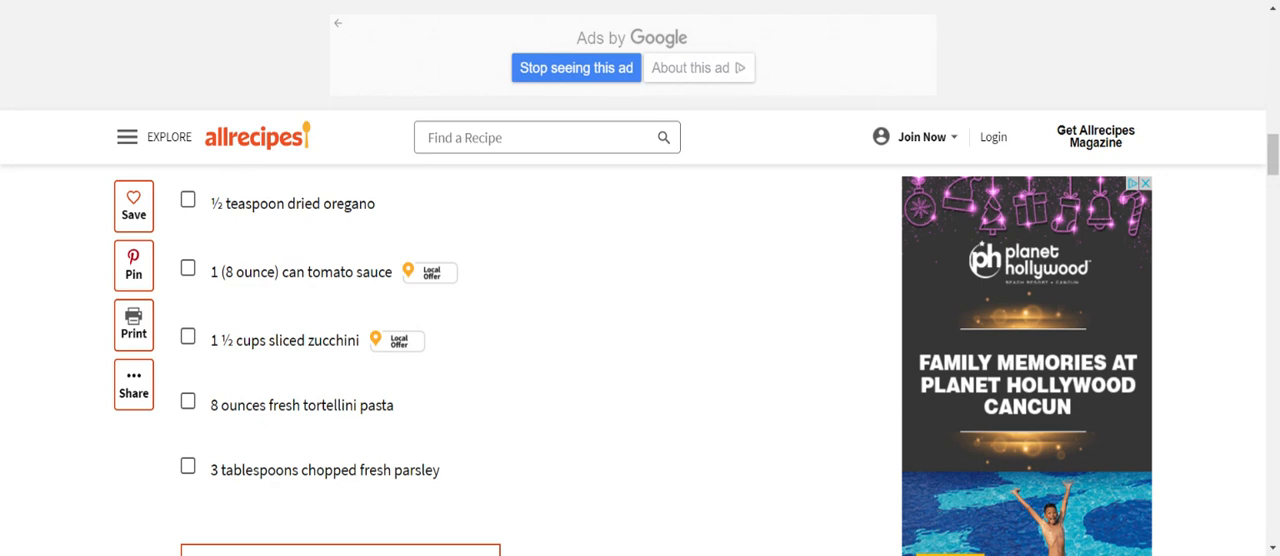
mouse_move(318, 499)
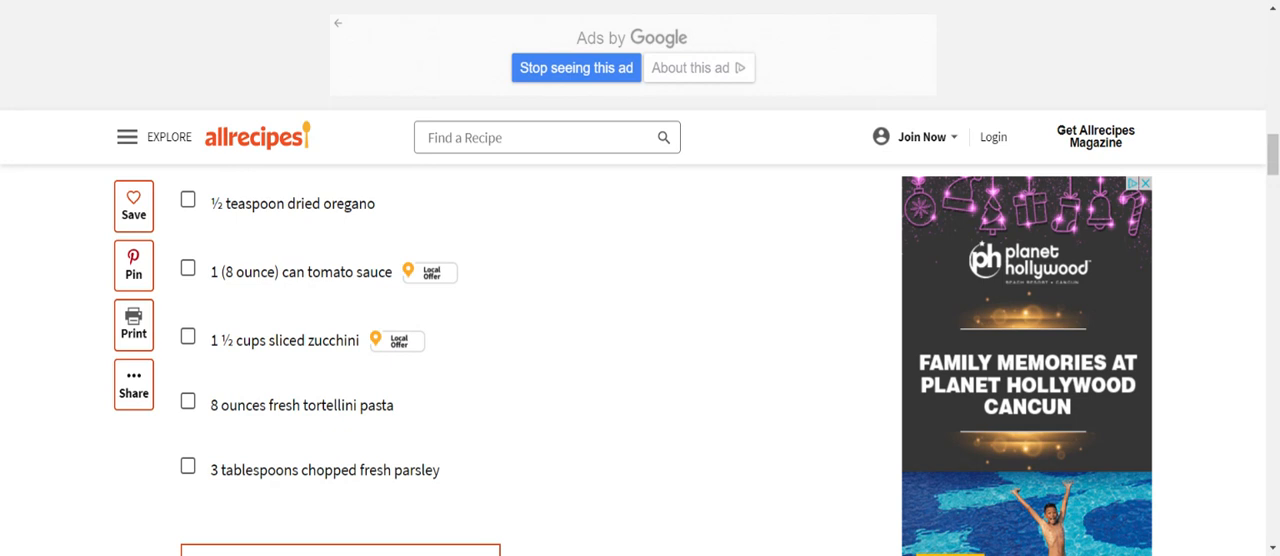
scroll("up", 3)
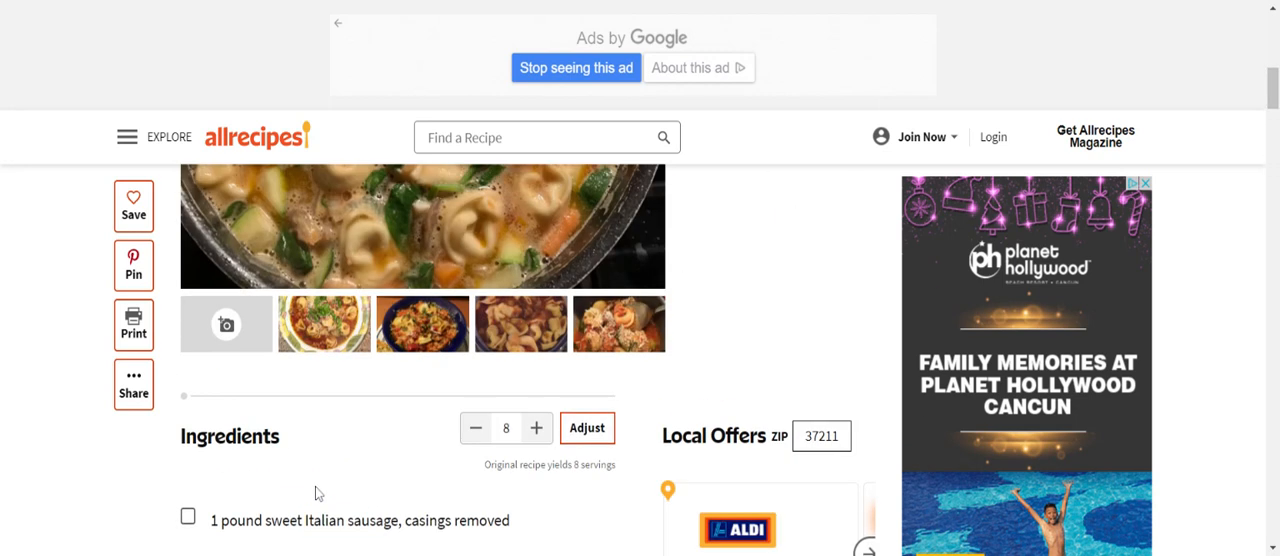
scroll("down", 3)
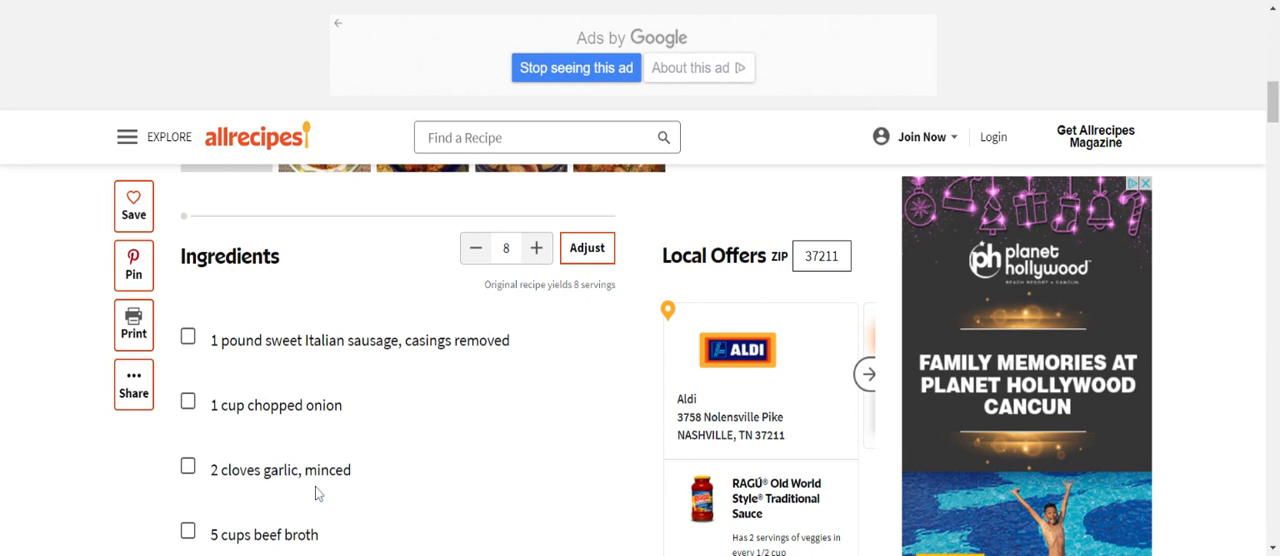
mouse_move(451, 386)
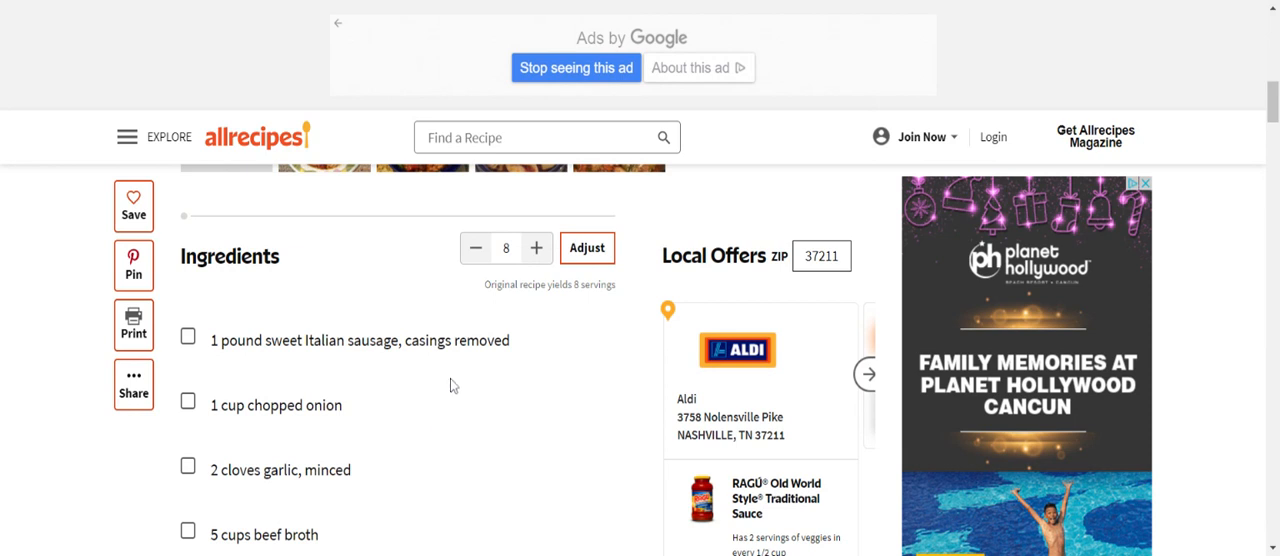
scroll("down", 3)
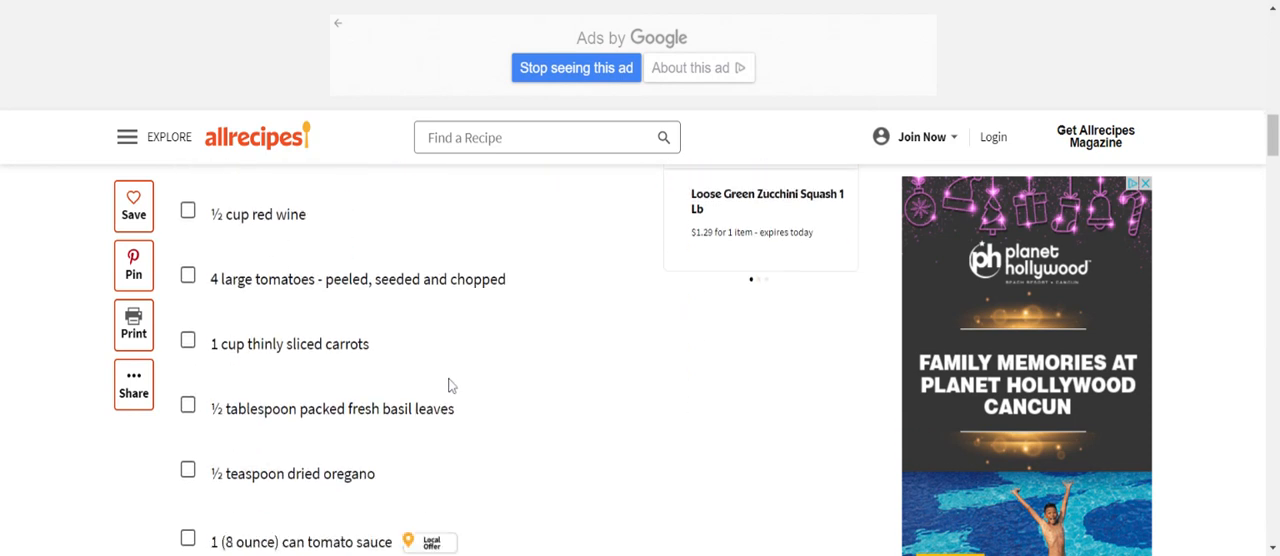
- Scroll down to Directions Step 1 on browning sausage and Step 2 on simmering
scroll("down", 3)
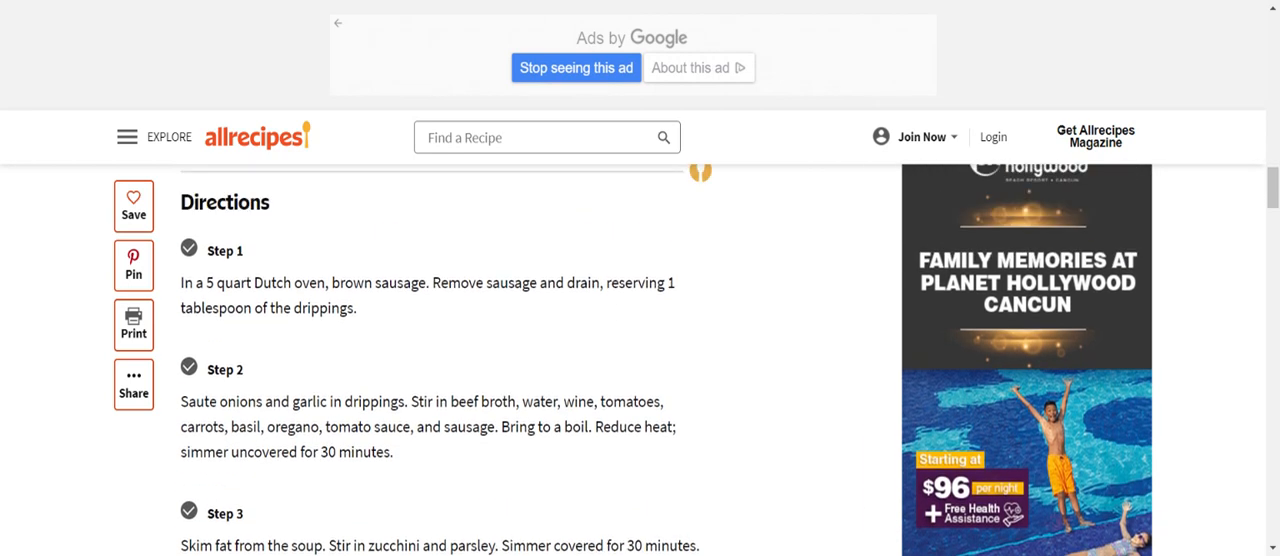
mouse_move(378, 307)
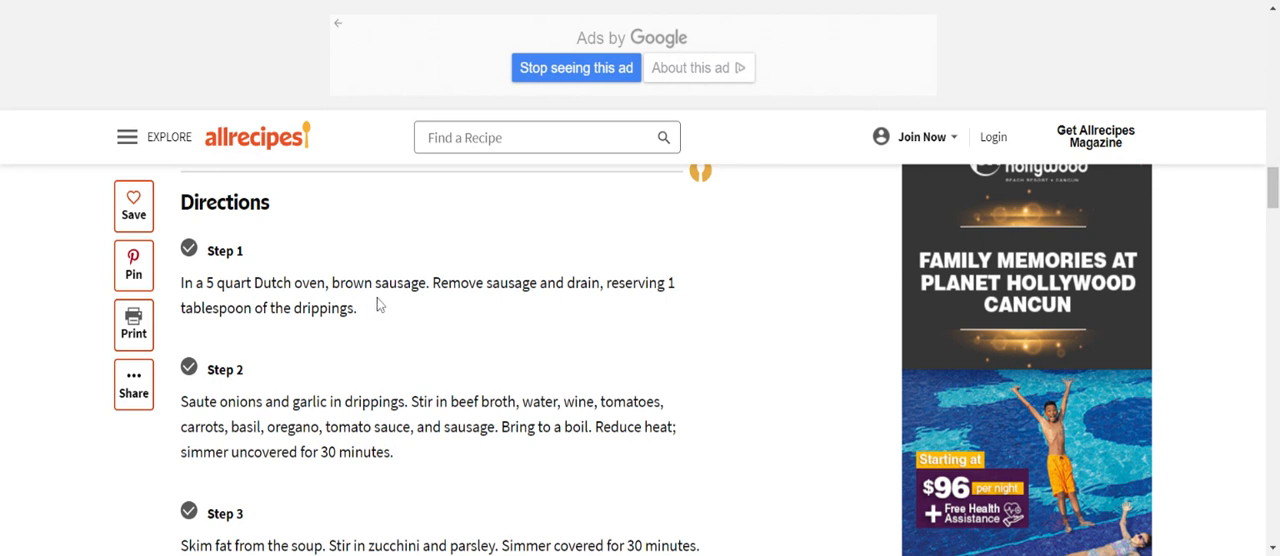
mouse_move(465, 314)
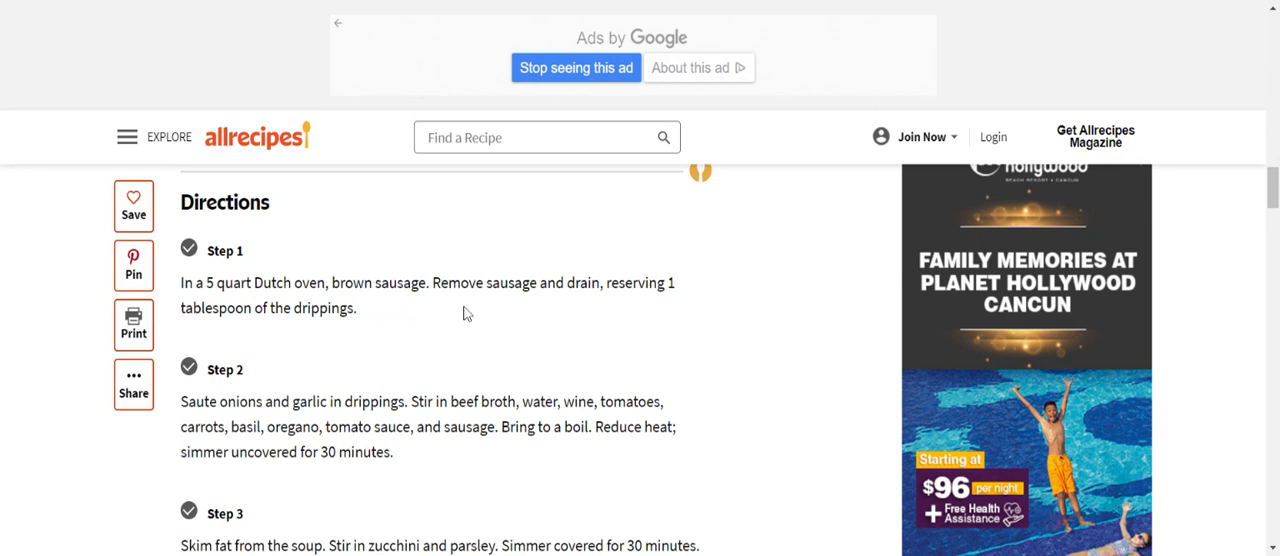
mouse_move(571, 307)
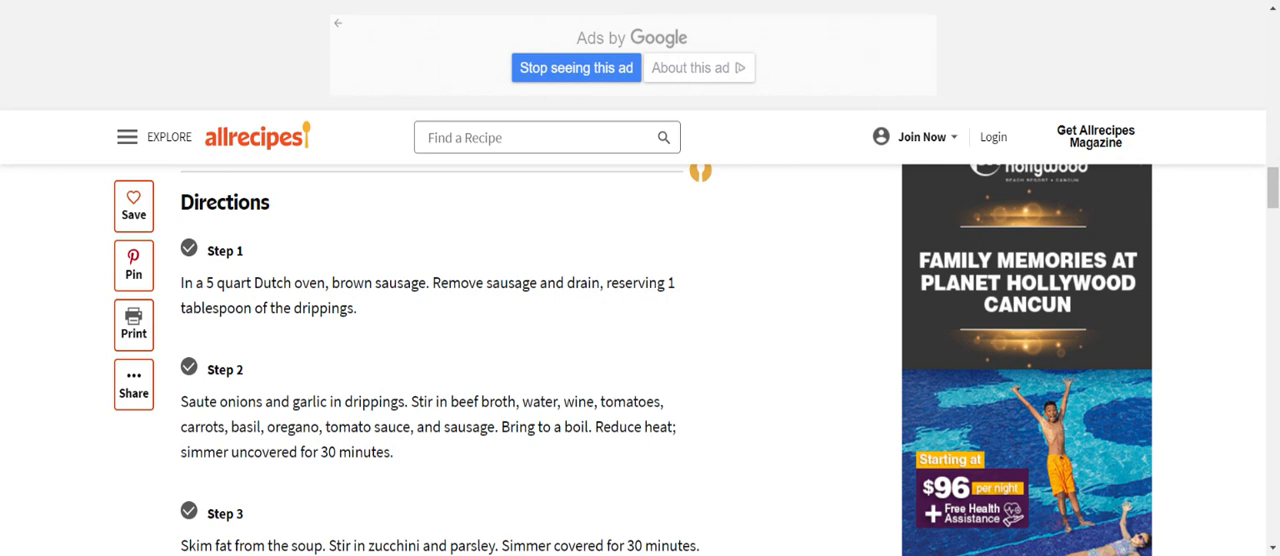
mouse_move(588, 308)
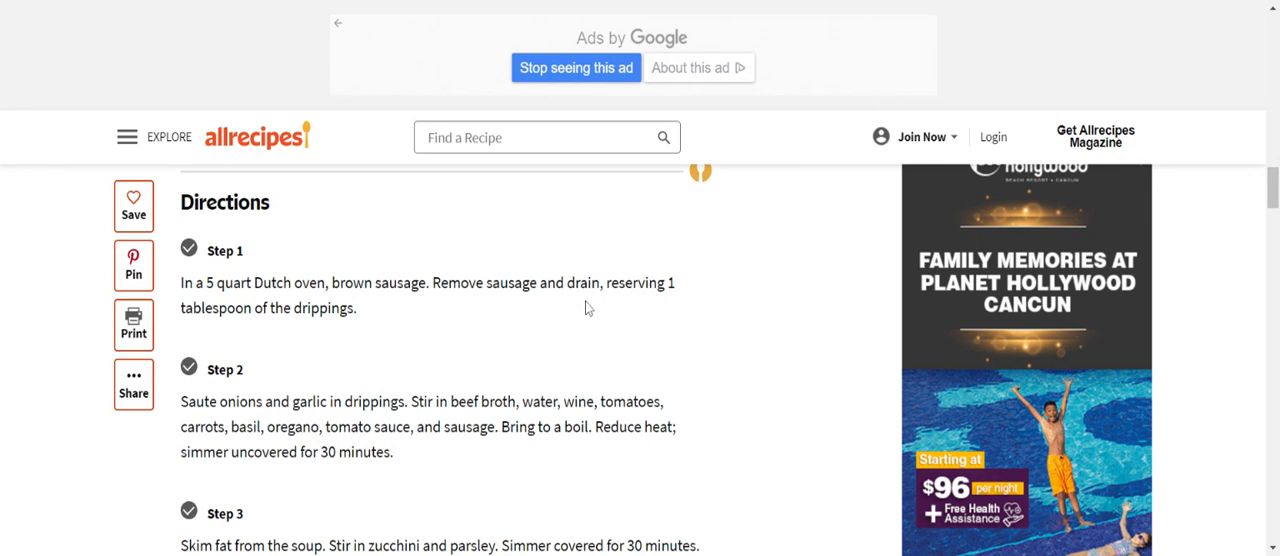
mouse_move(500, 313)
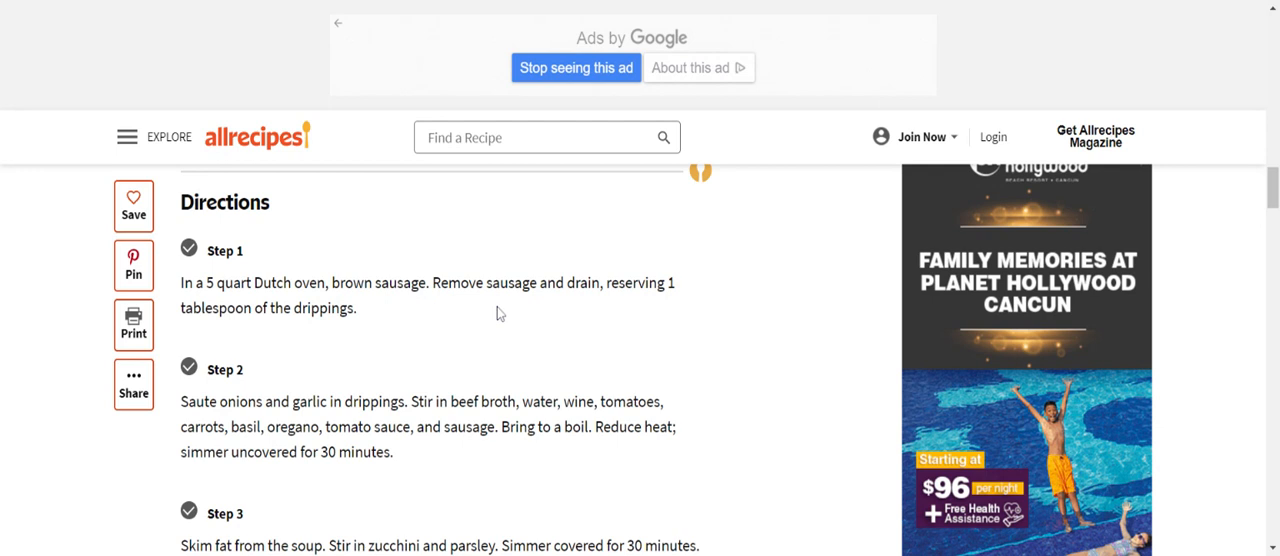
mouse_move(316, 371)
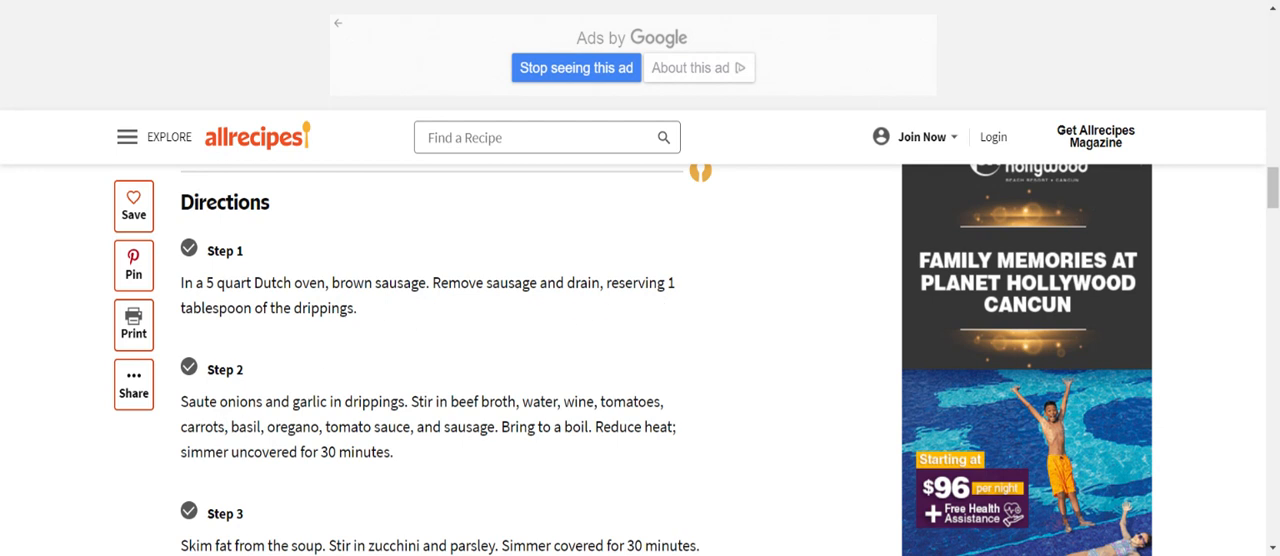
mouse_move(378, 421)
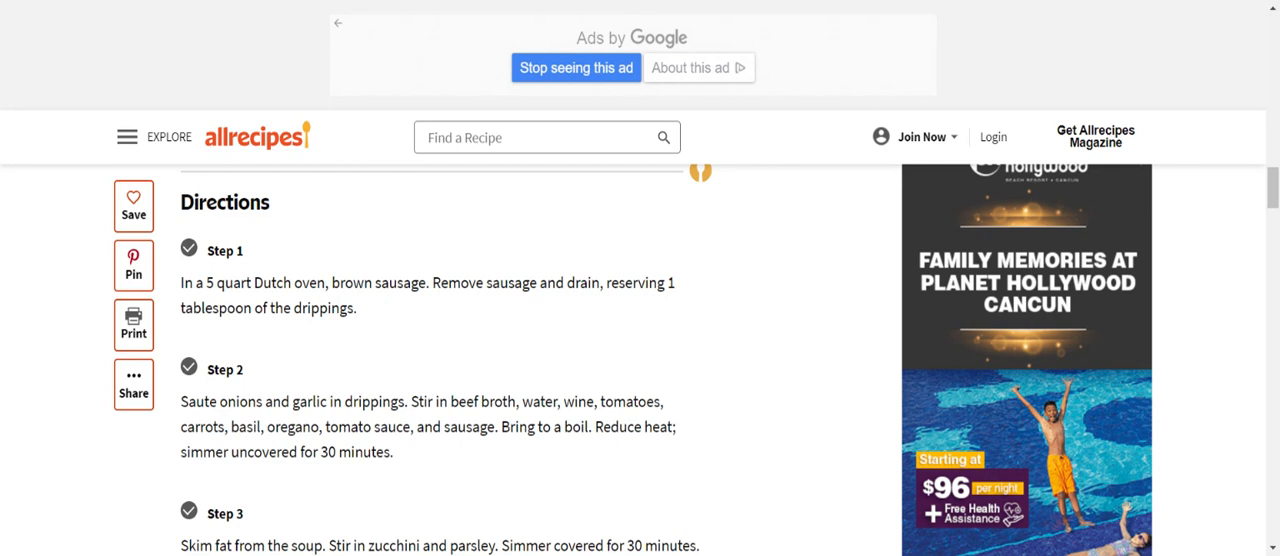
mouse_move(293, 425)
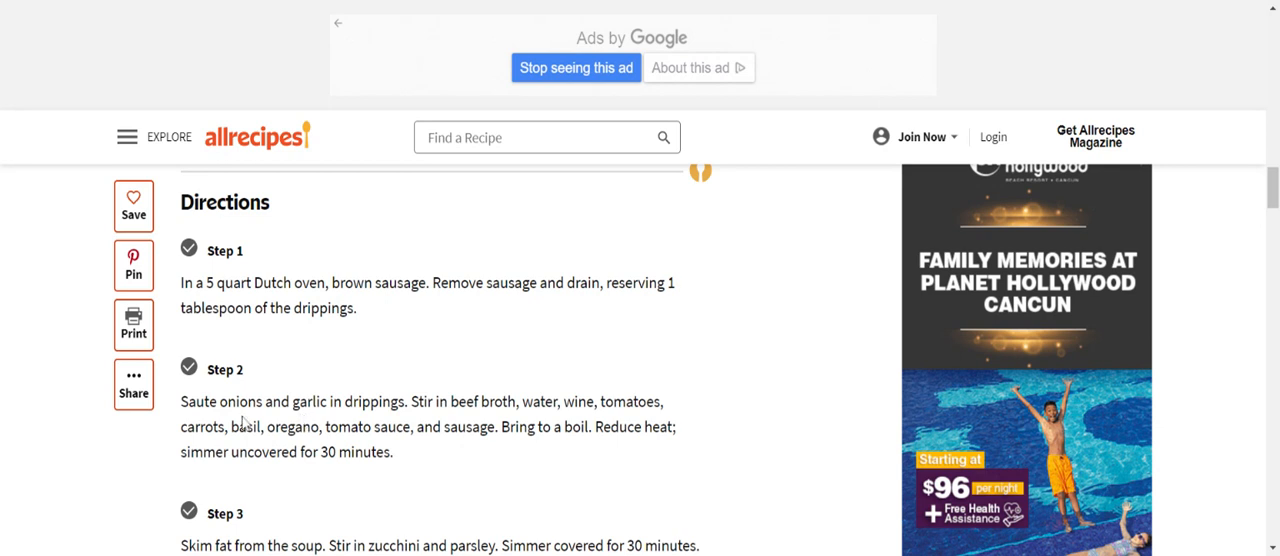
mouse_move(188, 424)
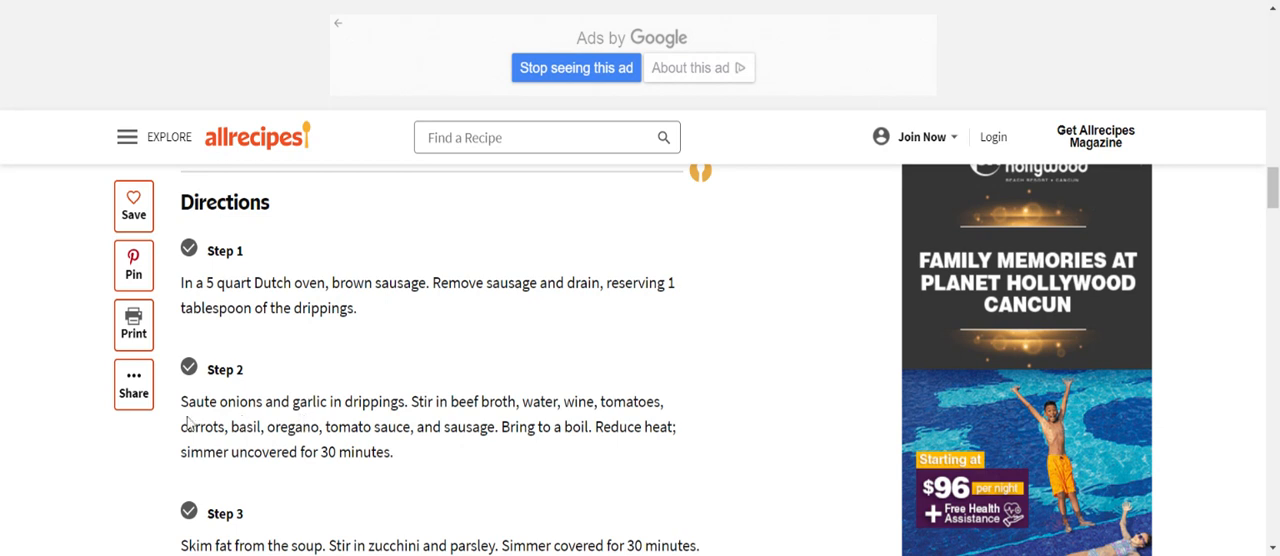
mouse_move(248, 420)
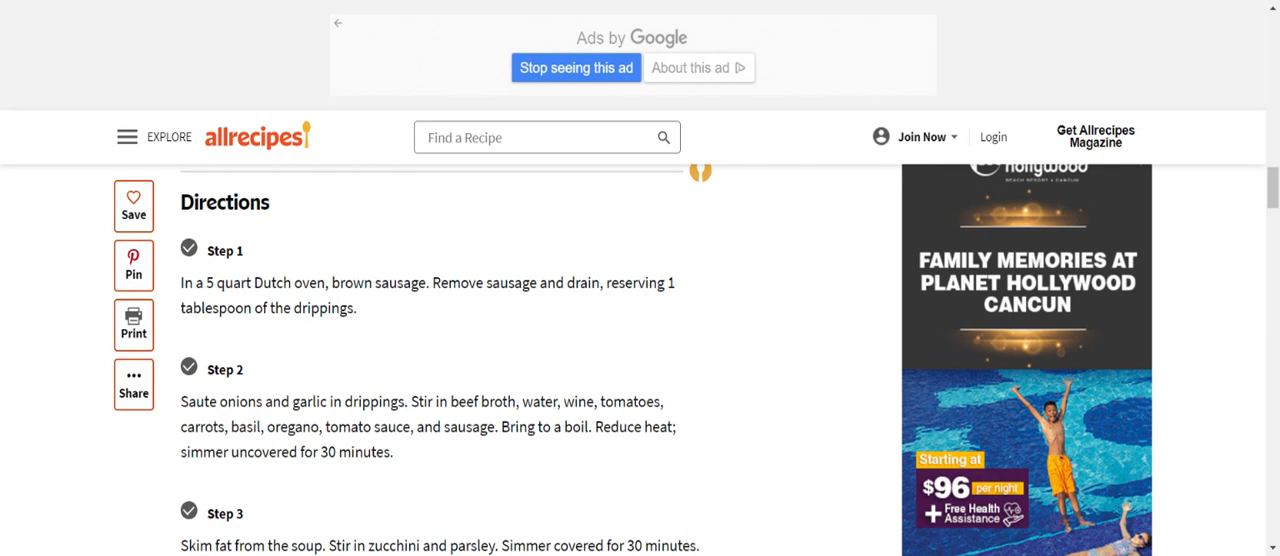
mouse_move(408, 387)
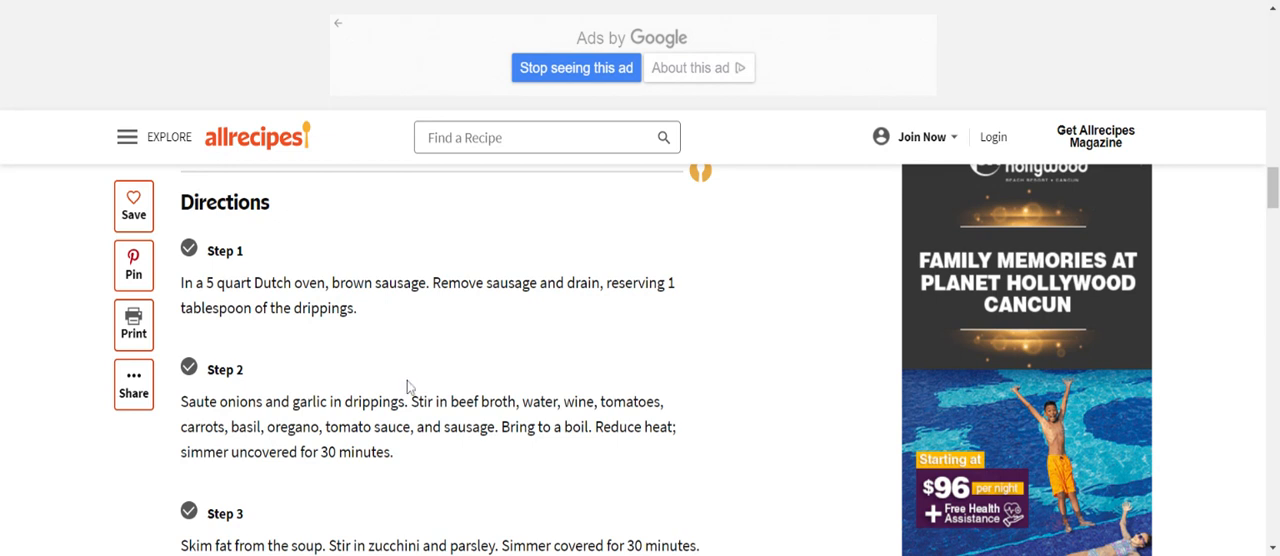
mouse_move(447, 395)
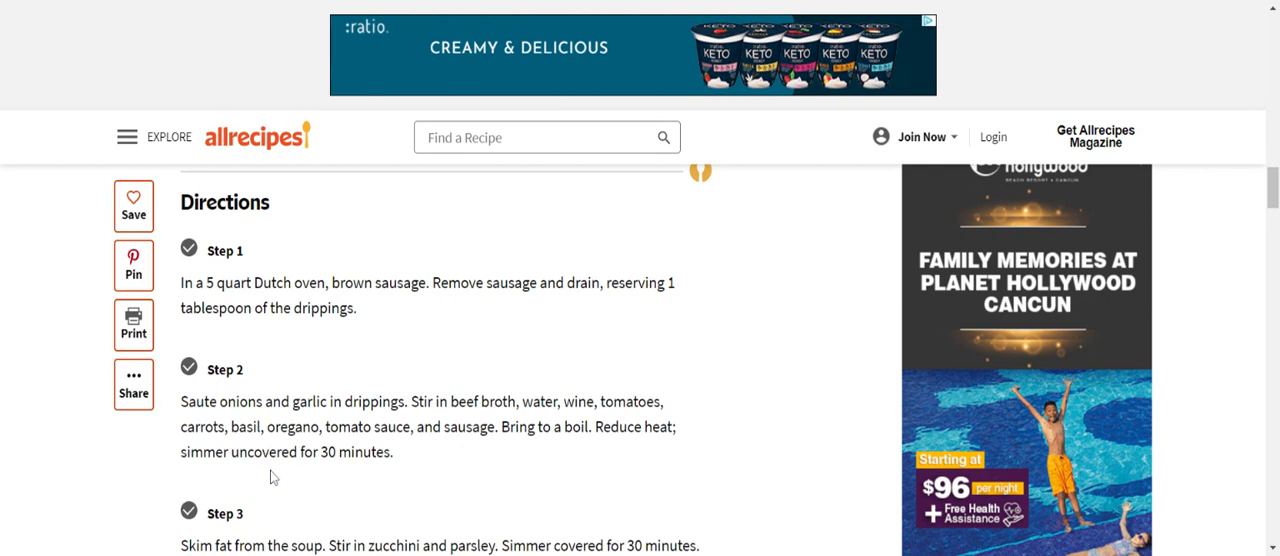
- Scroll to Step 3 on skimming fat, adding tortellini and Parmesan, above Nutrition Facts
scroll("down", 3)
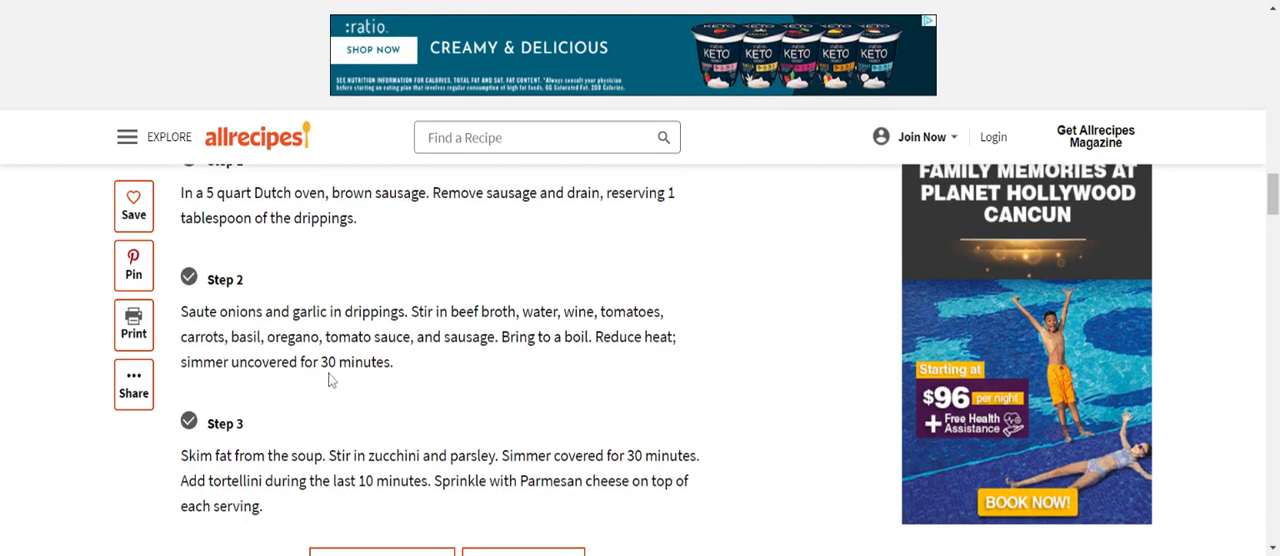
mouse_move(332, 380)
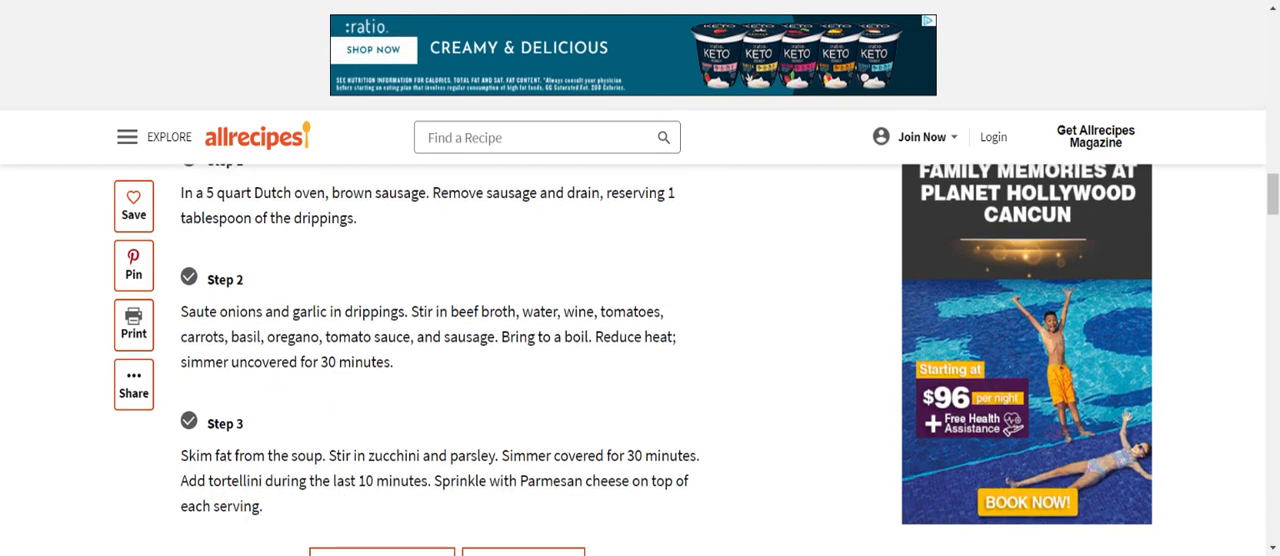
scroll("down", 3)
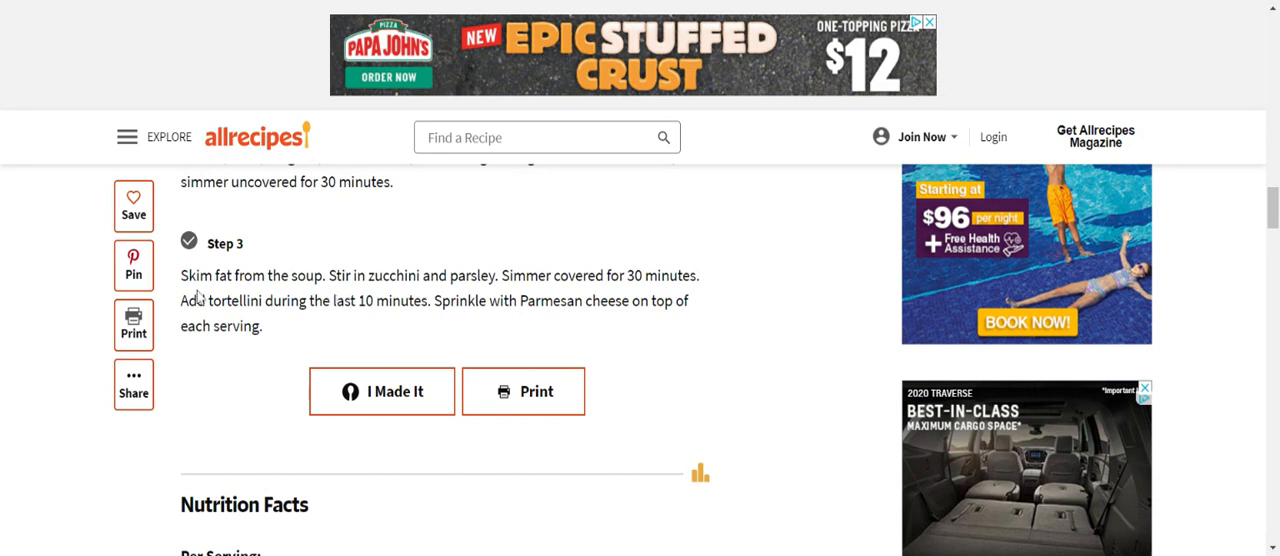
scroll("up", 3)
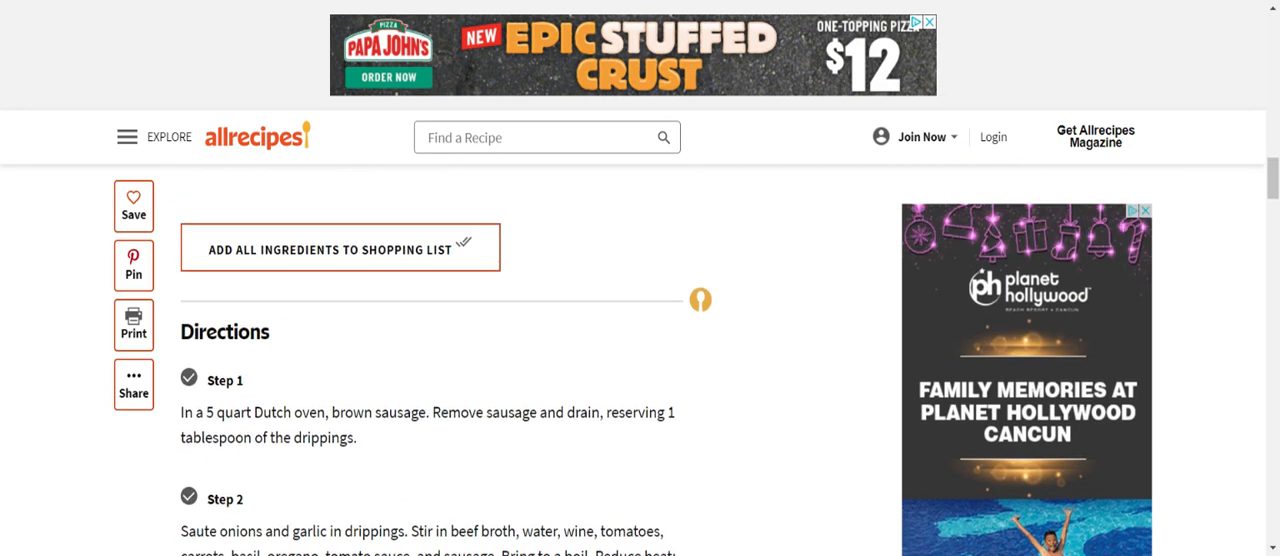
scroll("down", 3)
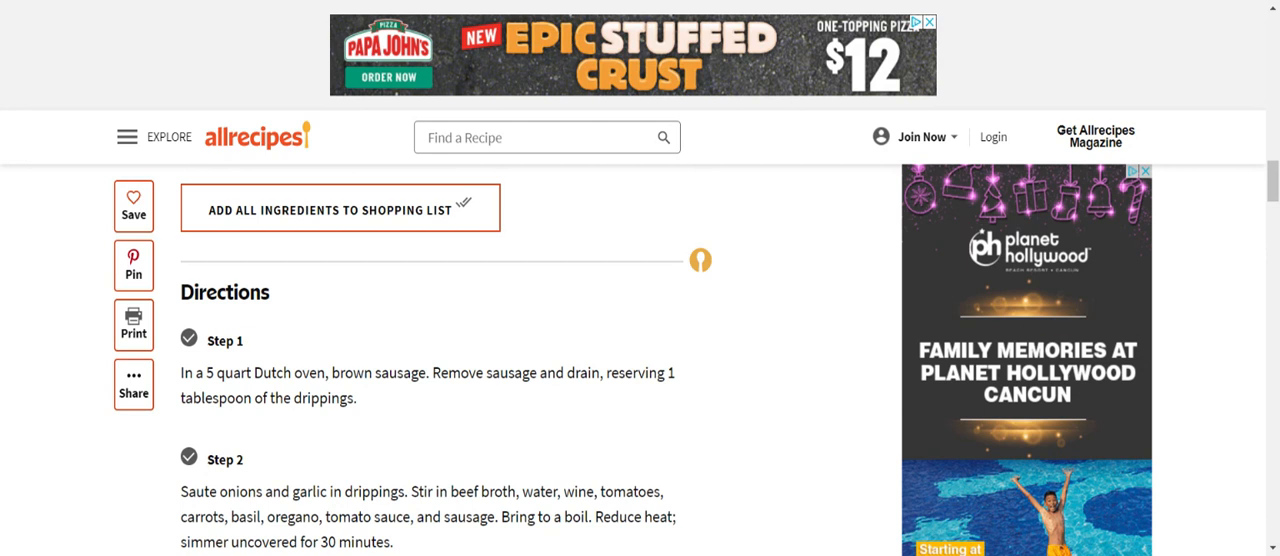
scroll("down", 3)
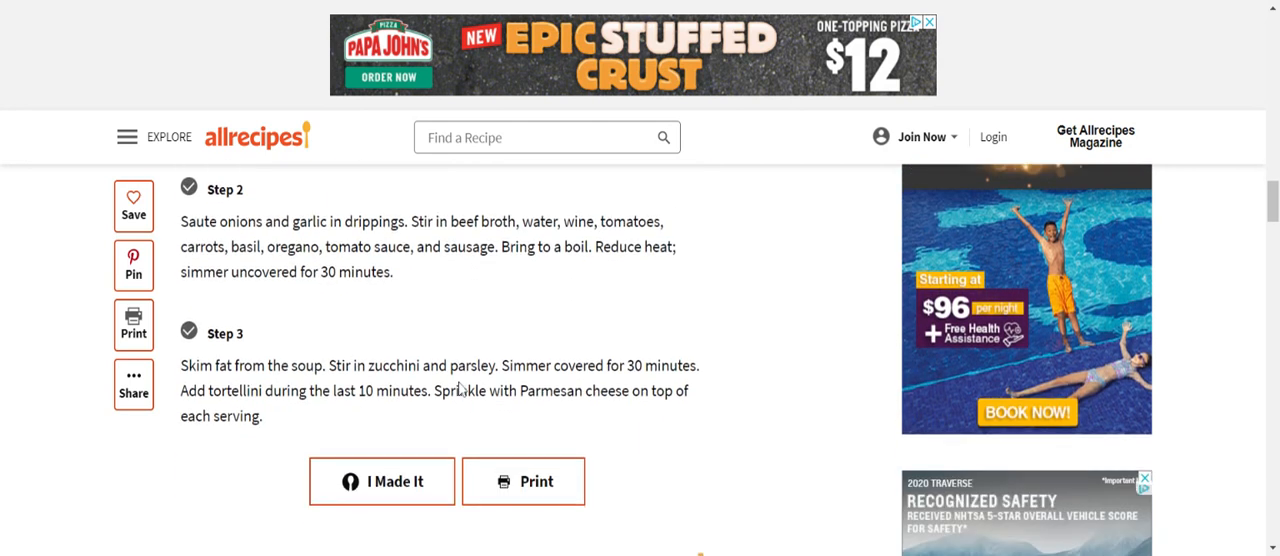
scroll("down", 3)
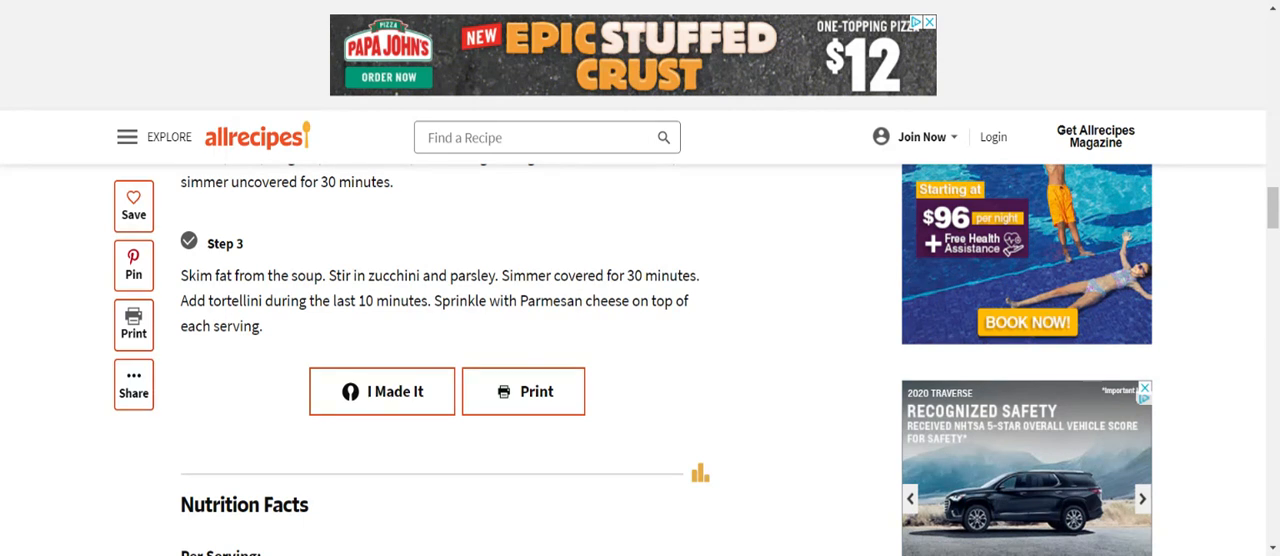
mouse_move(453, 293)
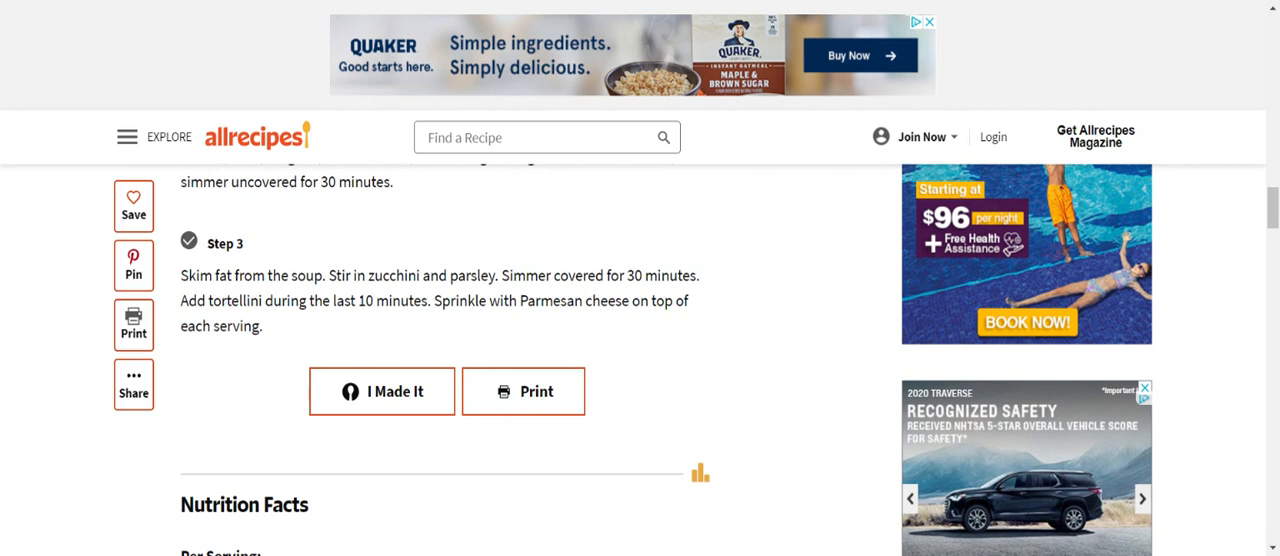
mouse_move(353, 326)
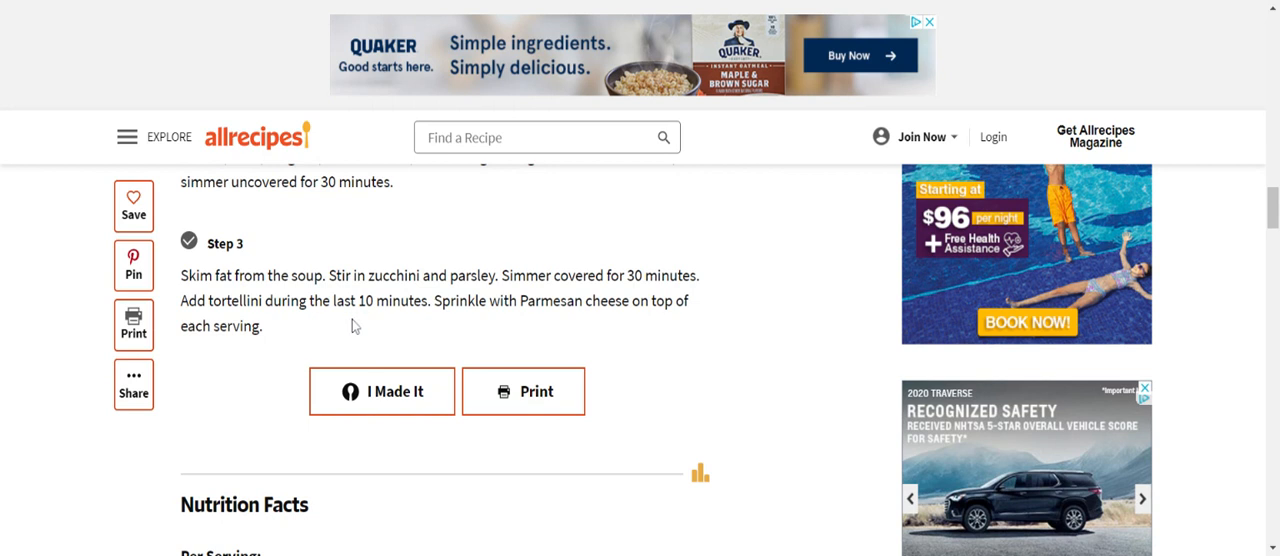
mouse_move(645, 333)
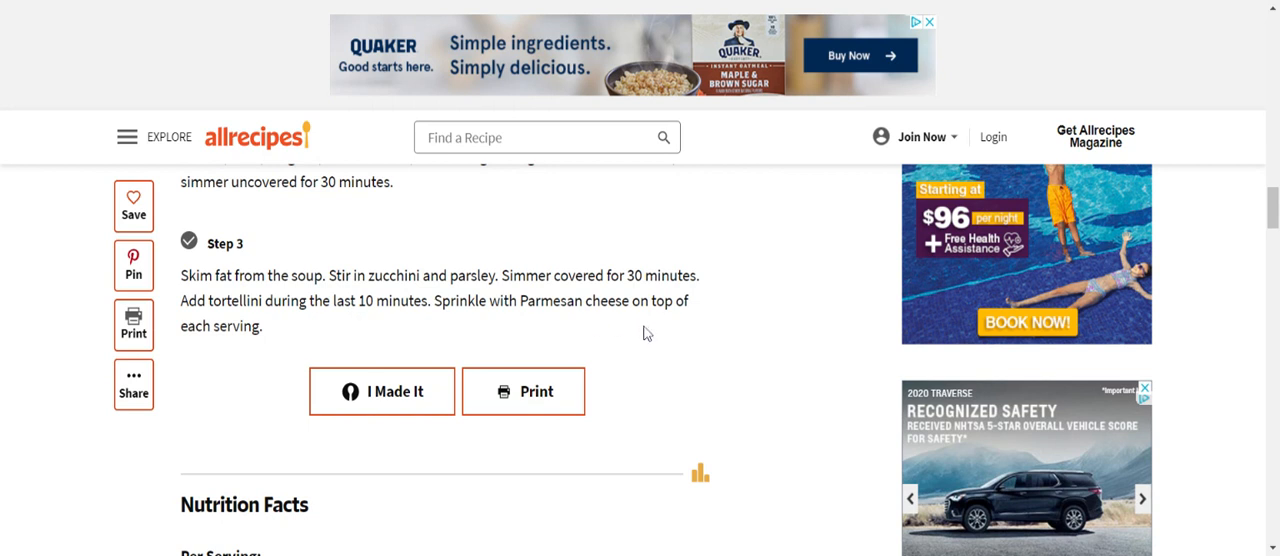
mouse_move(279, 438)
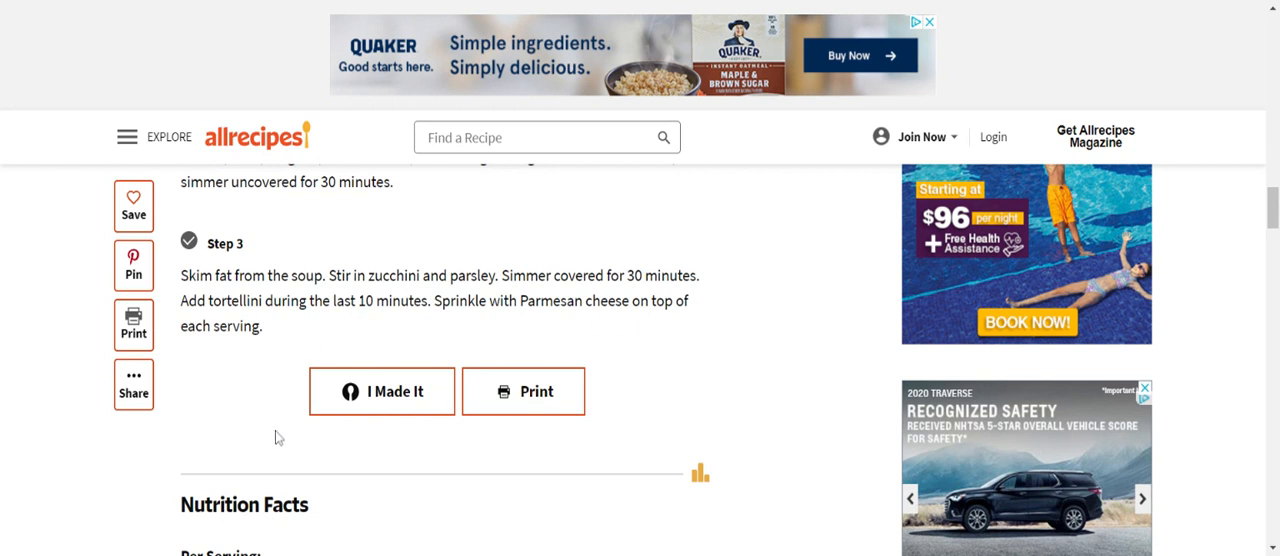
- Scroll back to Directions Step 1, then down to Steps 2 and 3
scroll("up", 3)
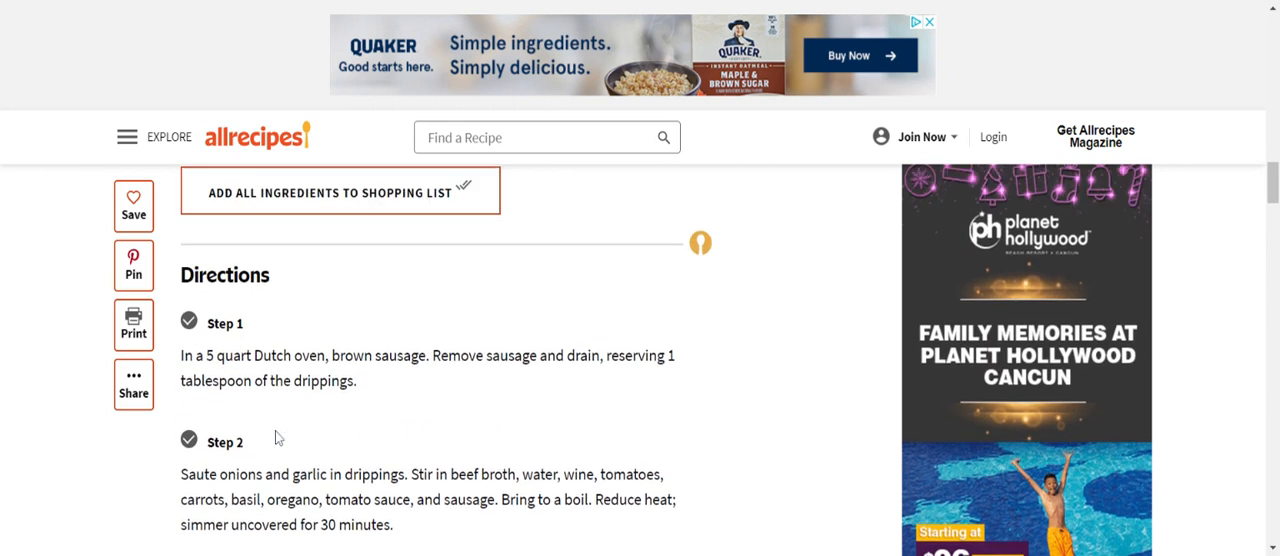
scroll("down", 3)
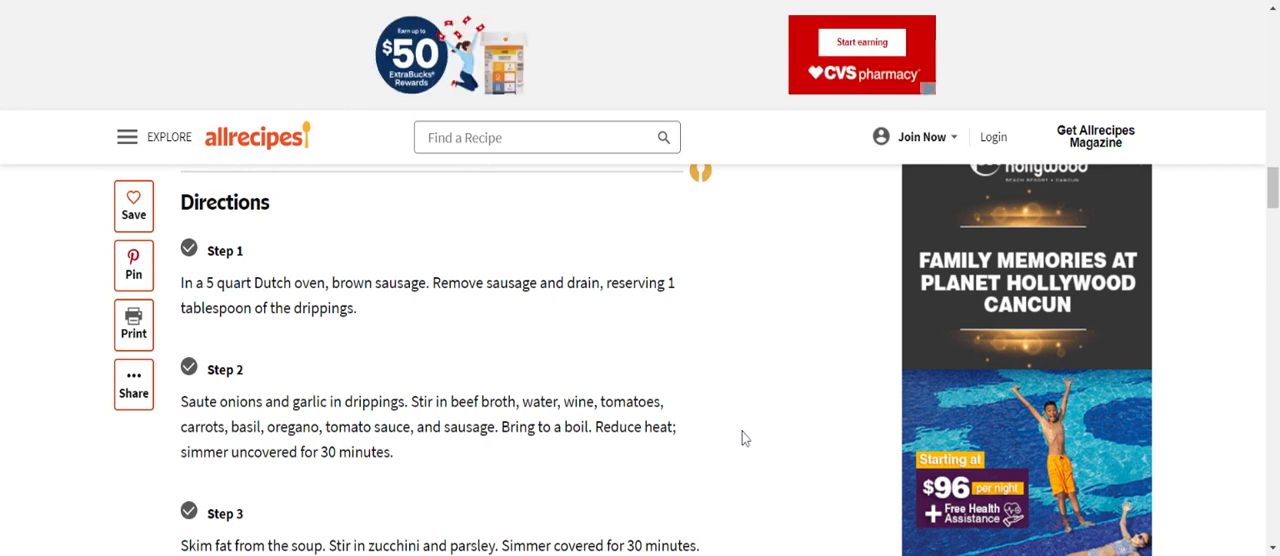
scroll("down", 3)
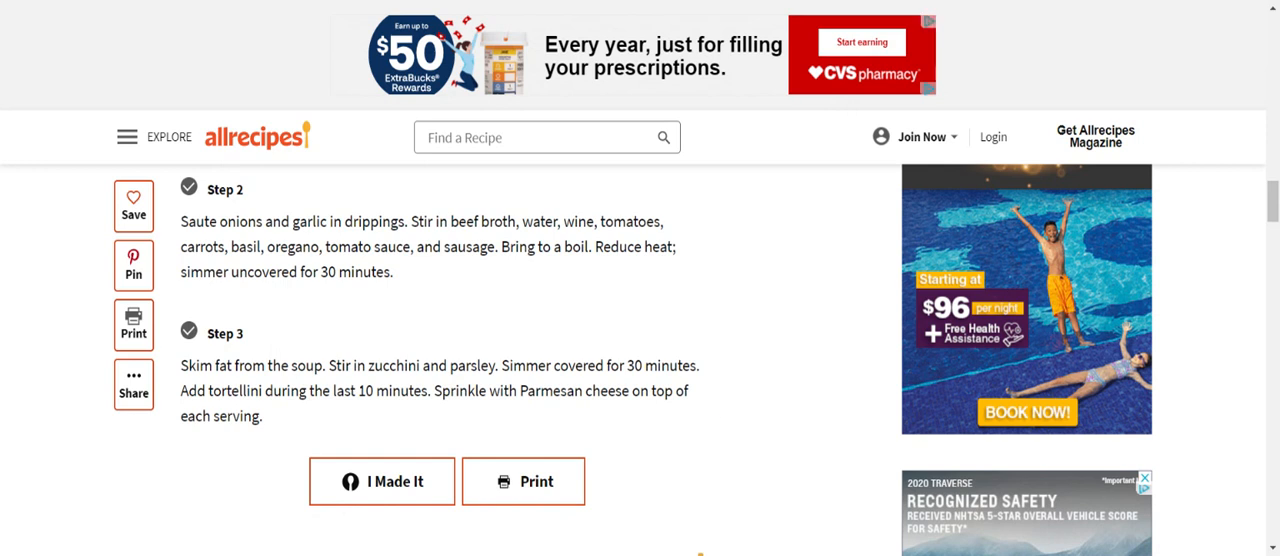
mouse_move(504, 423)
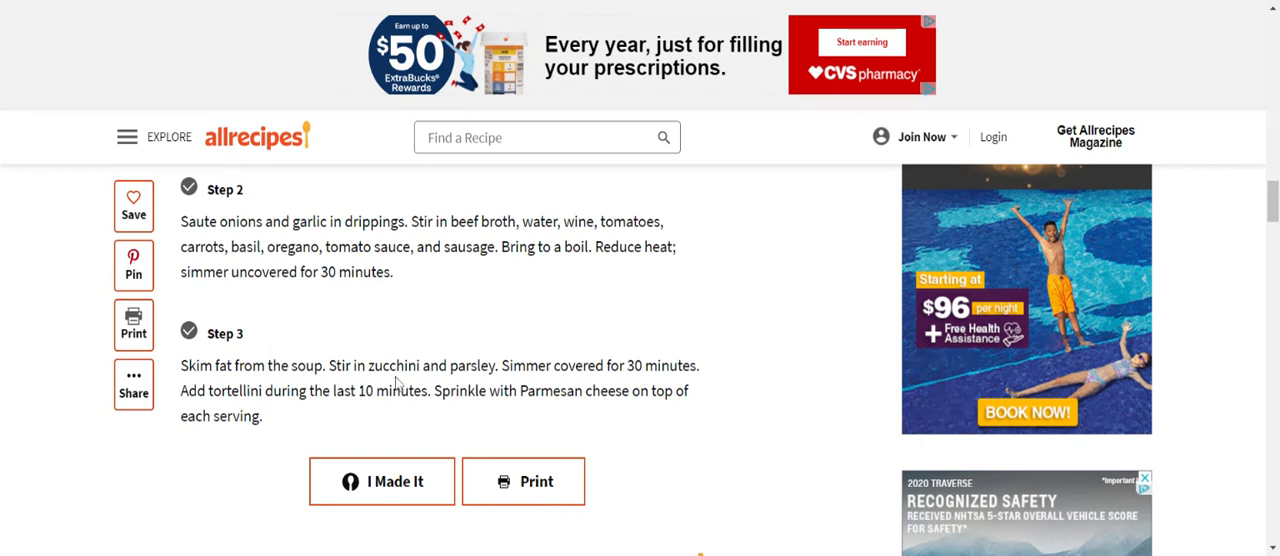
mouse_move(320, 414)
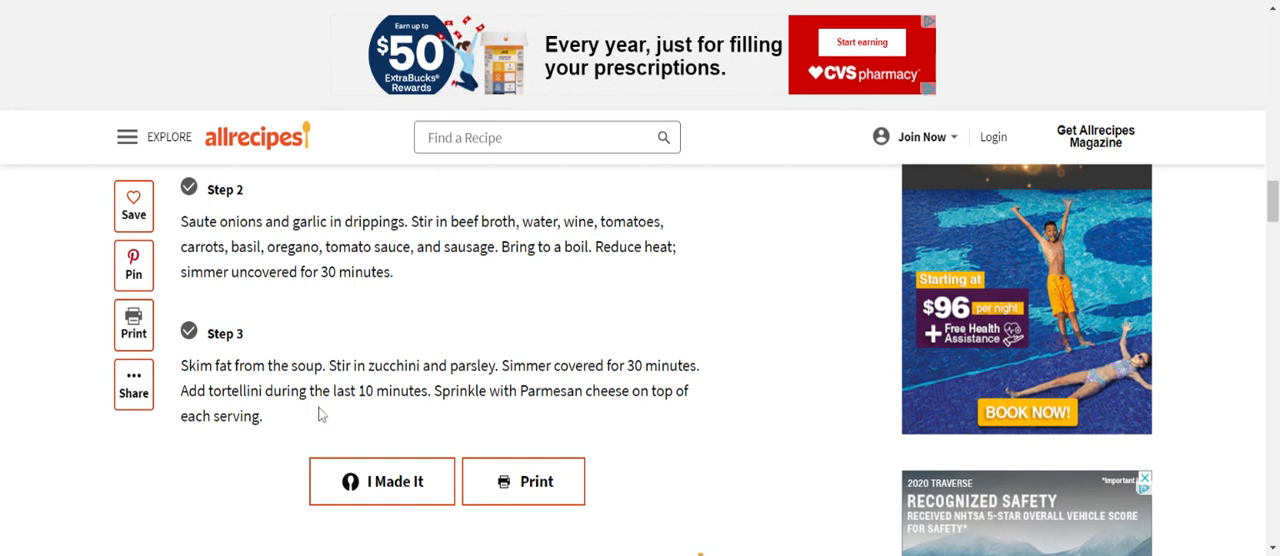
mouse_move(321, 414)
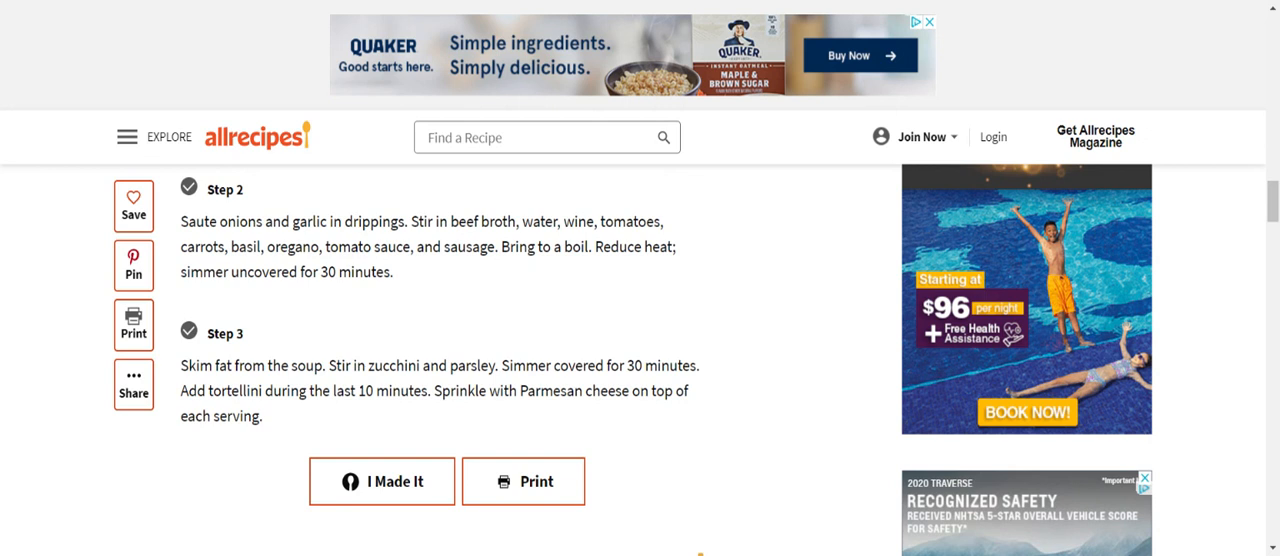
mouse_move(469, 418)
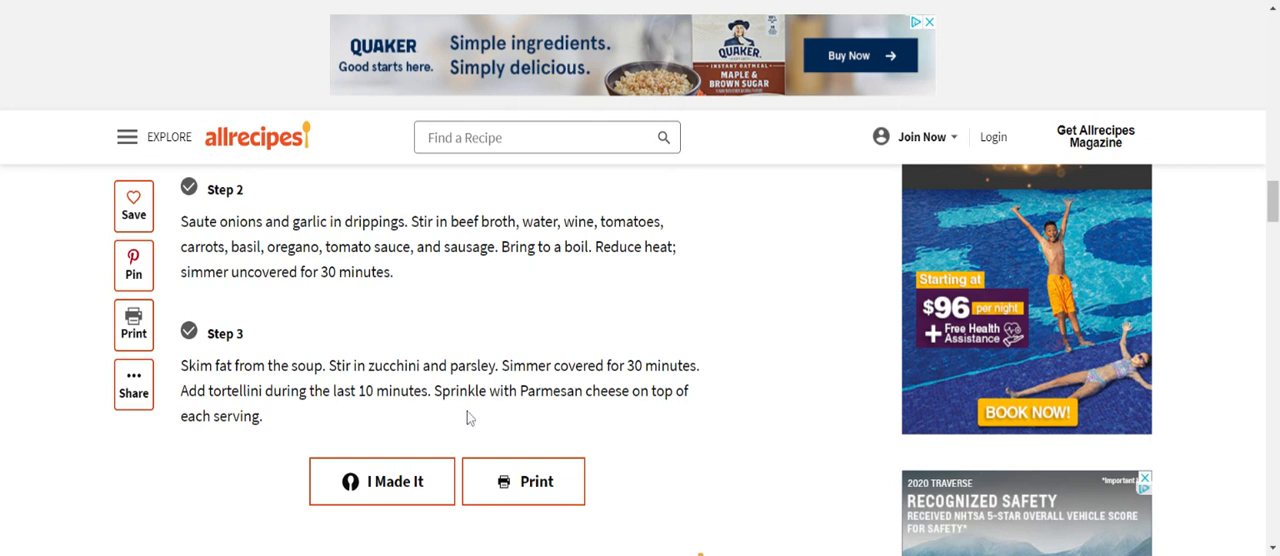
- Return to the Ingredients section and scroll to tortellini pasta and chopped parsley
scroll("up", 3)
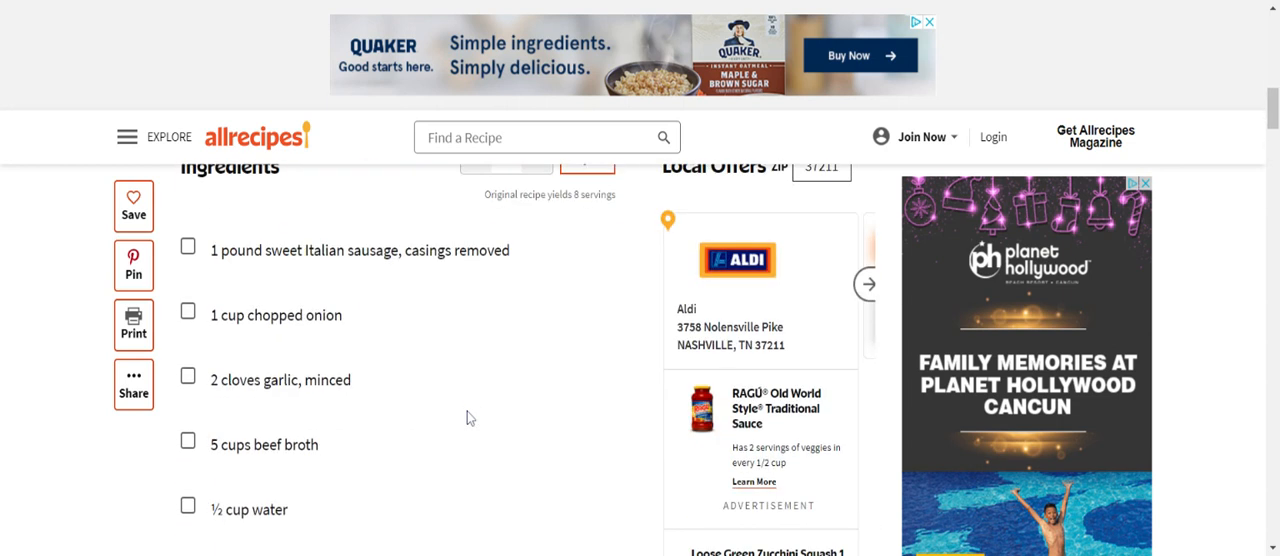
mouse_move(322, 281)
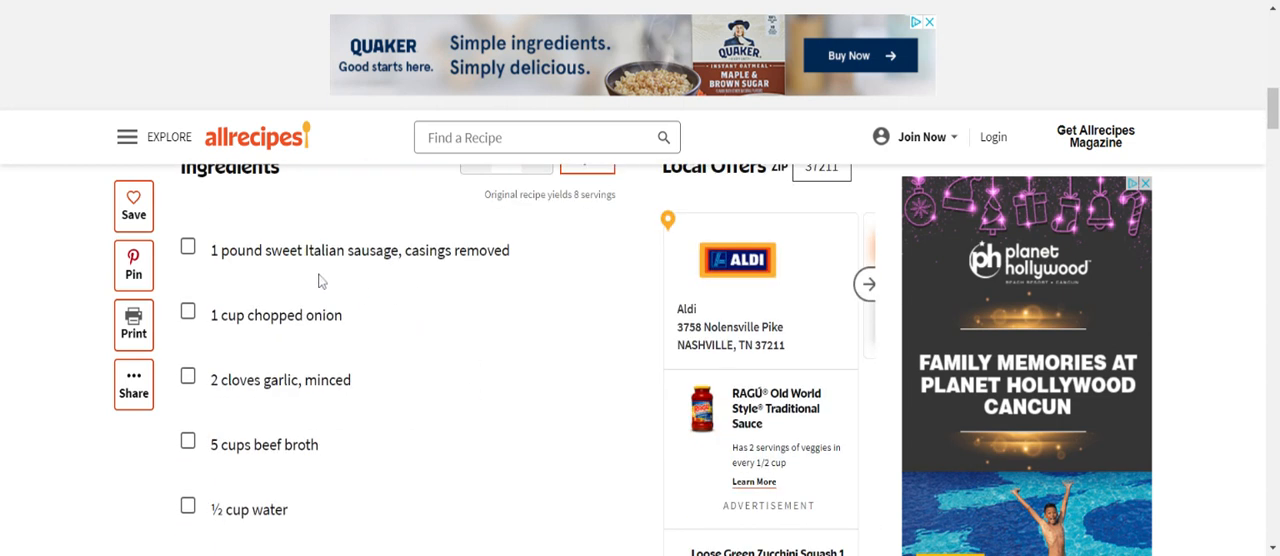
mouse_move(335, 312)
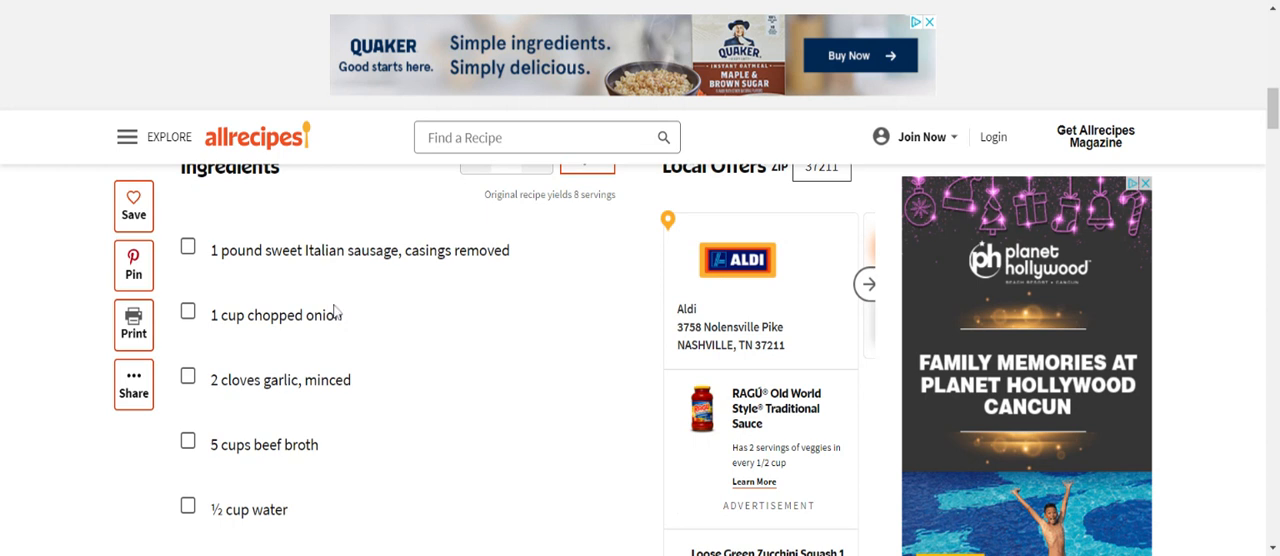
scroll("down", 3)
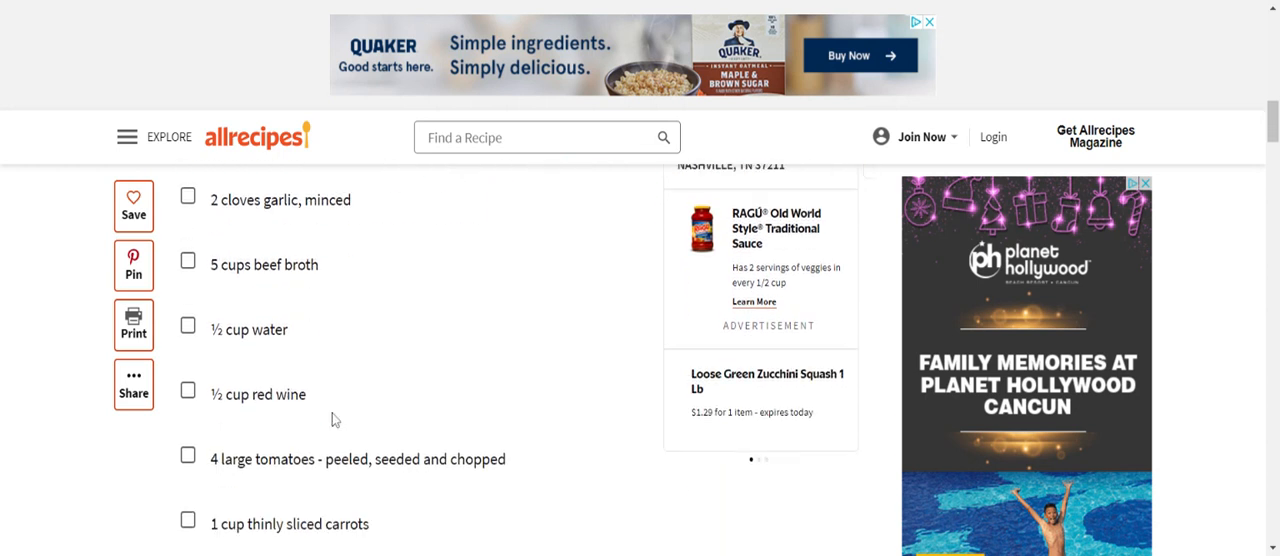
scroll("down", 3)
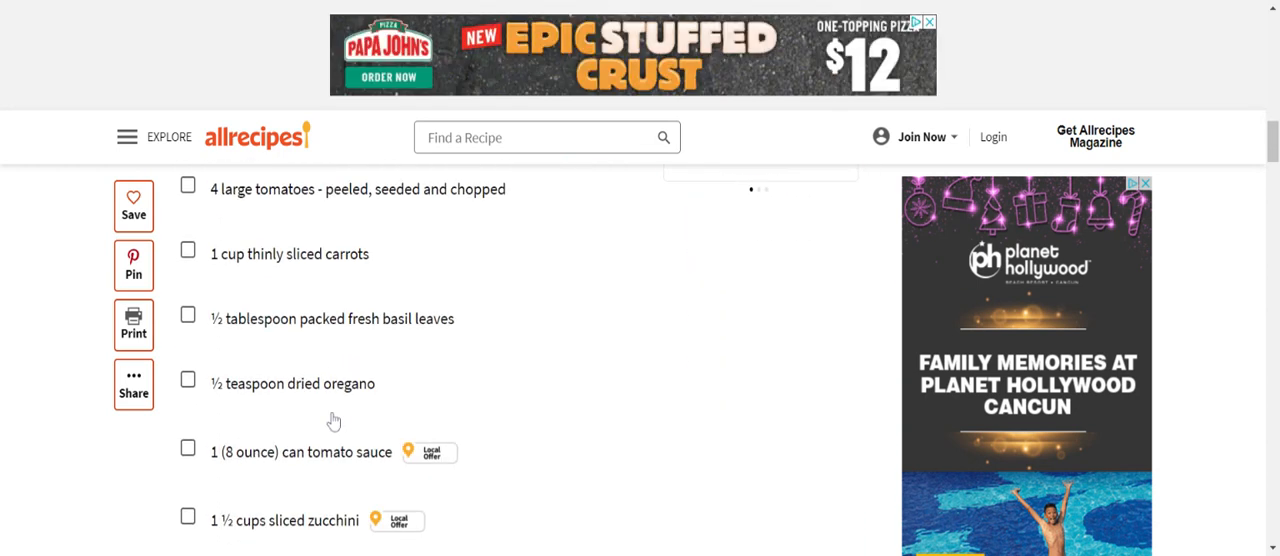
scroll("down", 3)
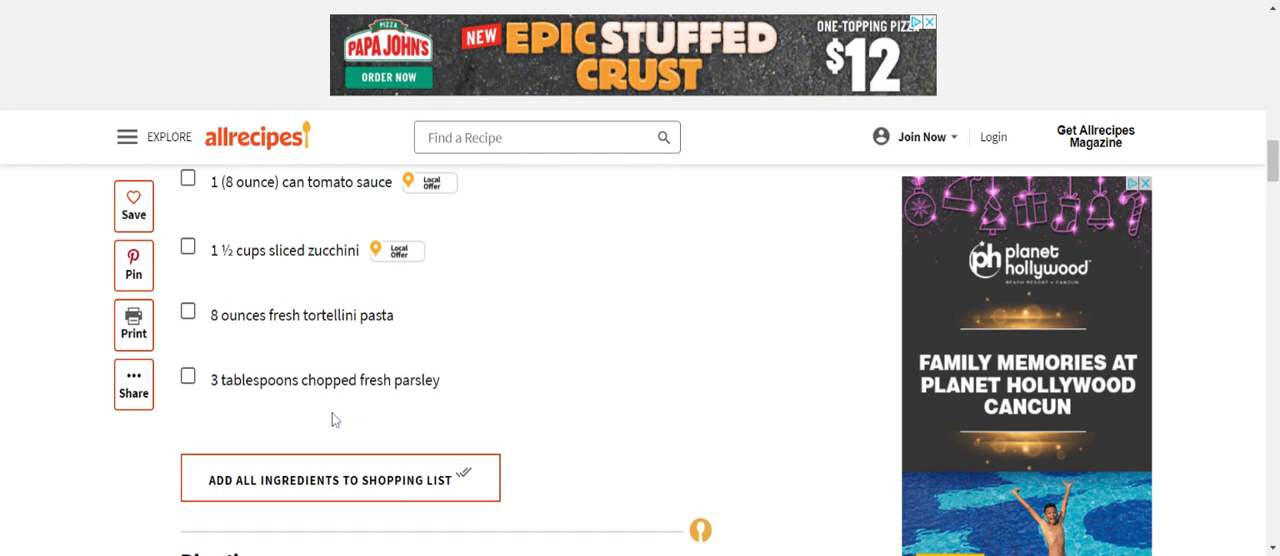
mouse_move(318, 378)
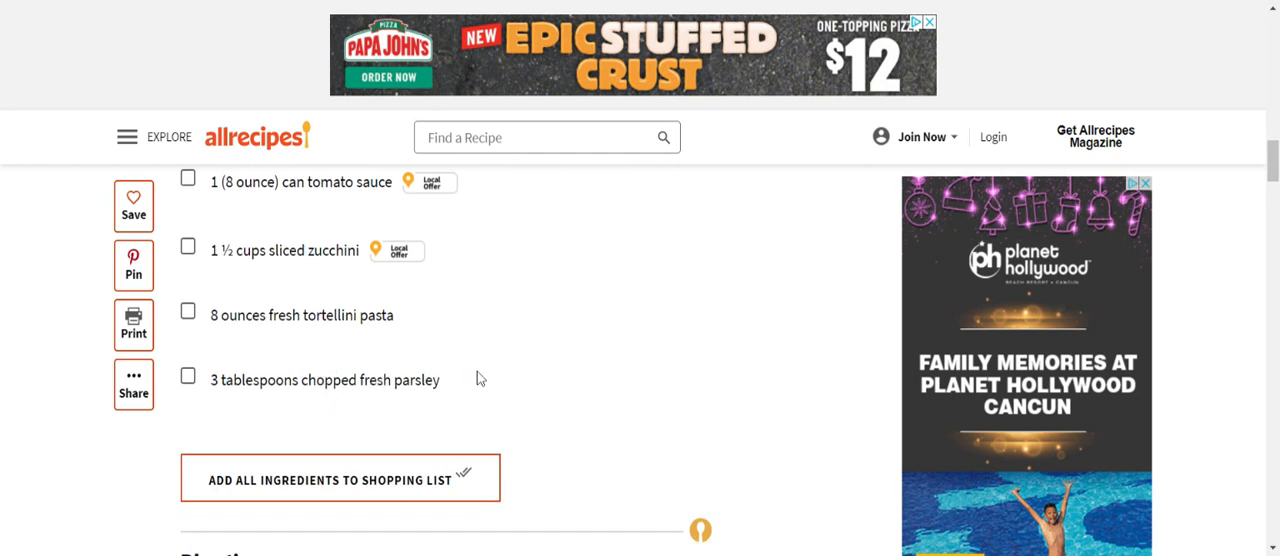
mouse_move(573, 245)
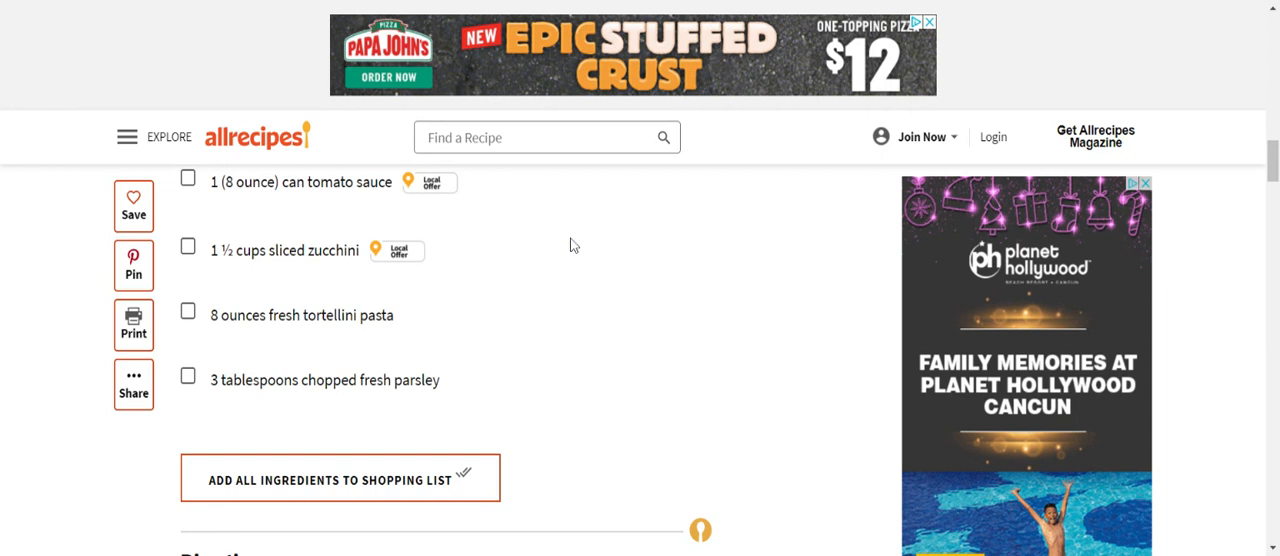
mouse_move(825, 8)
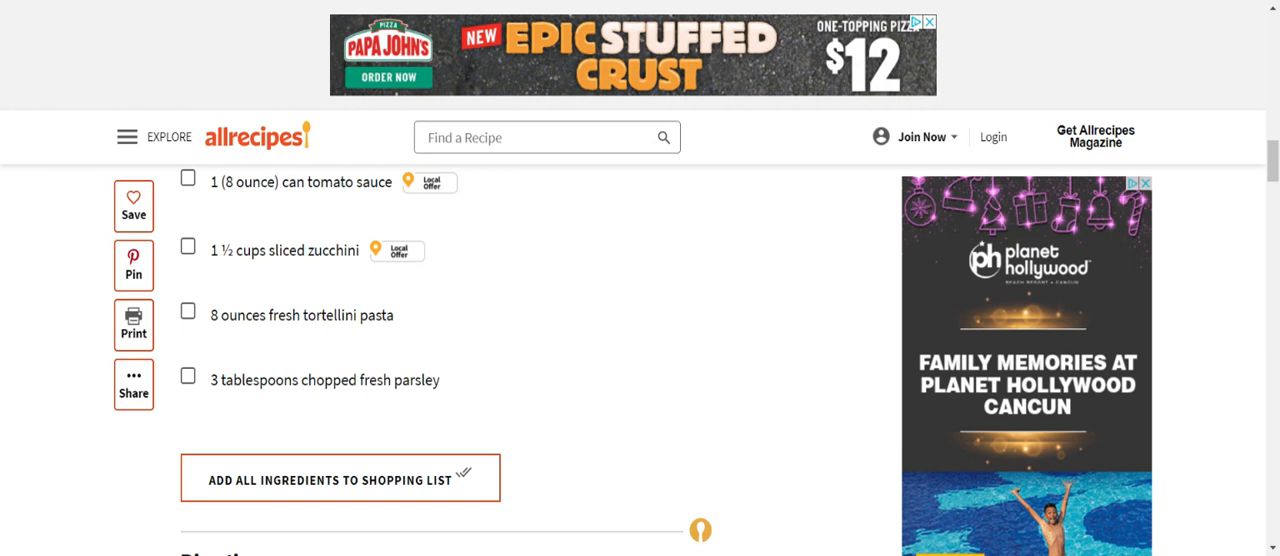
mouse_move(875, 8)
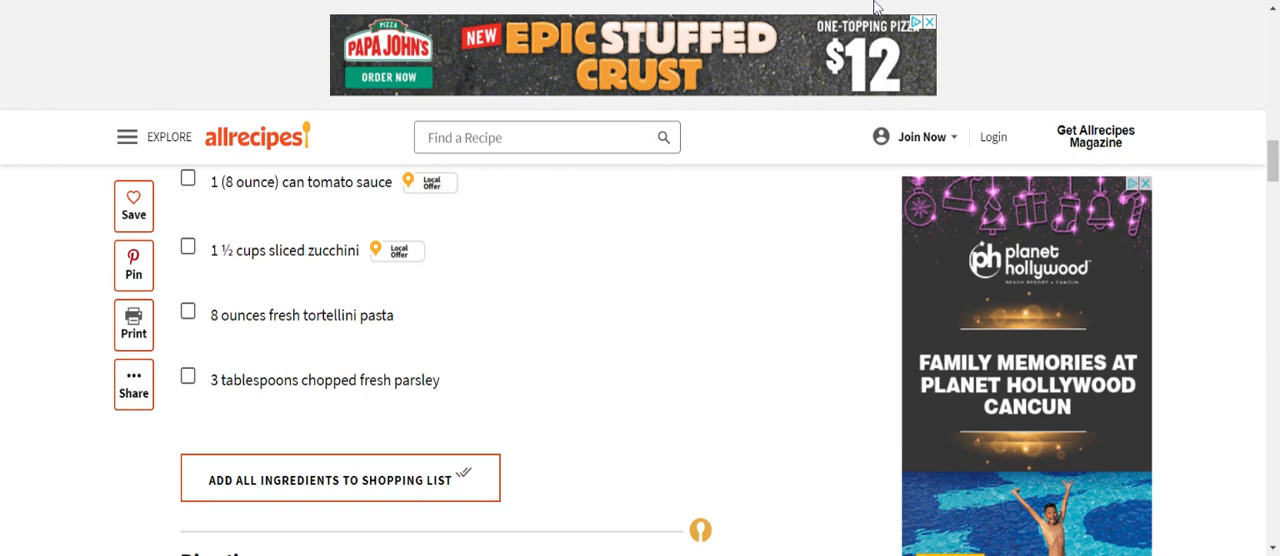